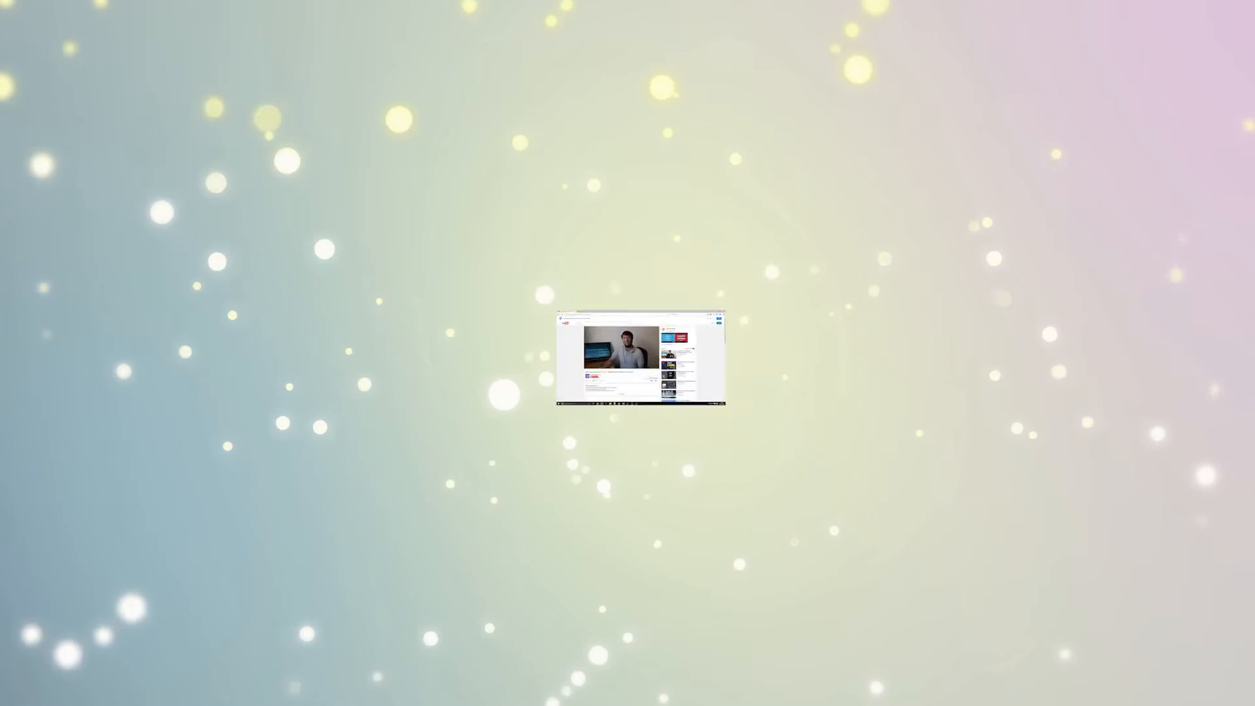
- Test-run the game, moving the diamond across the grass tiles, then stop the test
click(719, 318)
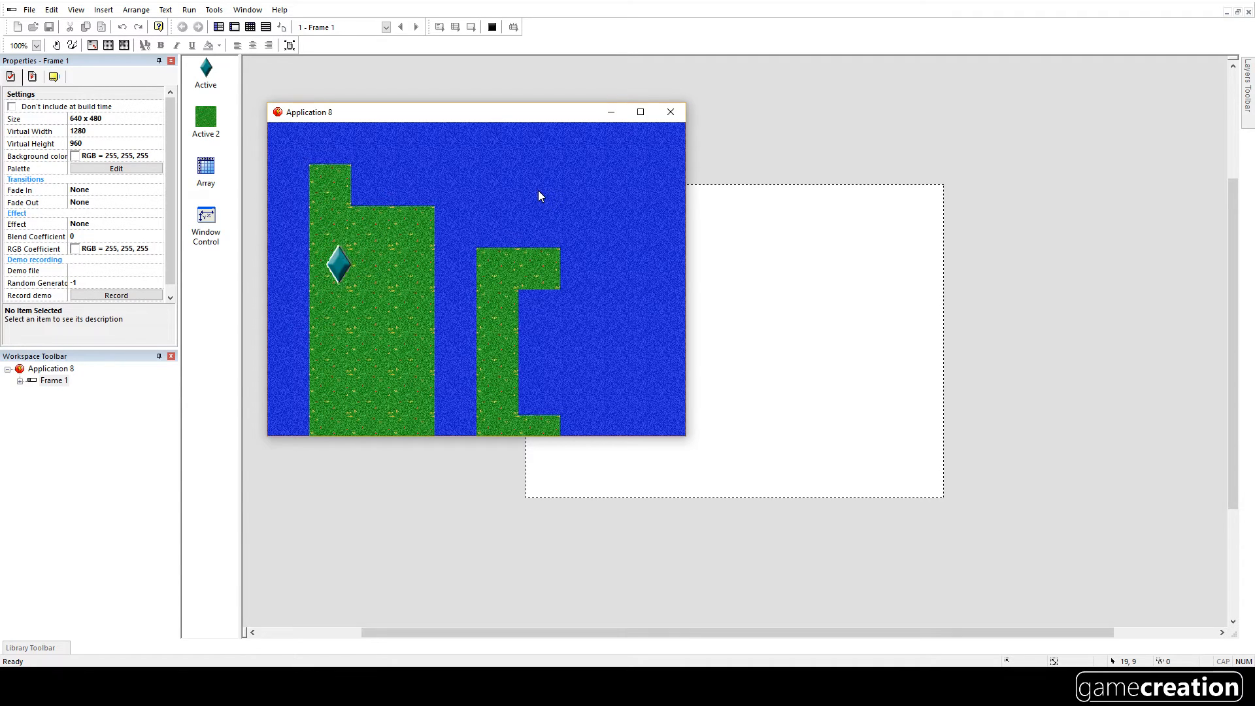
drag(336, 264, 330, 181)
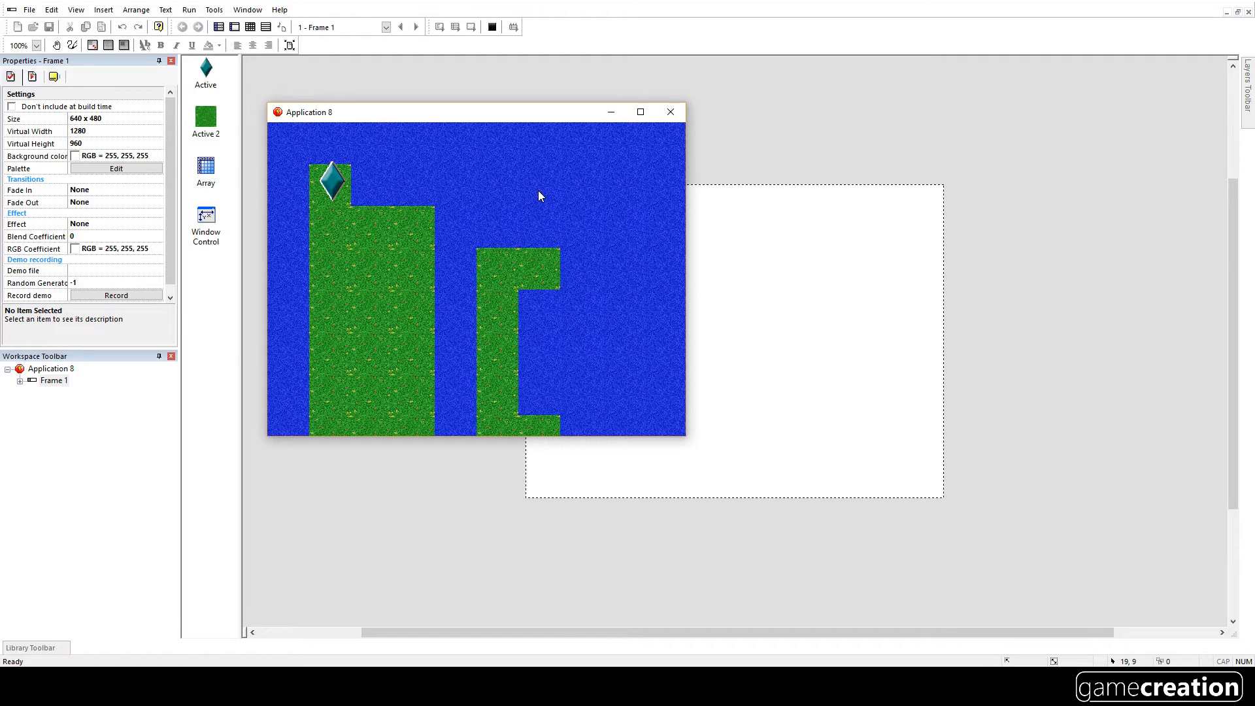
drag(331, 180, 374, 223)
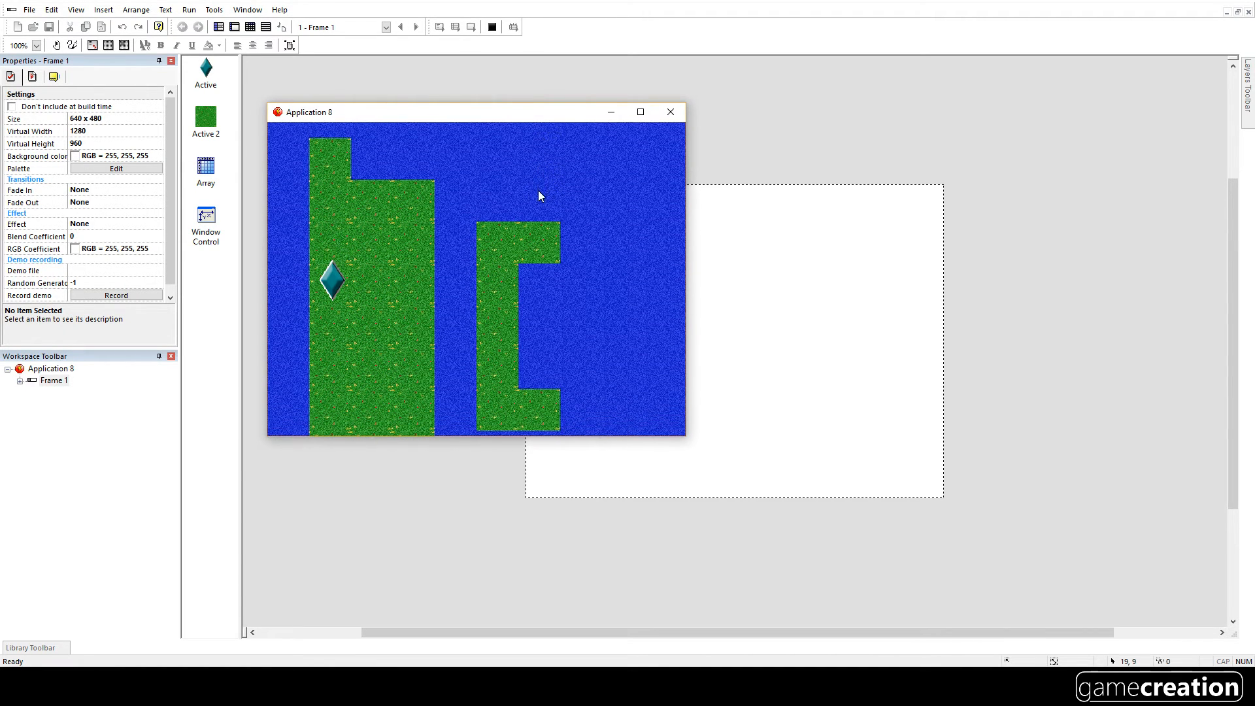
click(250, 26)
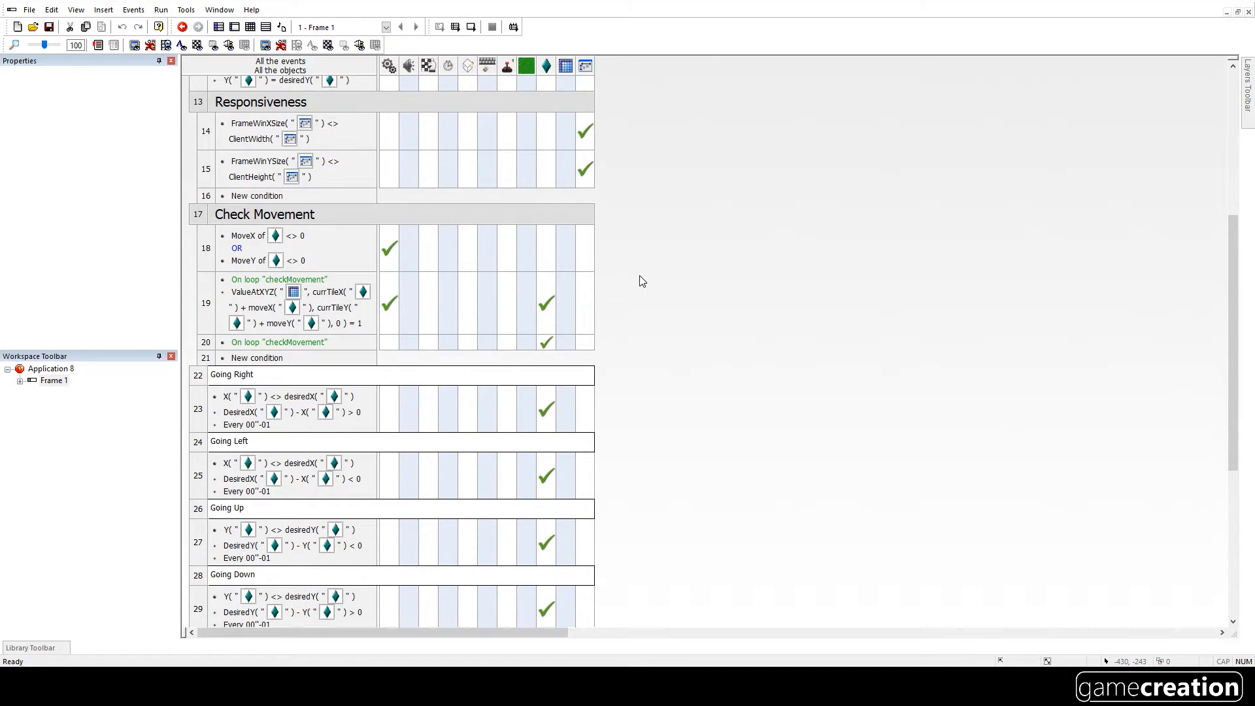
scroll(up, 3)
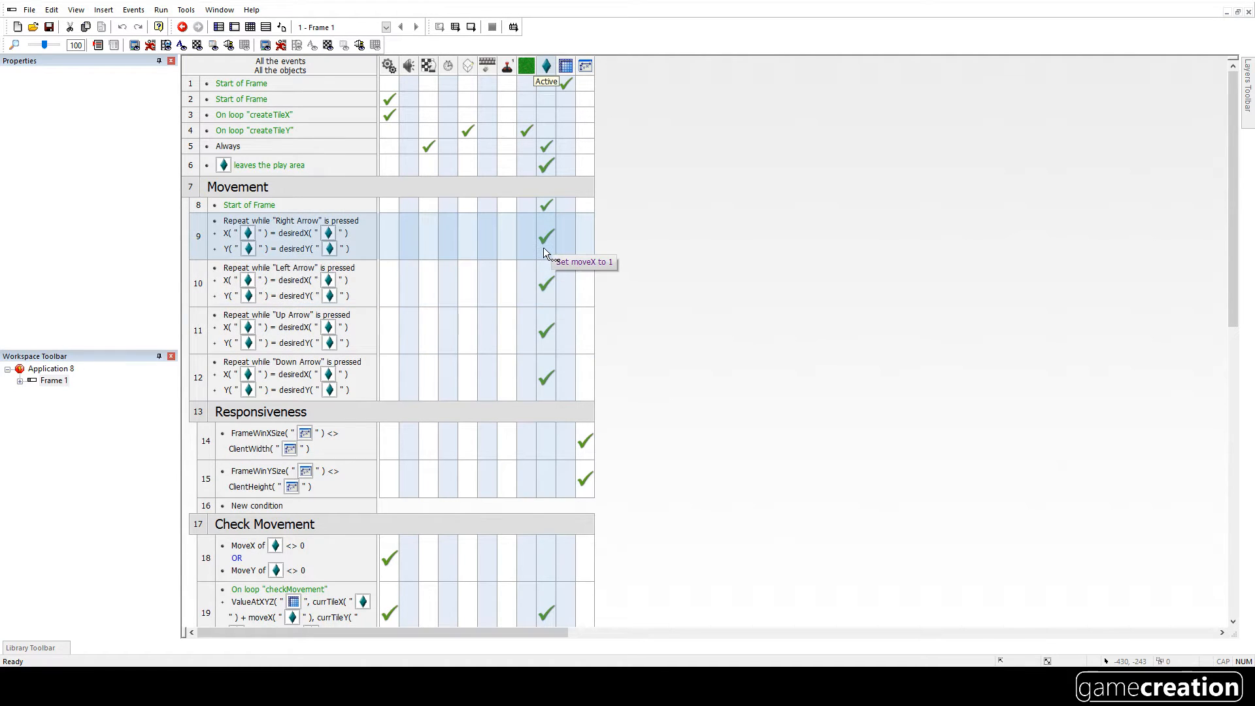
- Add a Set moveX to 0 action on the diamond in the Up Arrow event
right_click(545, 328)
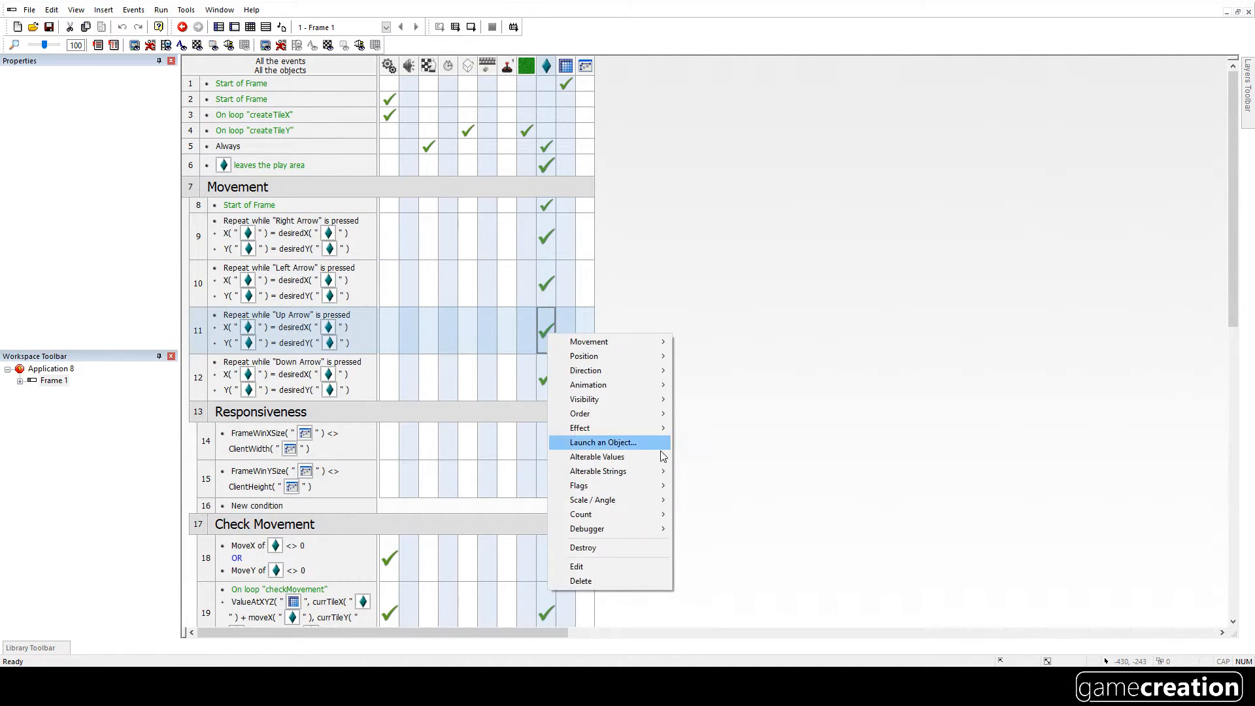
mouse_move(596, 456)
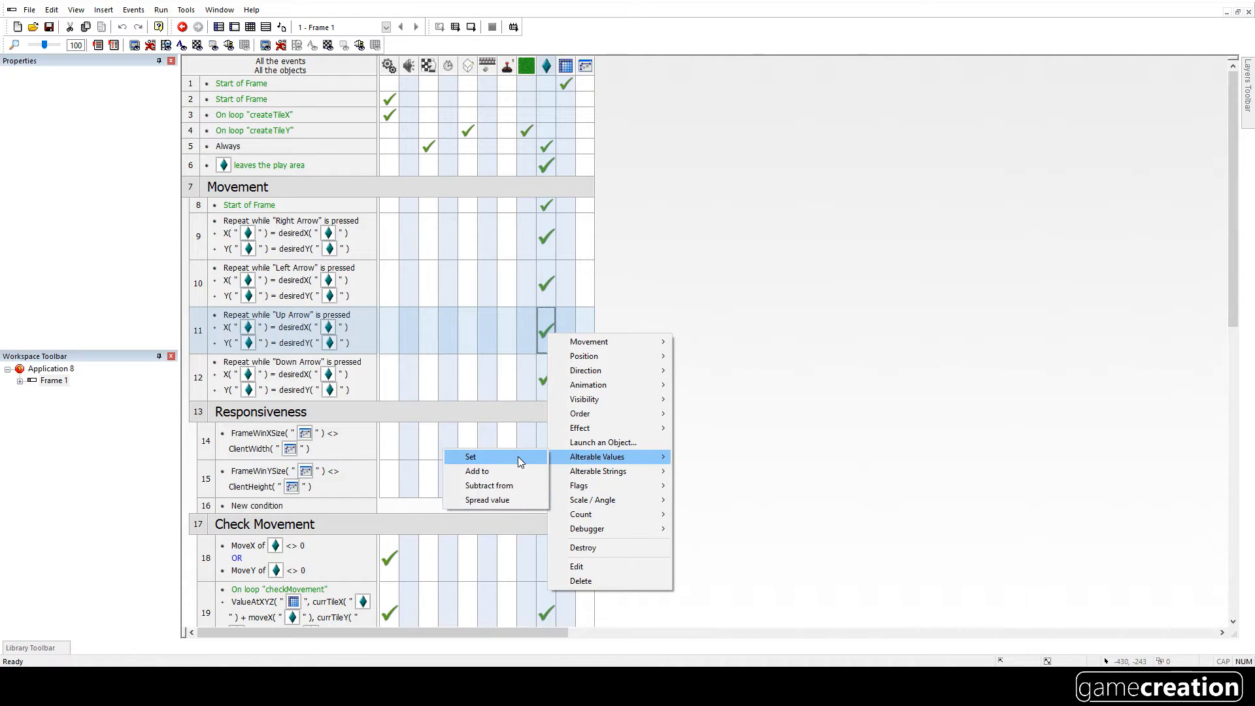
click(470, 456)
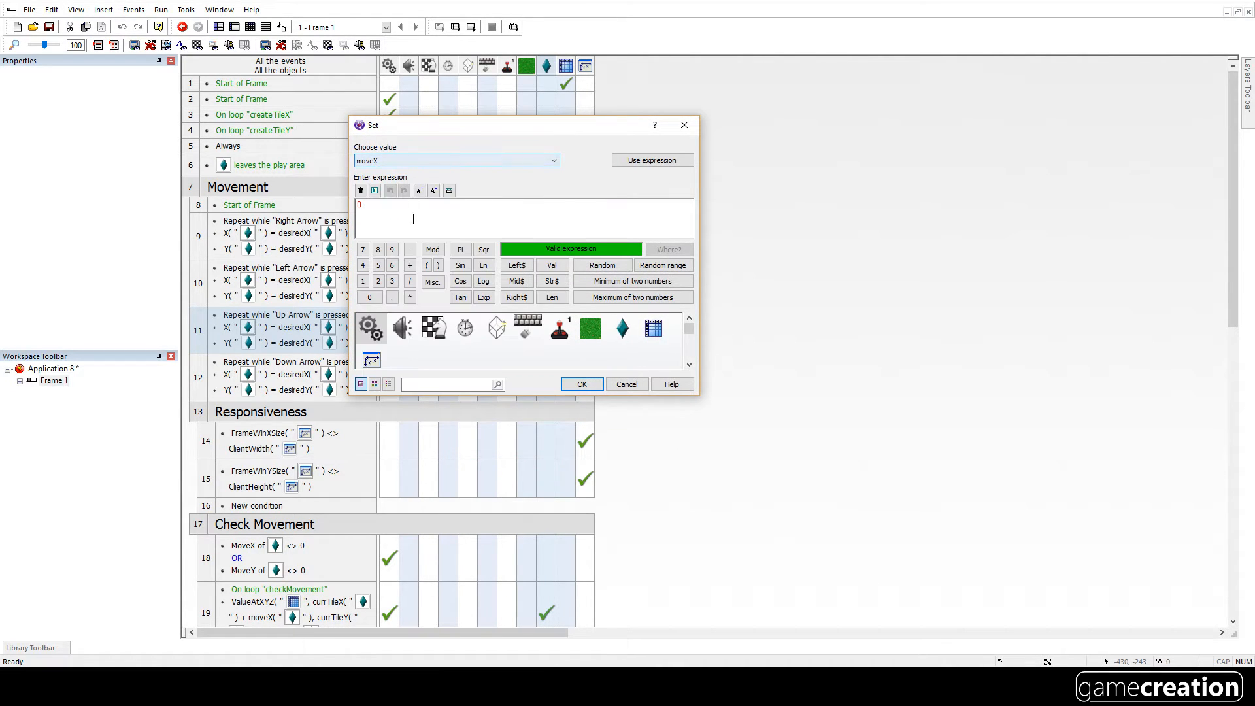
click(580, 384)
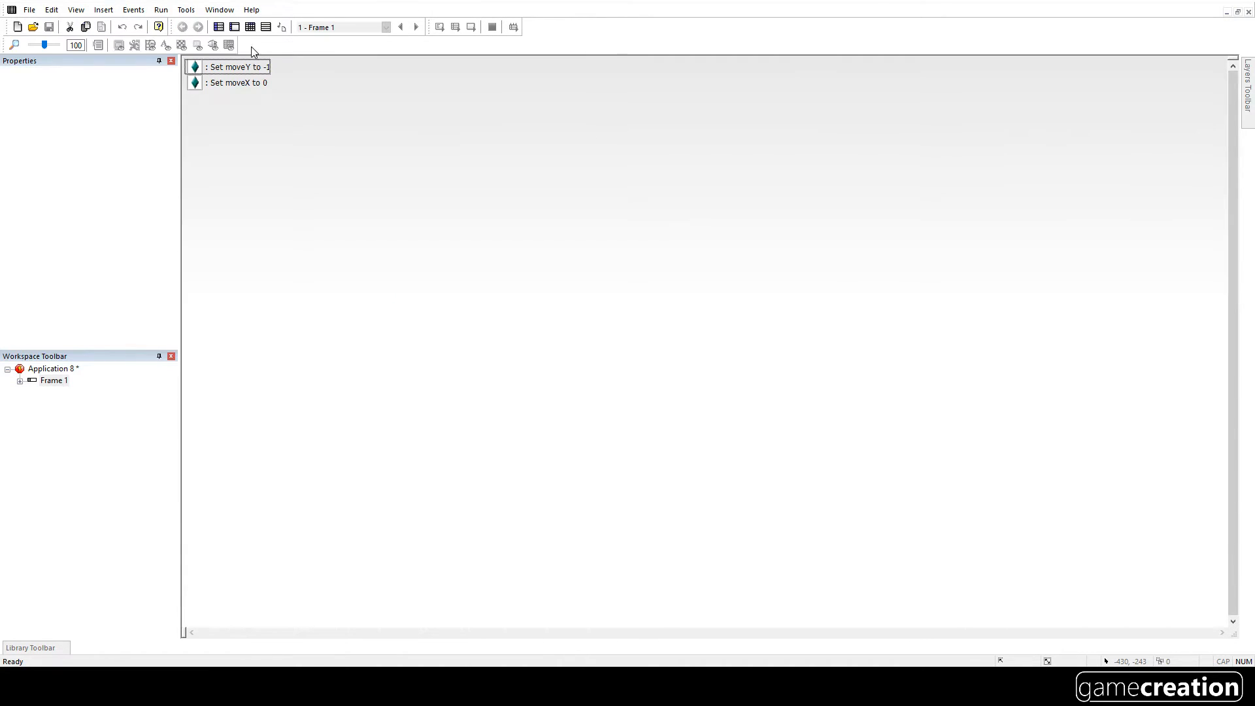
click(238, 83)
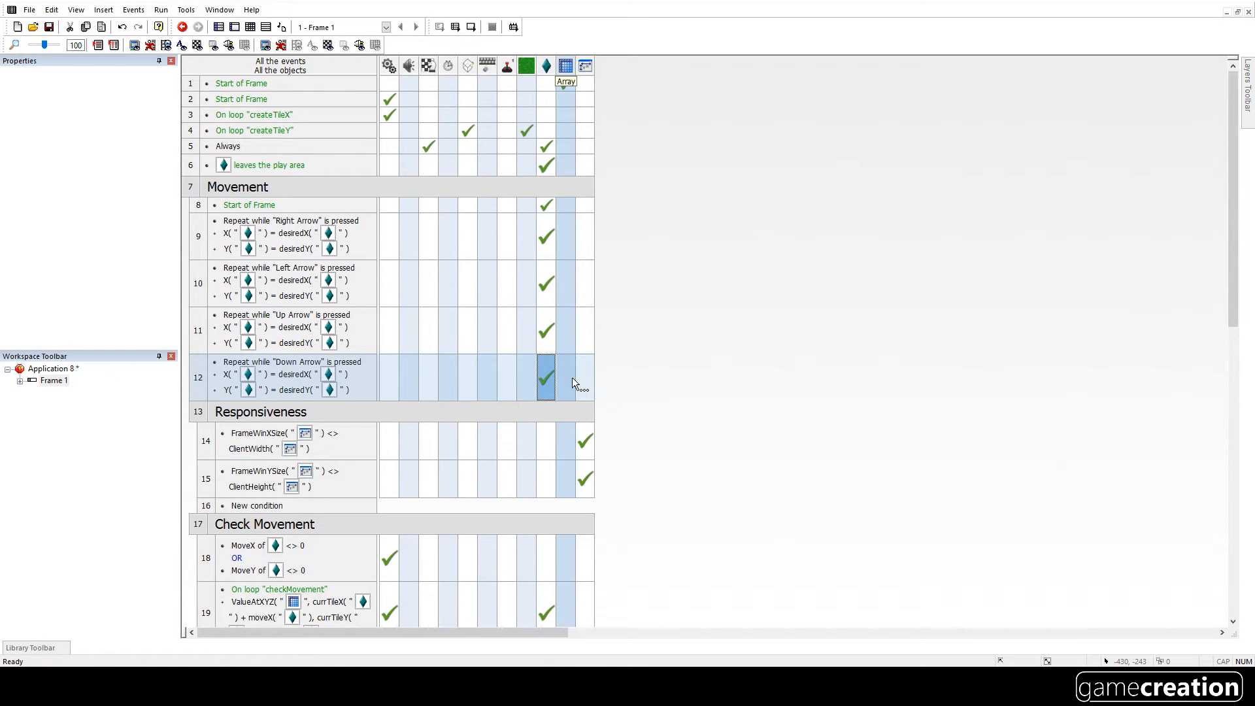
mouse_move(546, 377)
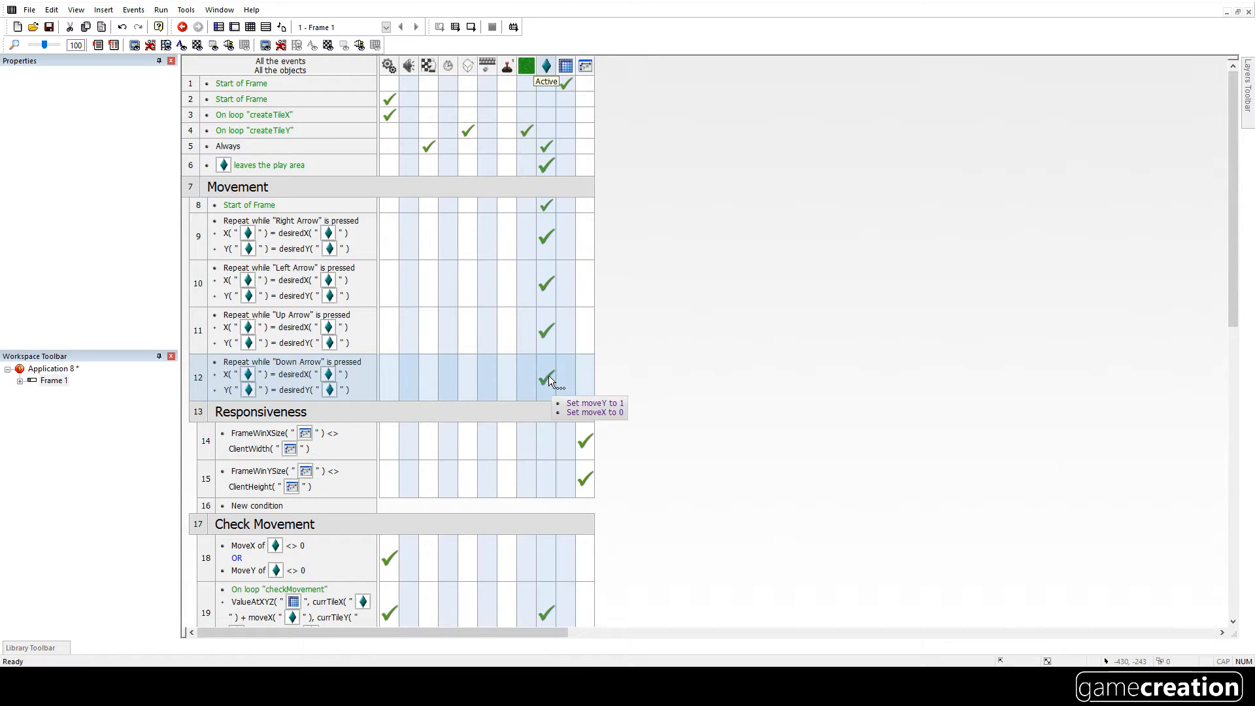
- Add the same moveX 0 action to the diamond in the Down Arrow event
right_click(549, 377)
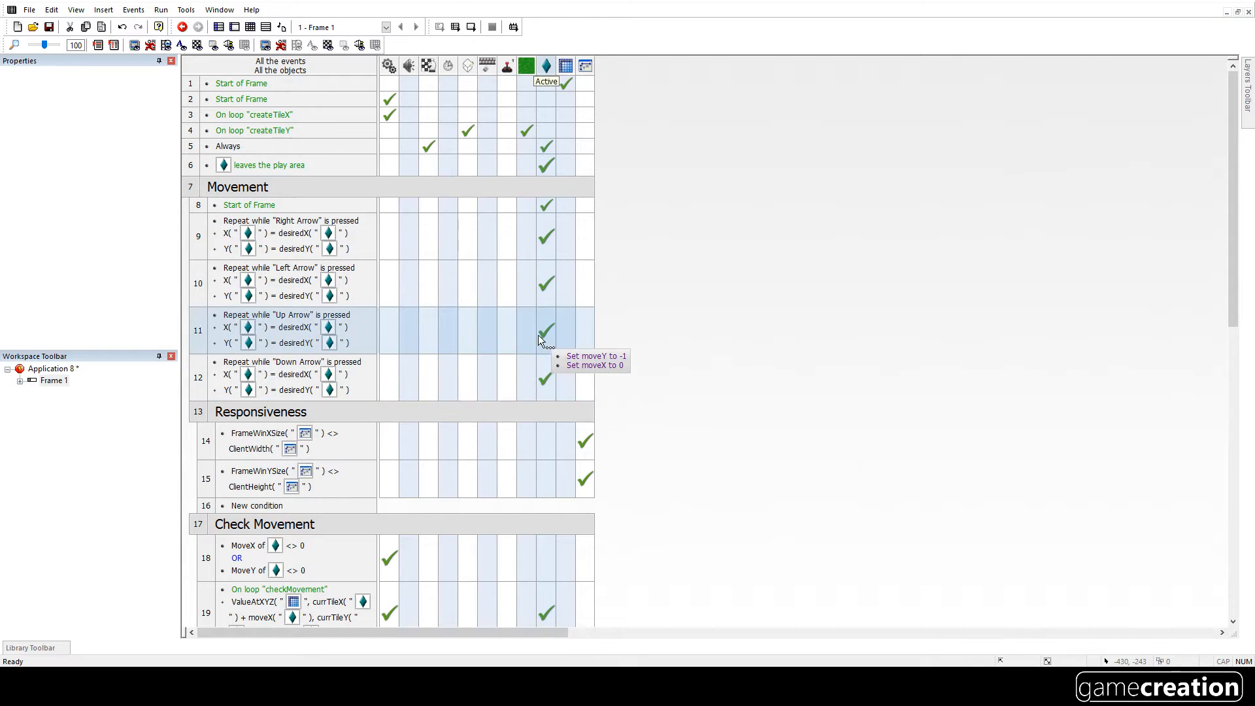
click(545, 377)
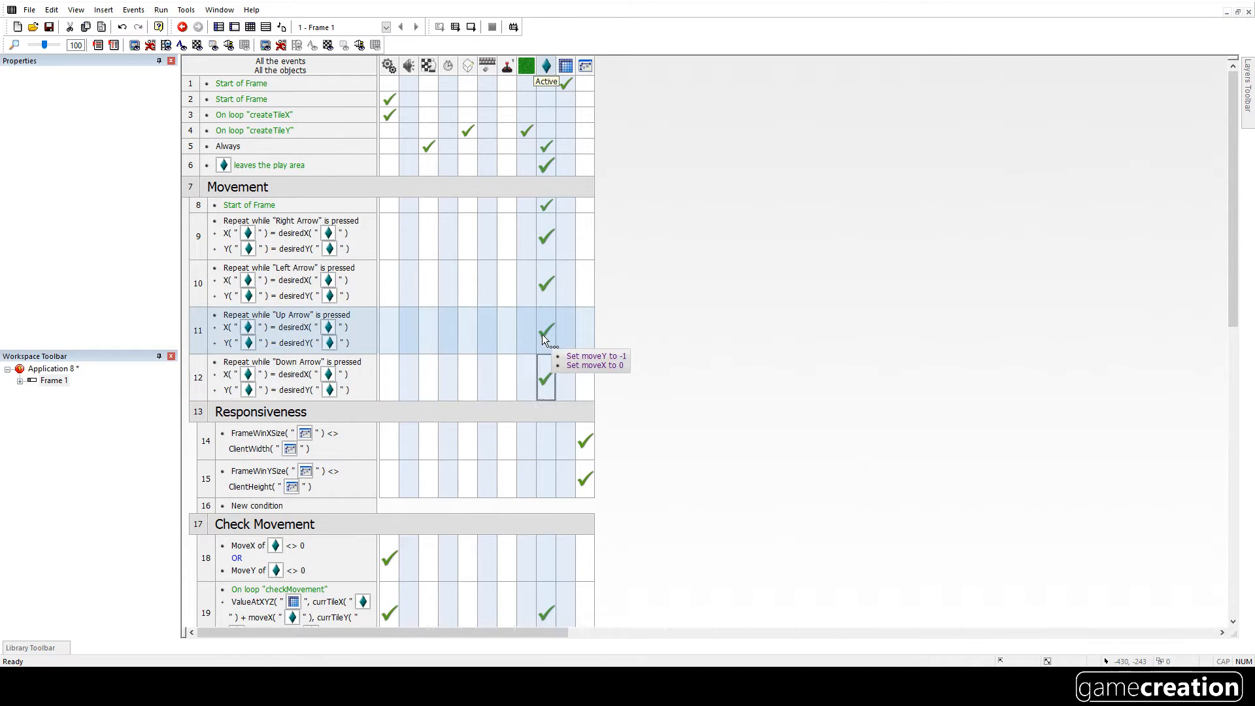
mouse_move(515, 332)
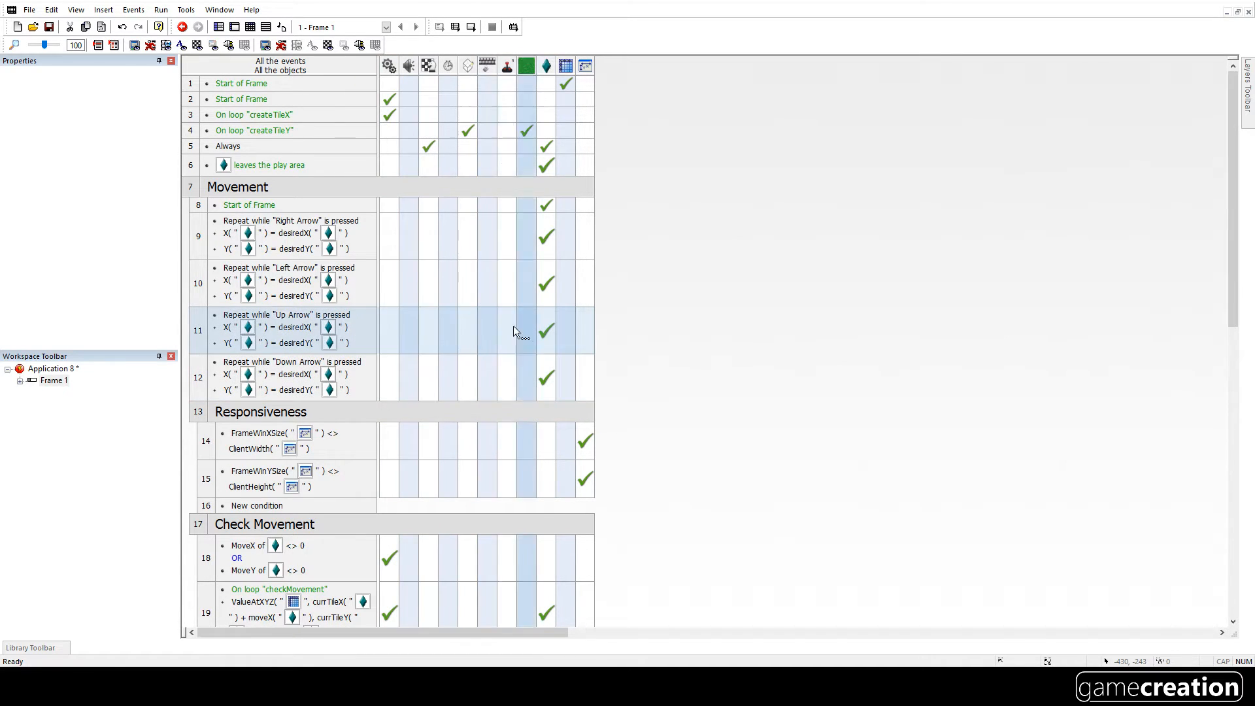
click(160, 8)
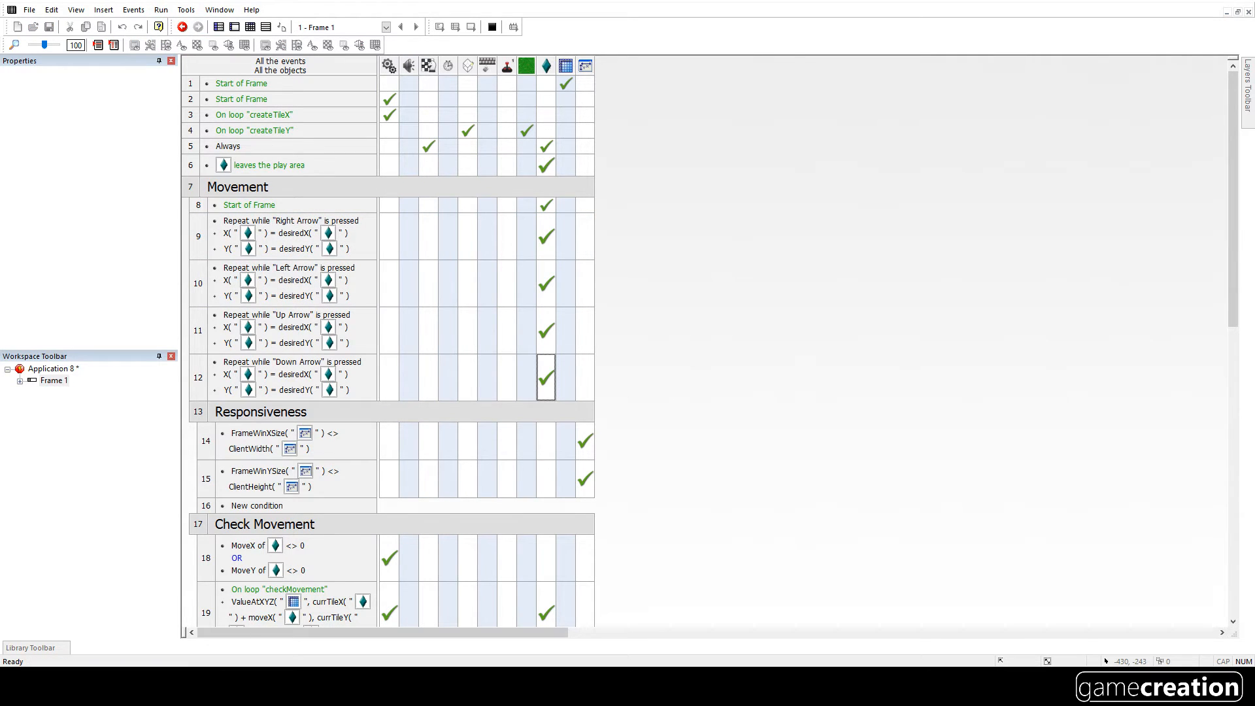
click(160, 26)
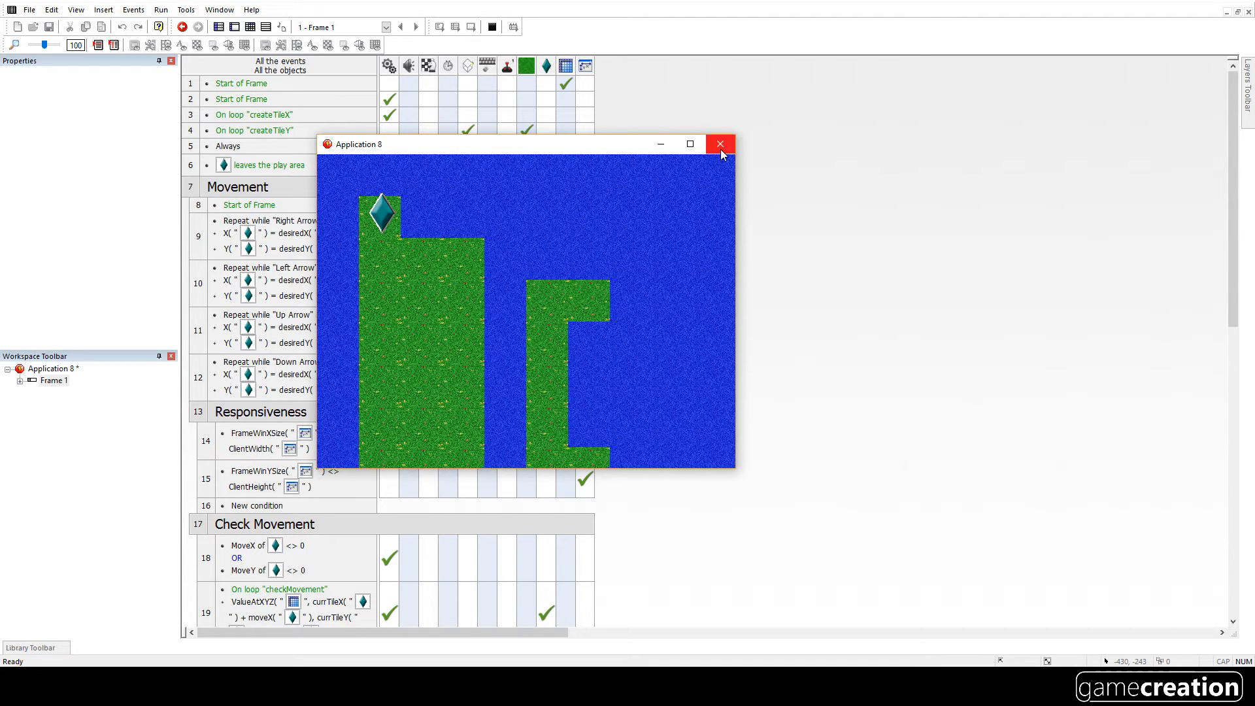
click(718, 143)
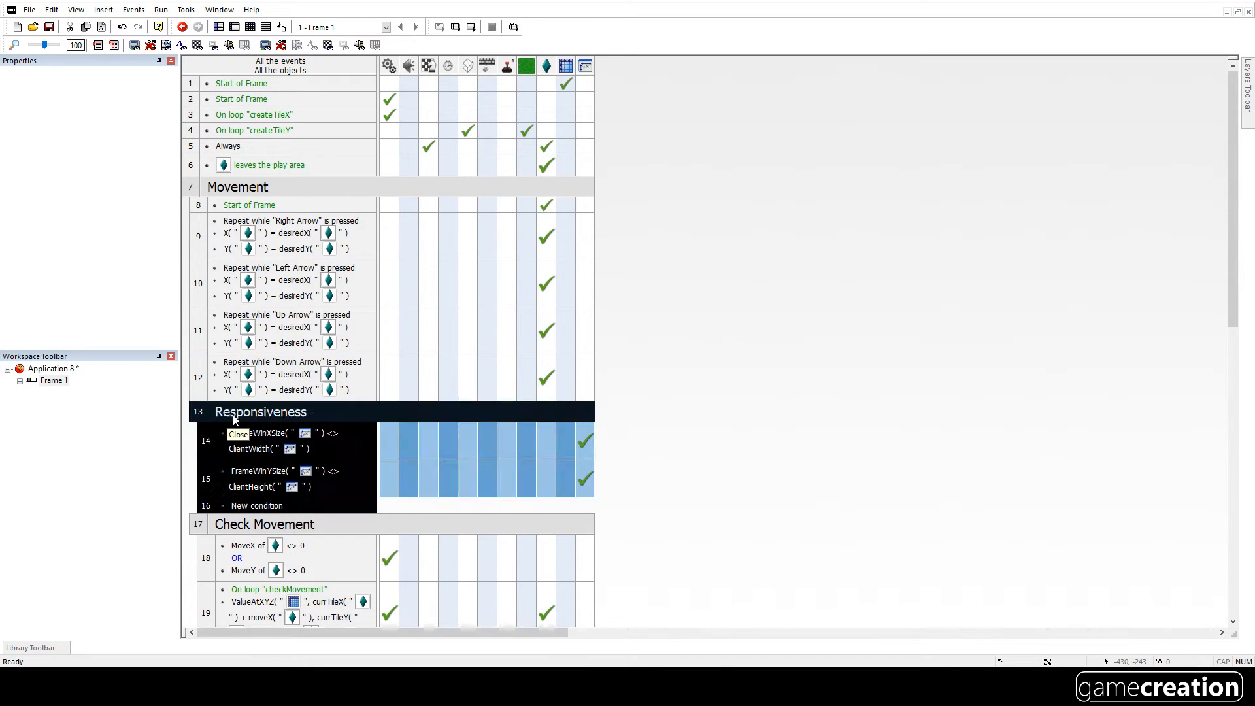
- Tick 'Active when frame starts' for the Movement group and place Responsiveness above it
click(240, 186)
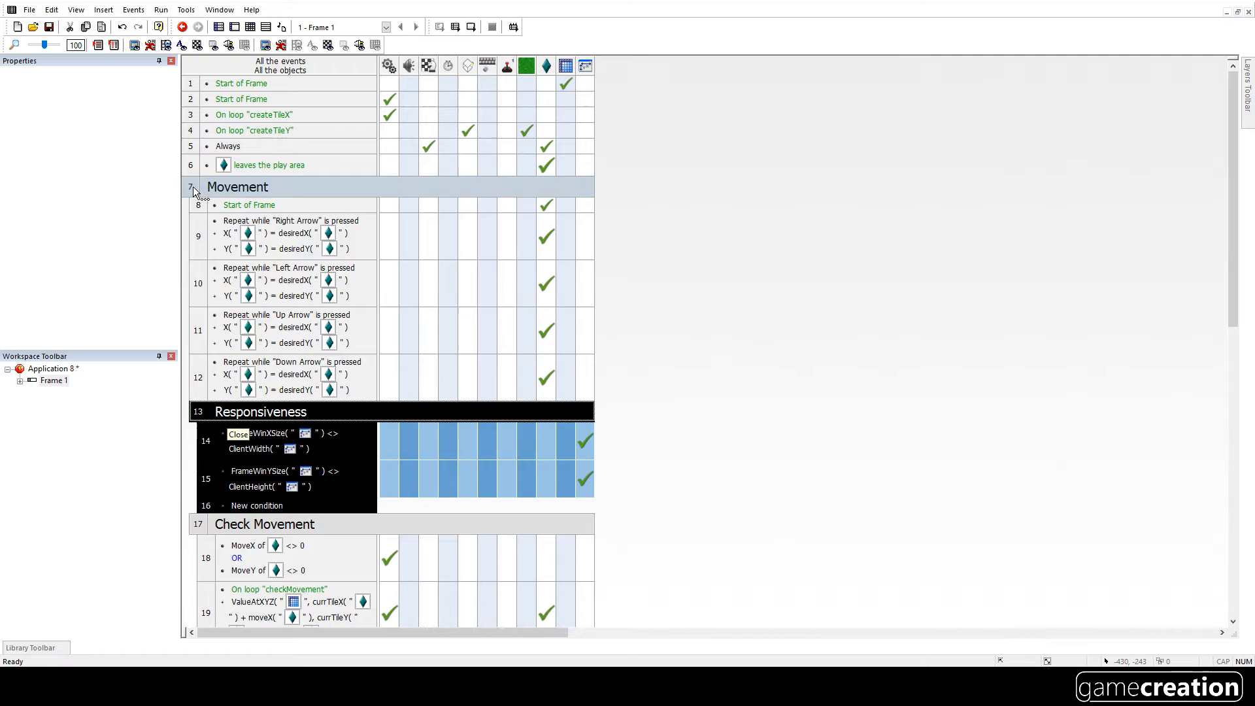
double_click(237, 186)
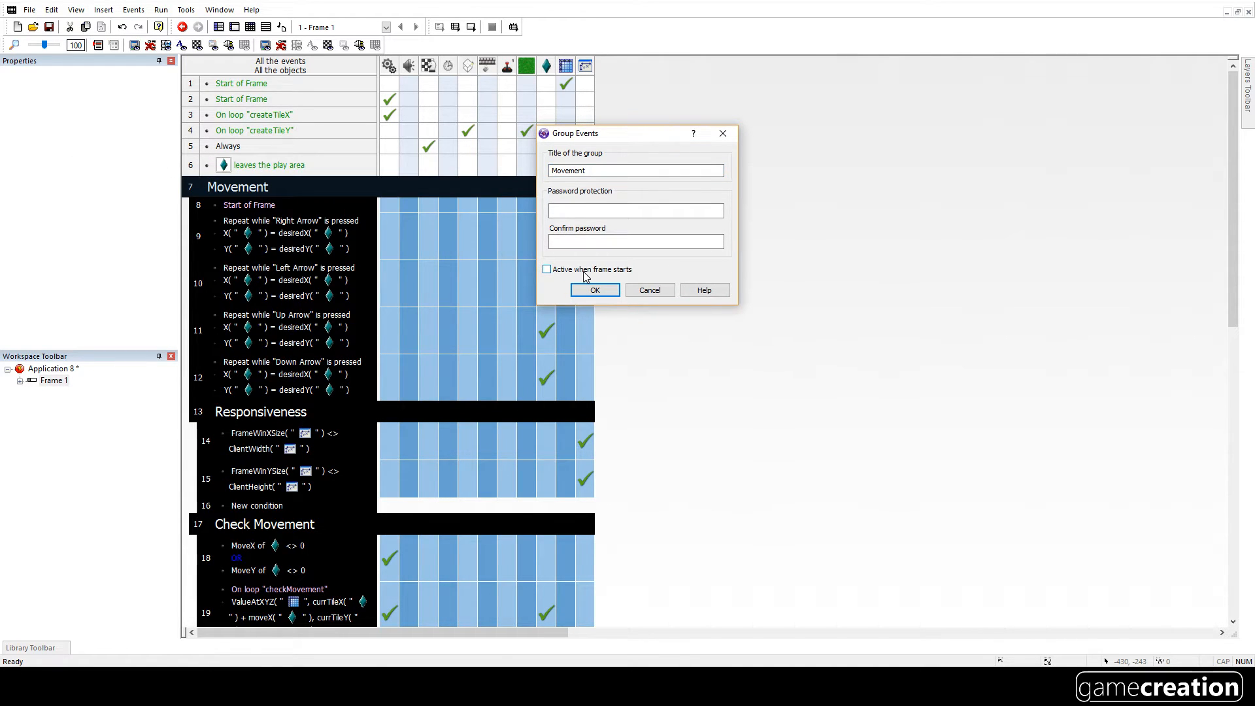
click(546, 269)
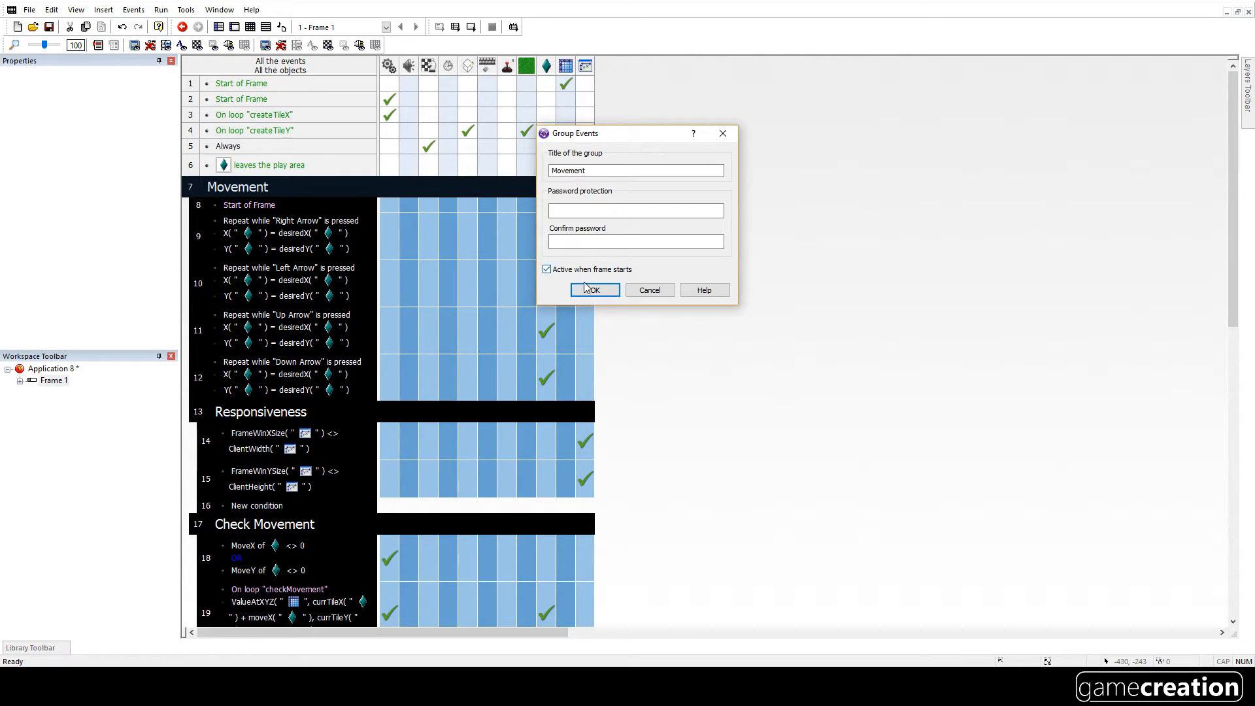
click(592, 290)
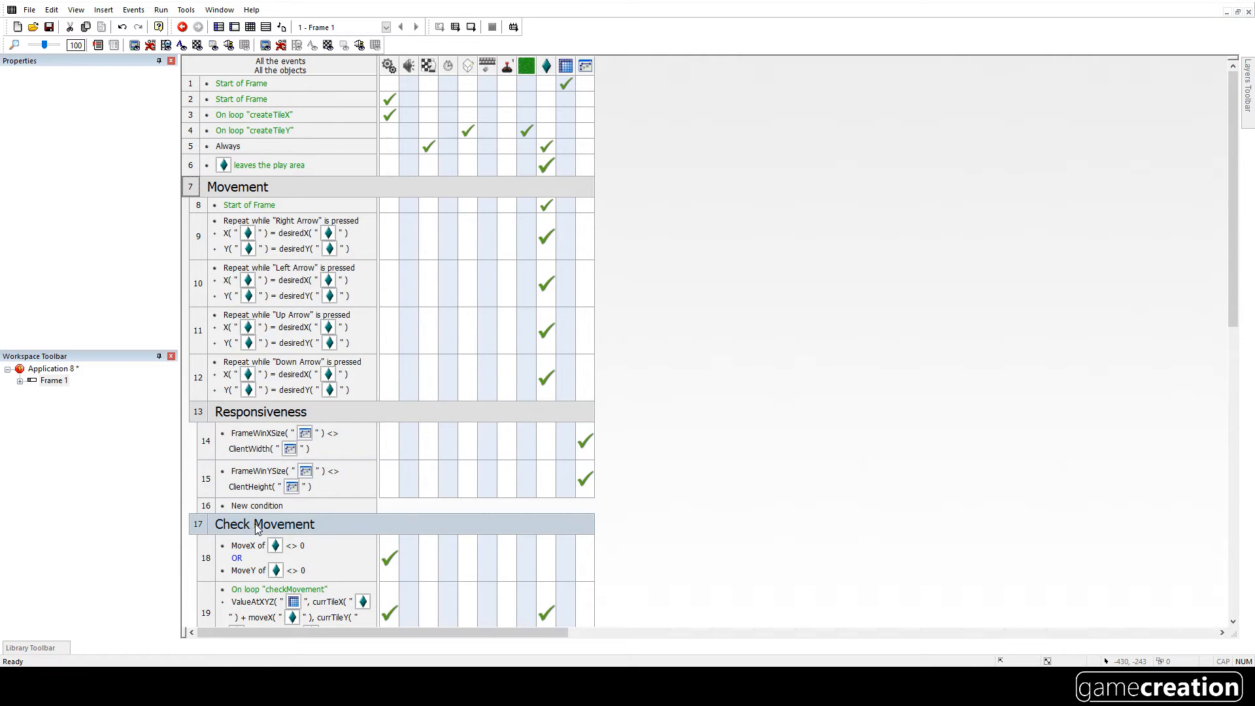
click(264, 524)
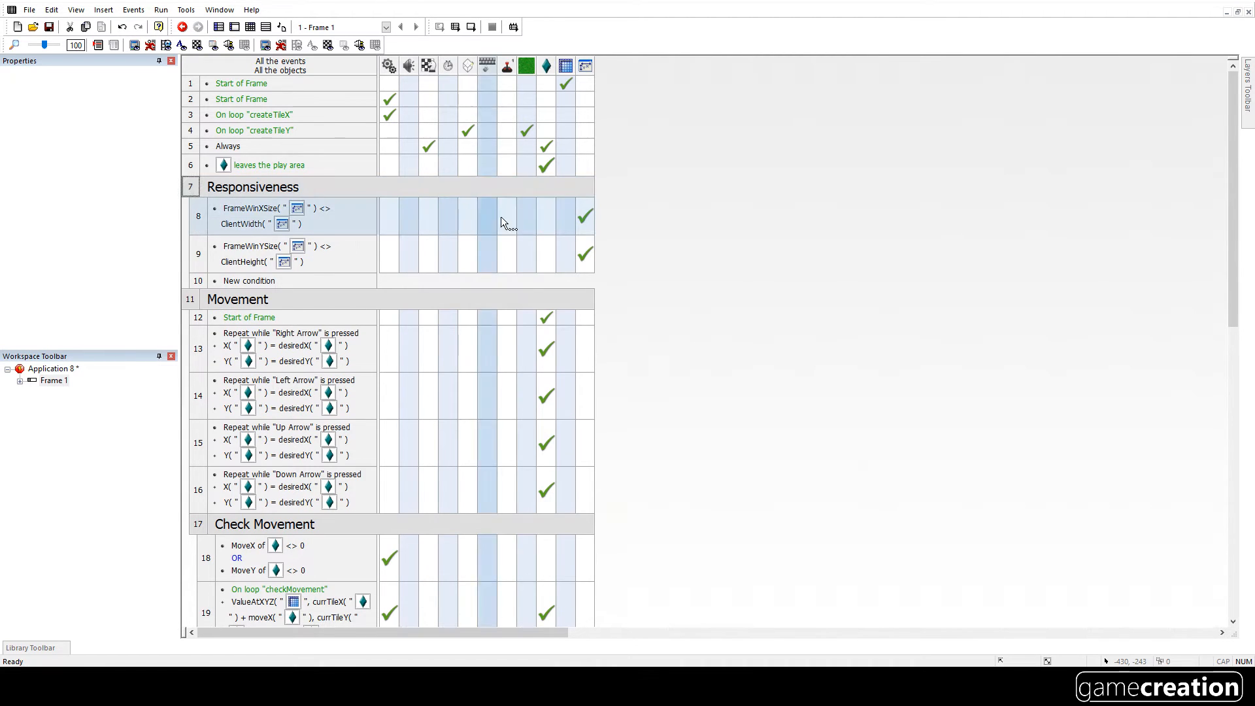
mouse_move(608, 198)
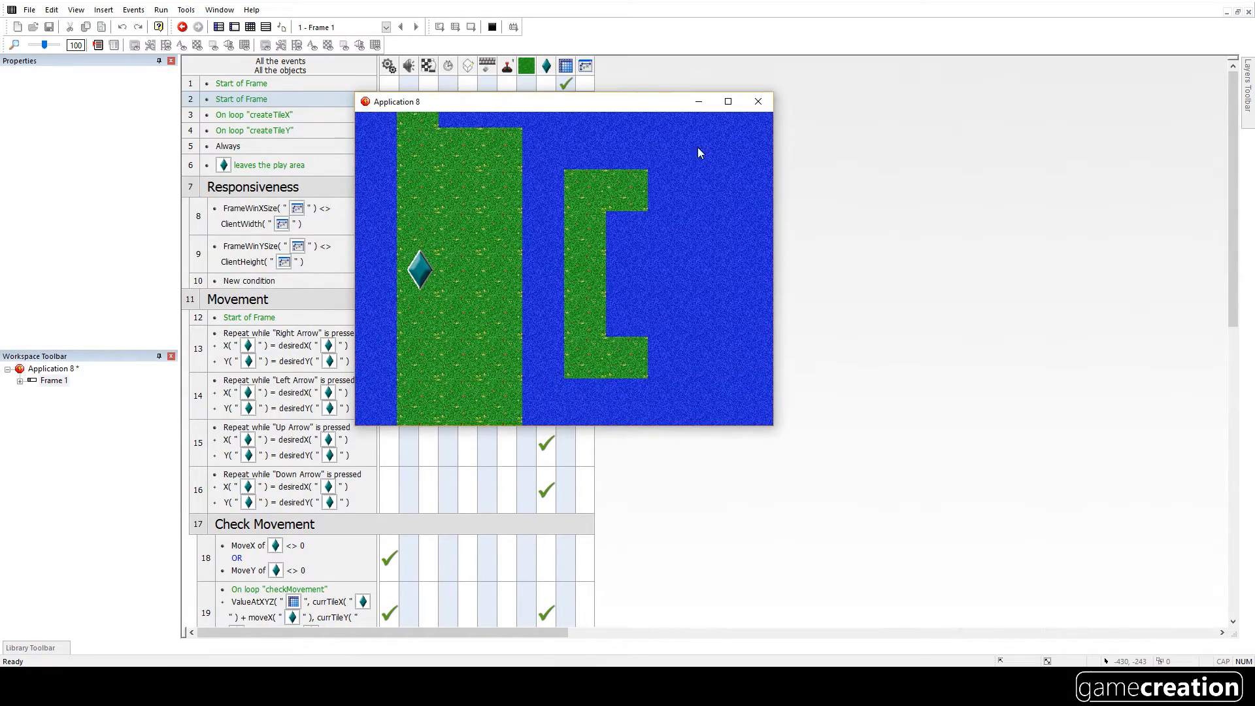
- Steer the diamond, widen, enlarge and shorten the game window, then close the game
click(727, 102)
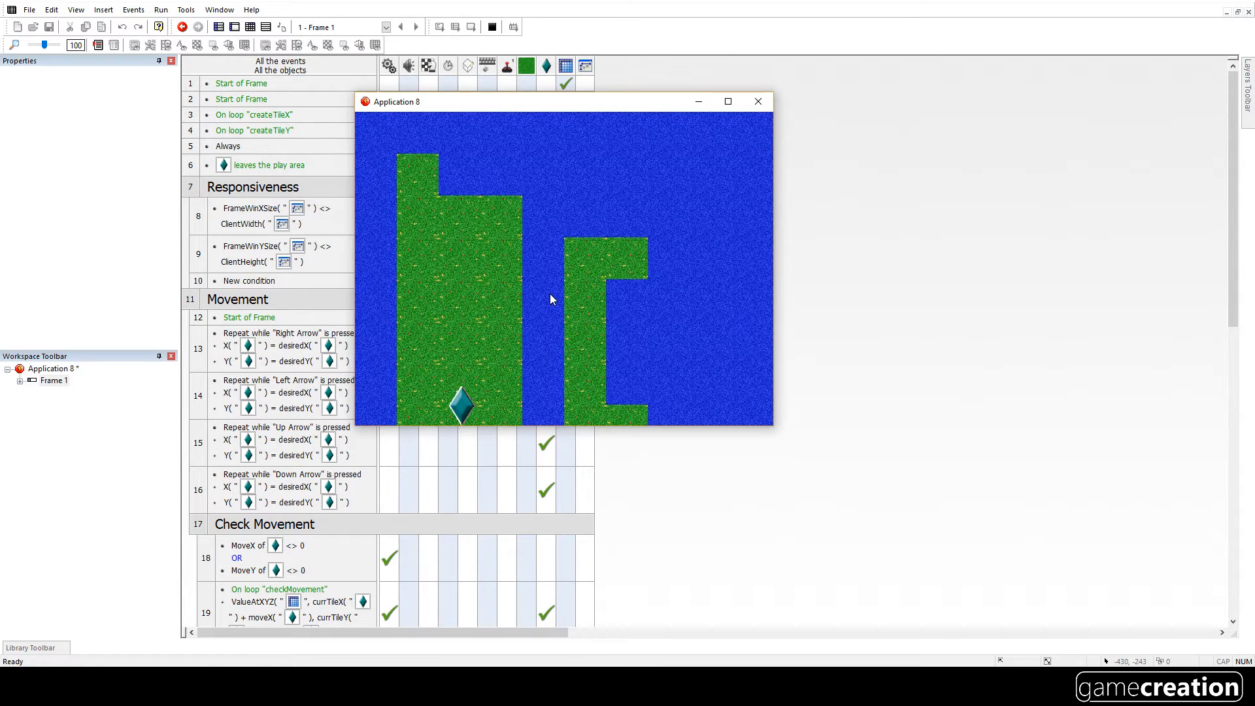
key(Up)
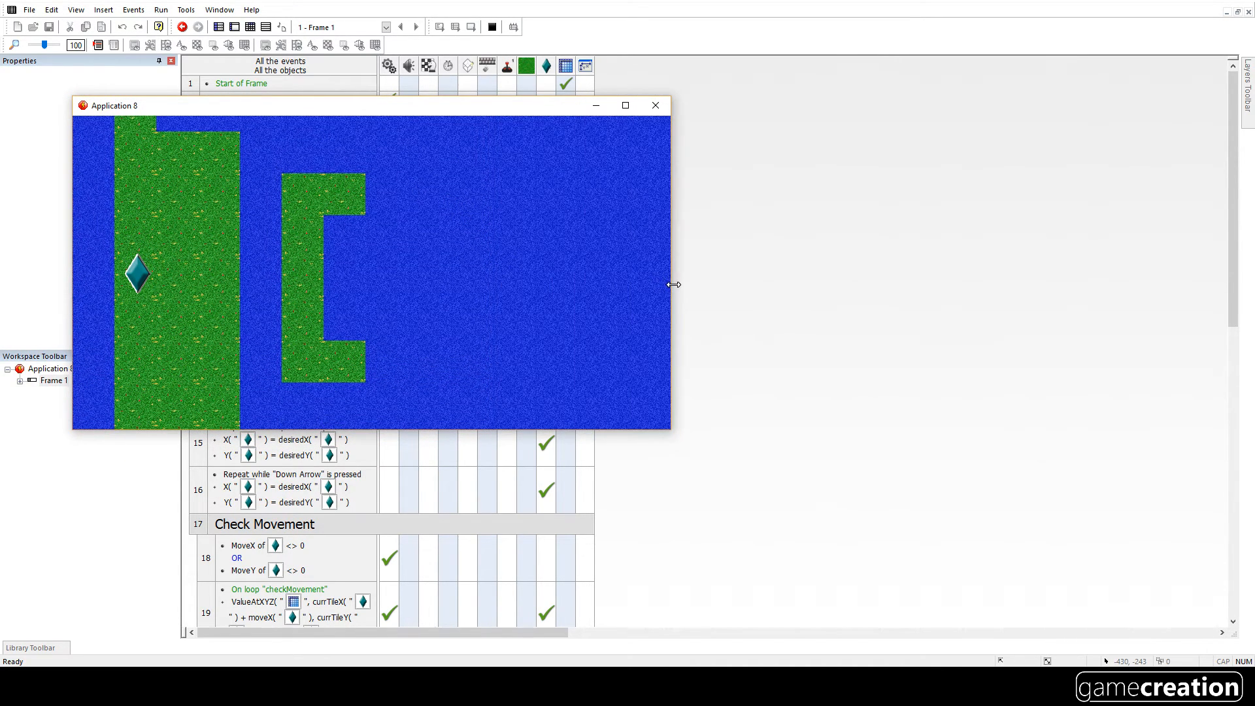
drag(673, 285, 822, 304)
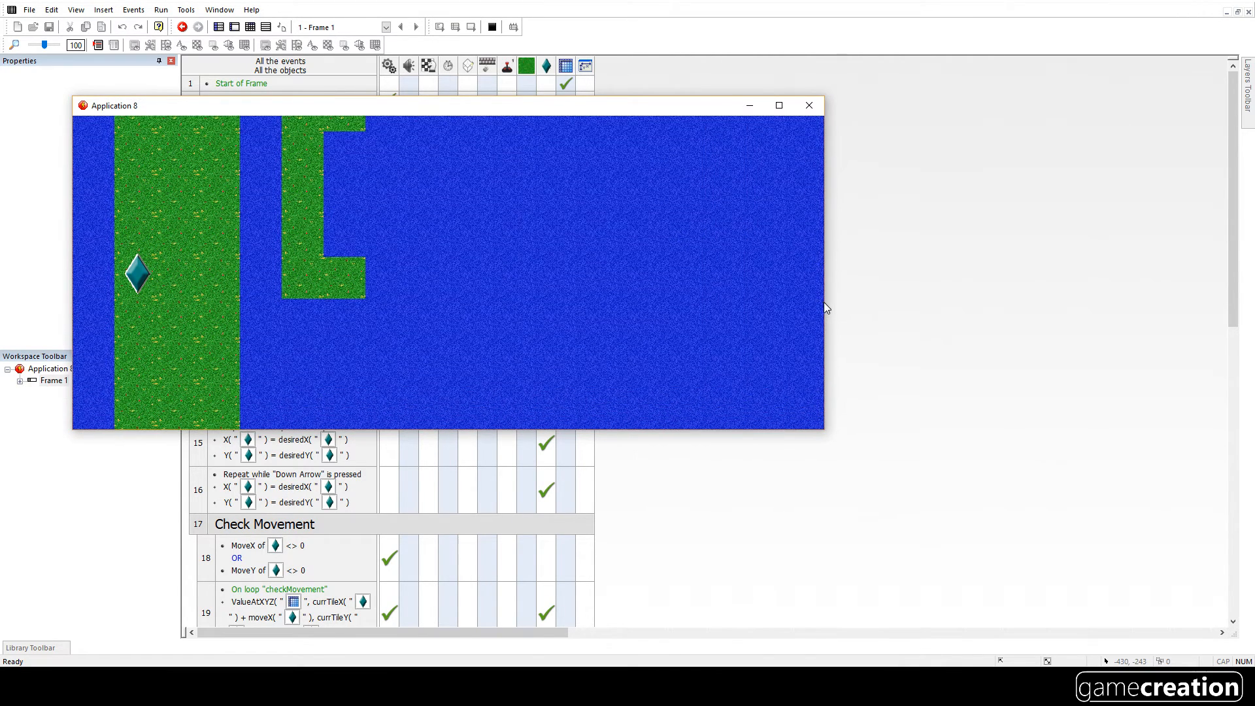
mouse_move(807, 305)
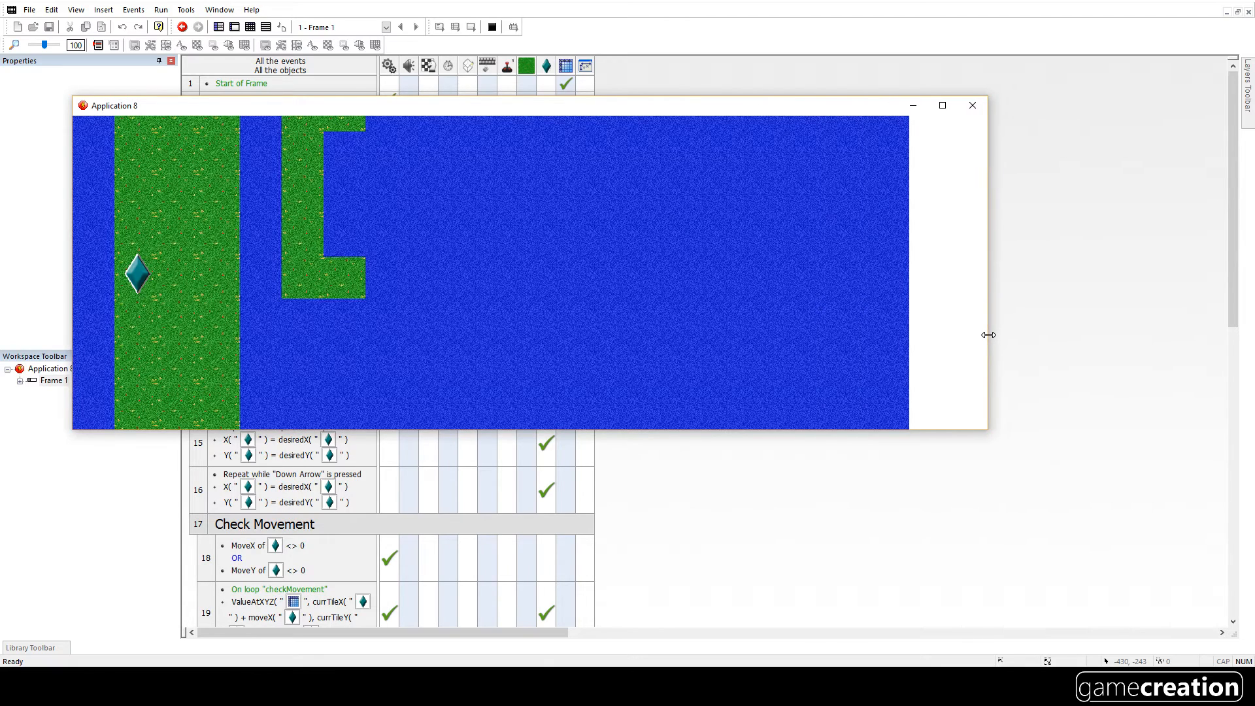
drag(988, 335, 1100, 338)
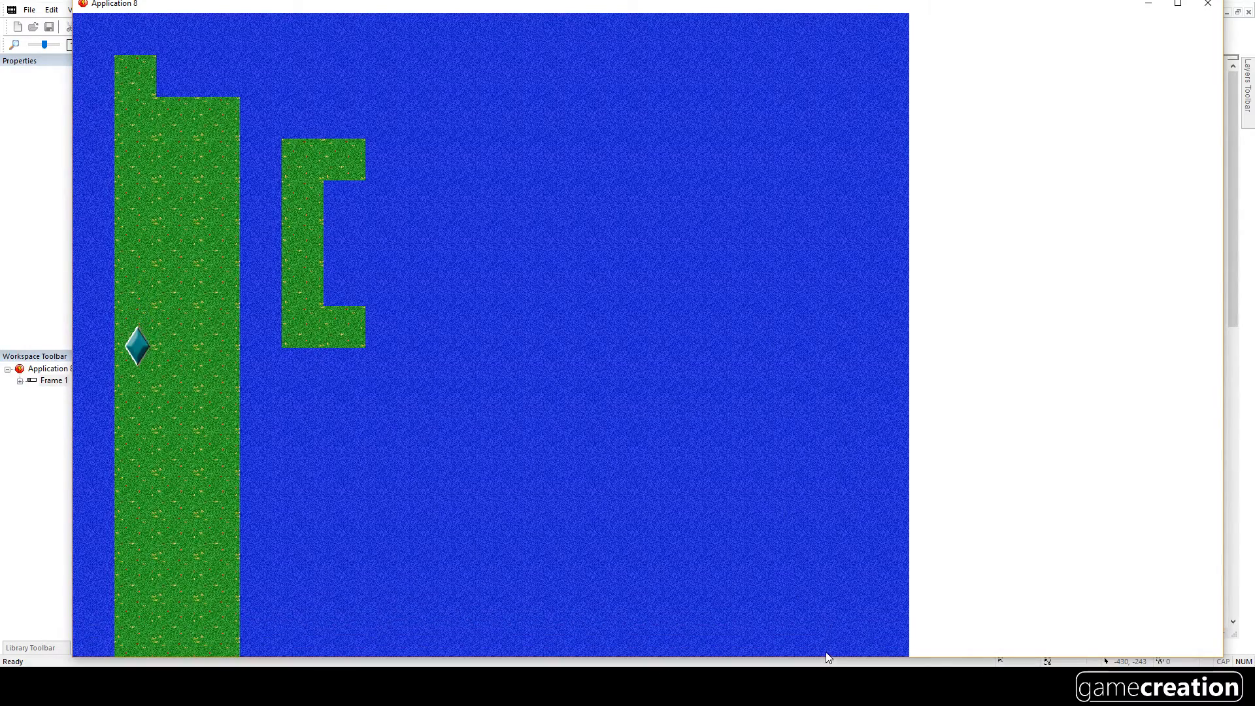
drag(136, 345, 136, 502)
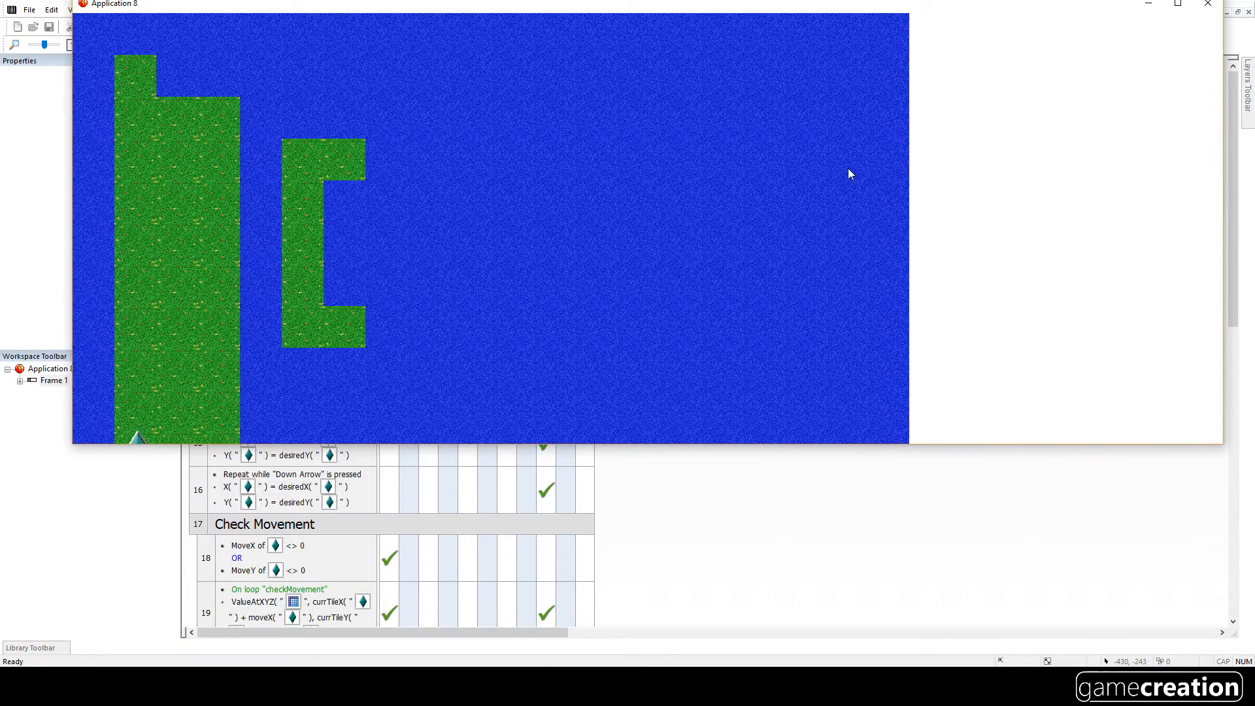
click(1207, 4)
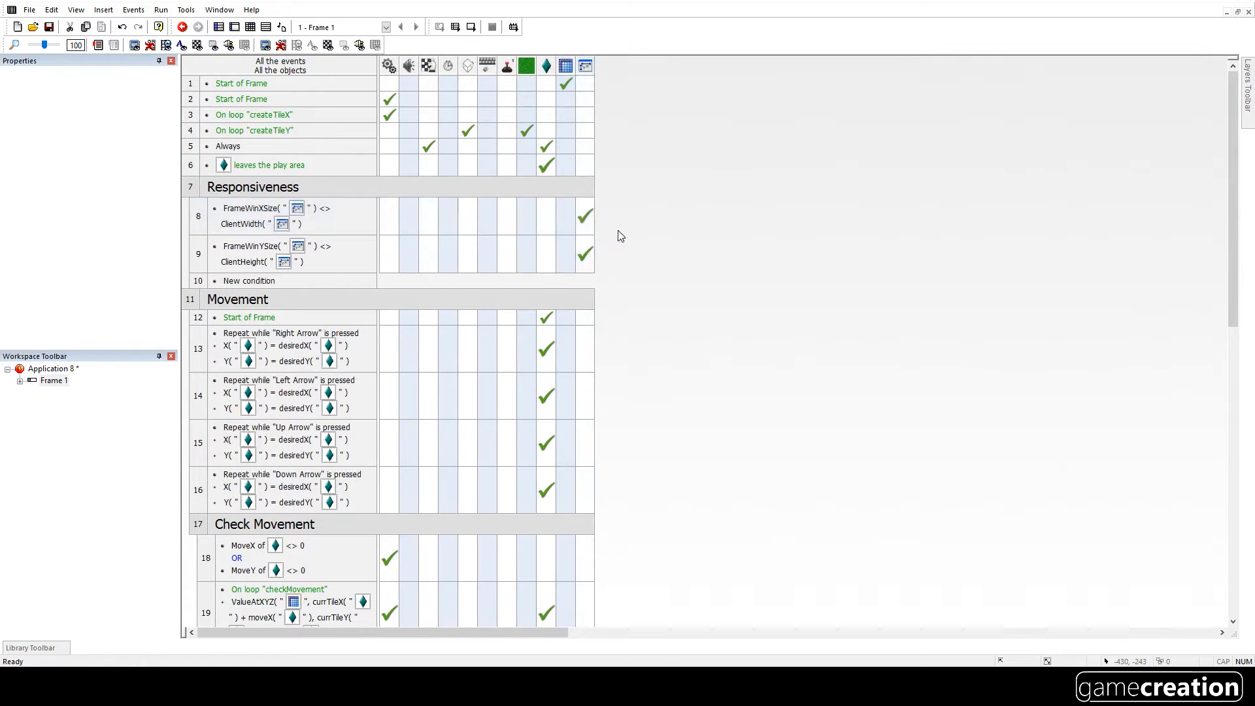
mouse_move(743, 264)
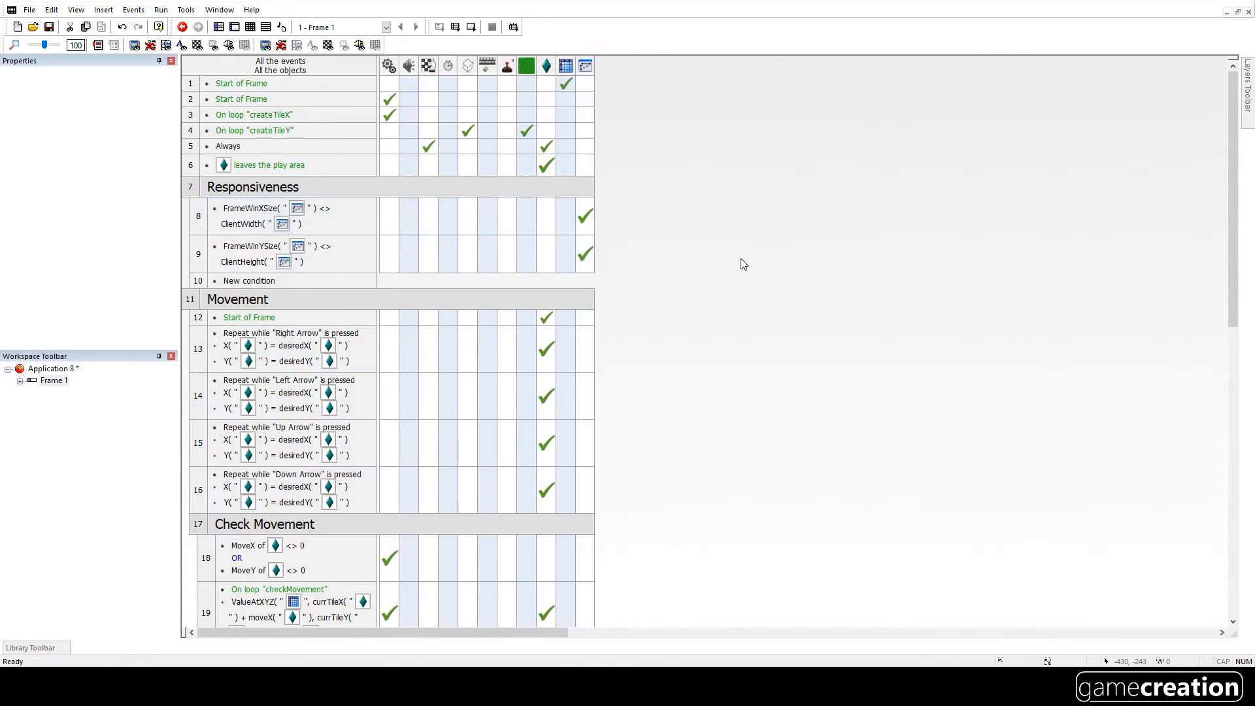
- Run the whole application again and maximise the game window to fill the screen
click(161, 9)
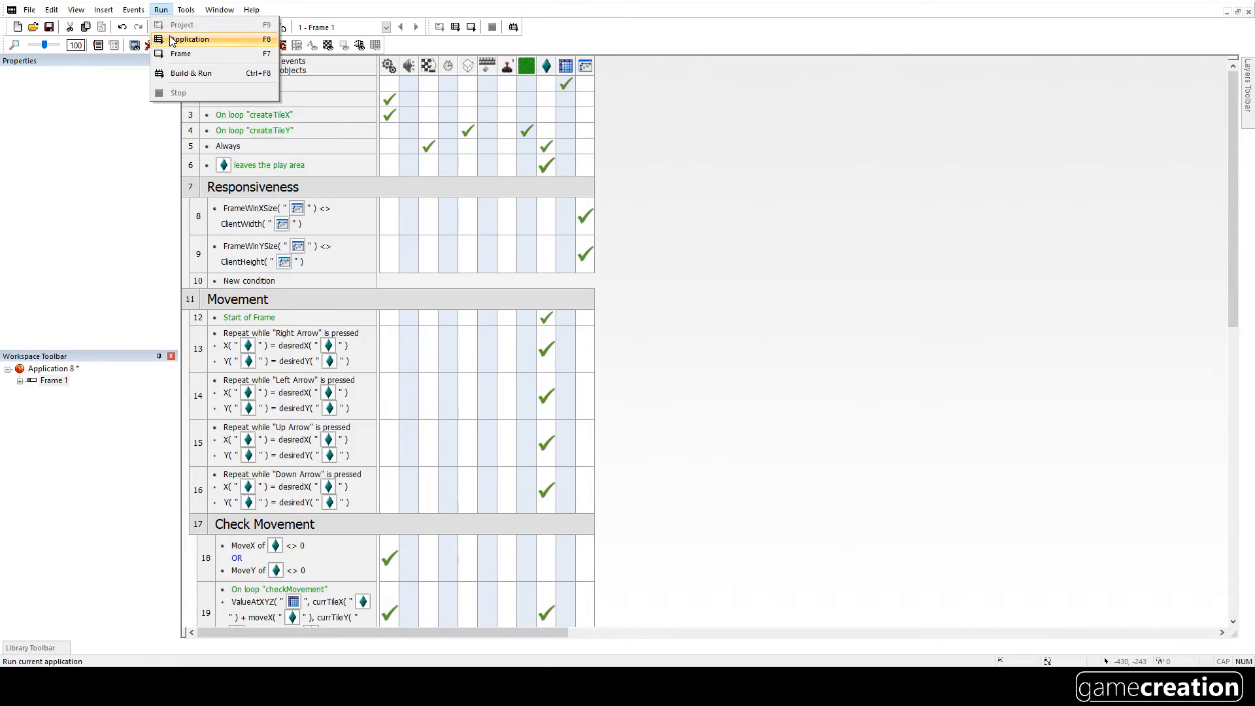
click(191, 39)
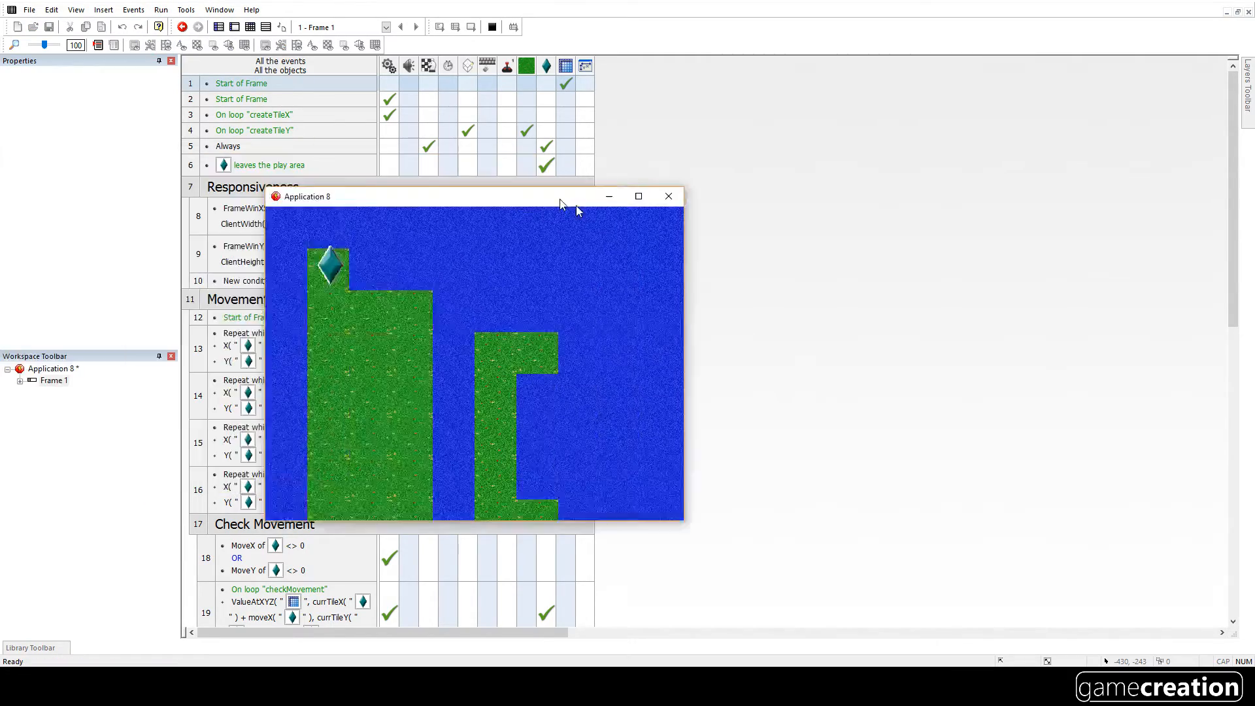
click(638, 196)
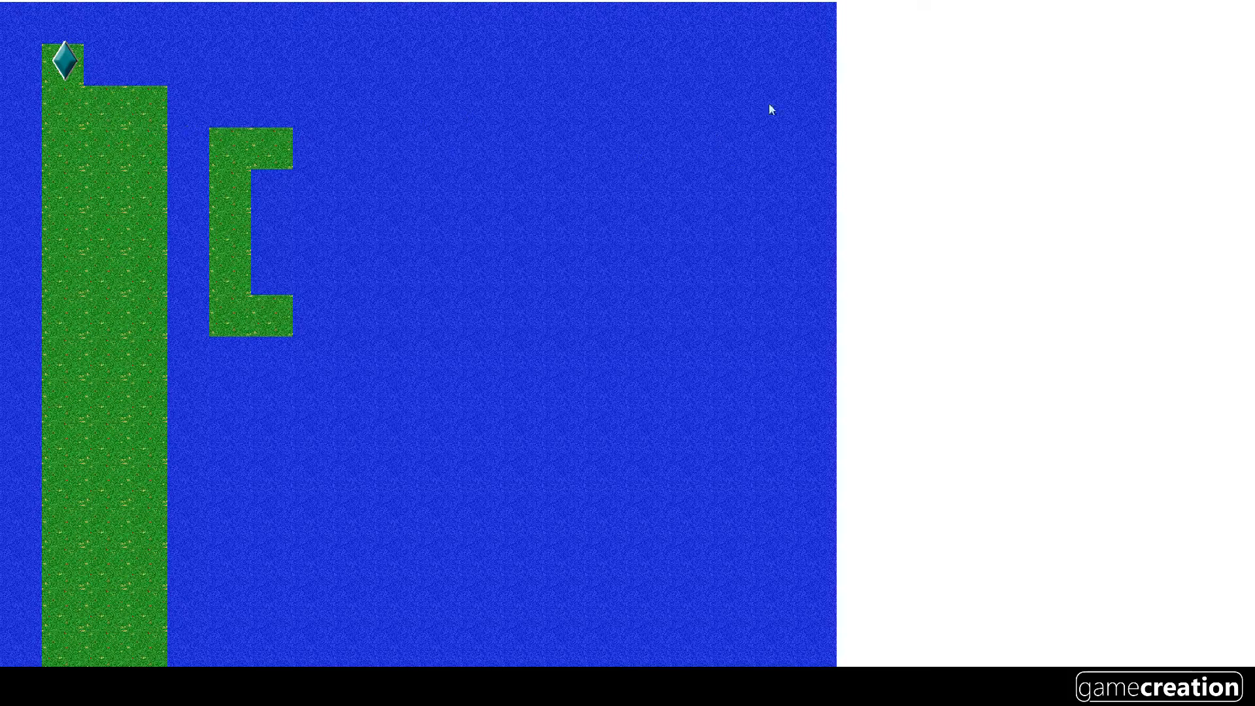
mouse_move(706, 220)
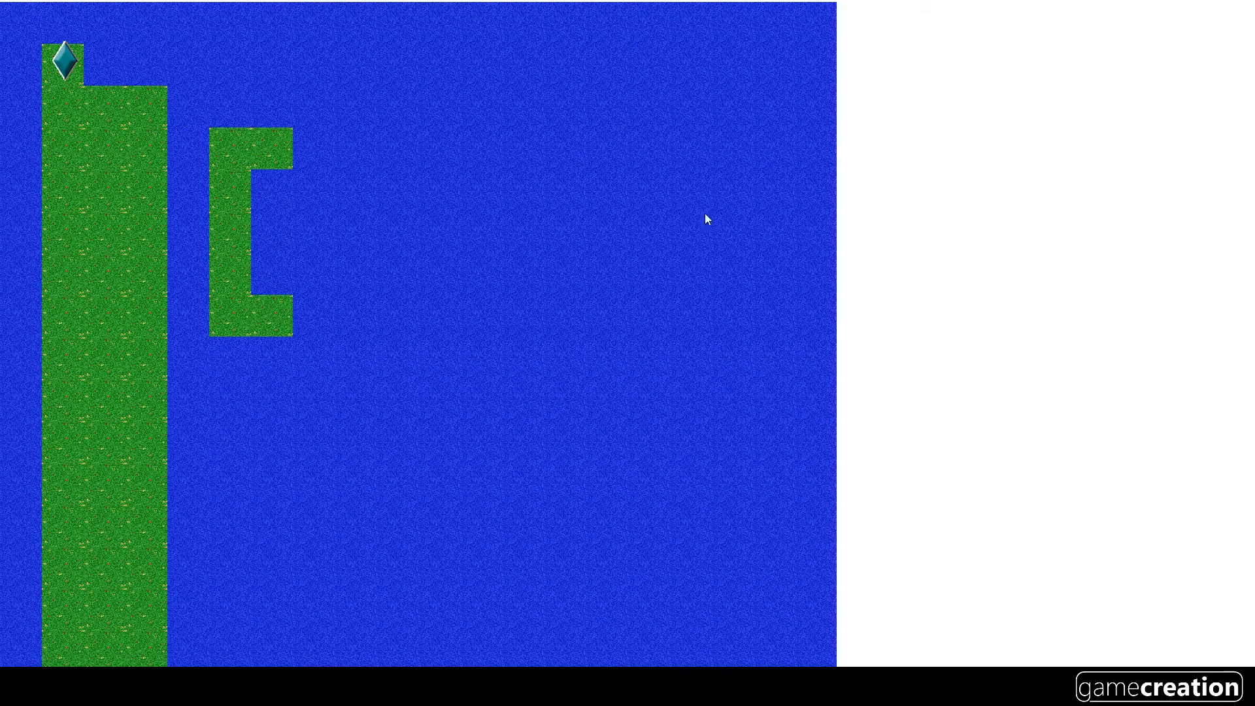
mouse_move(545, 210)
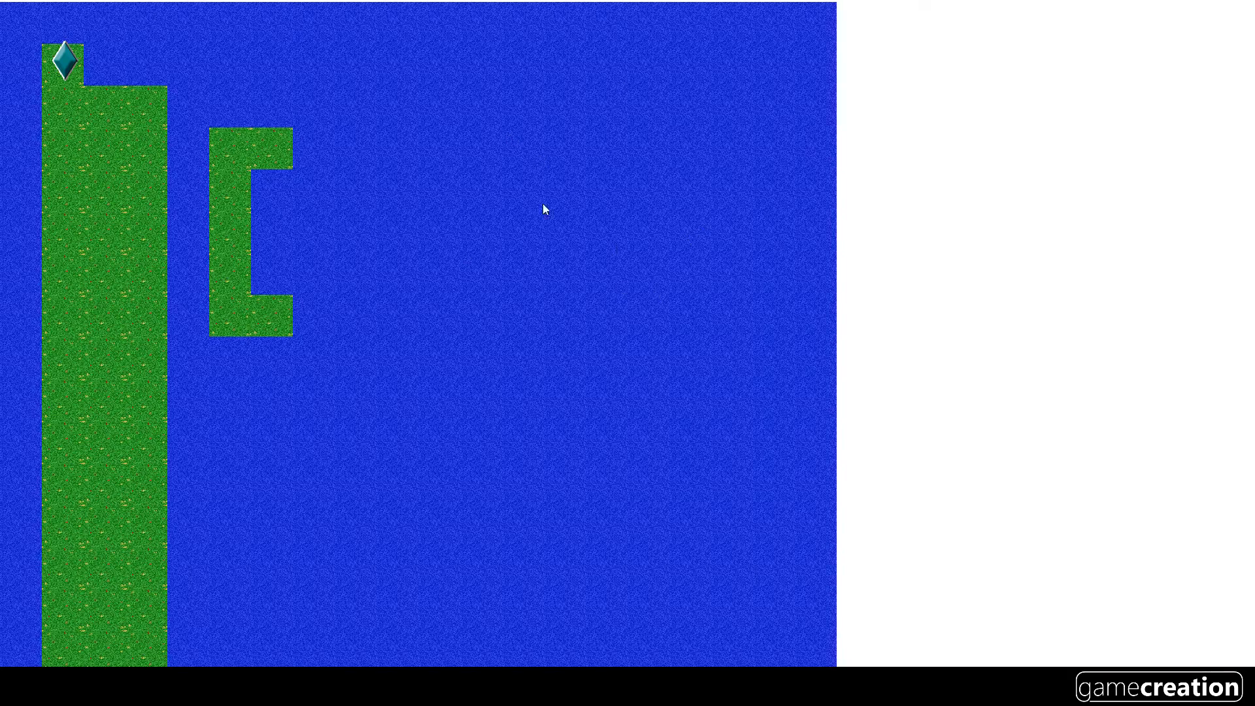
mouse_move(687, 163)
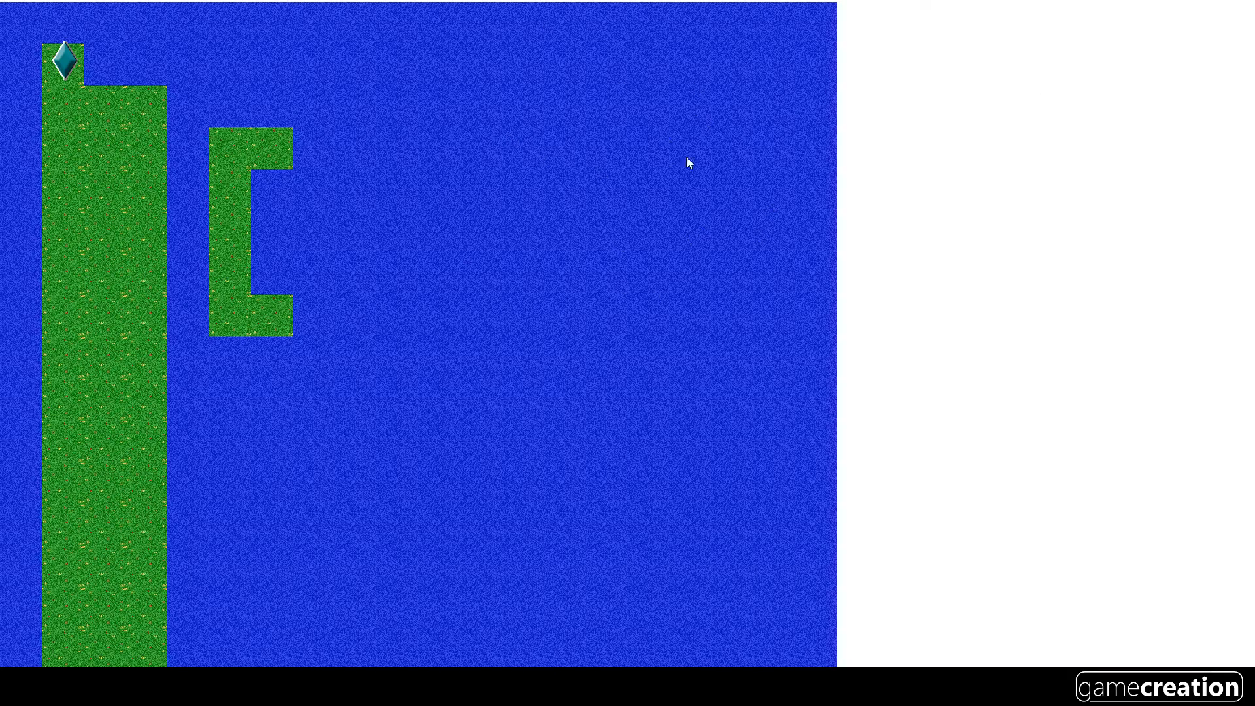
mouse_move(1236, 5)
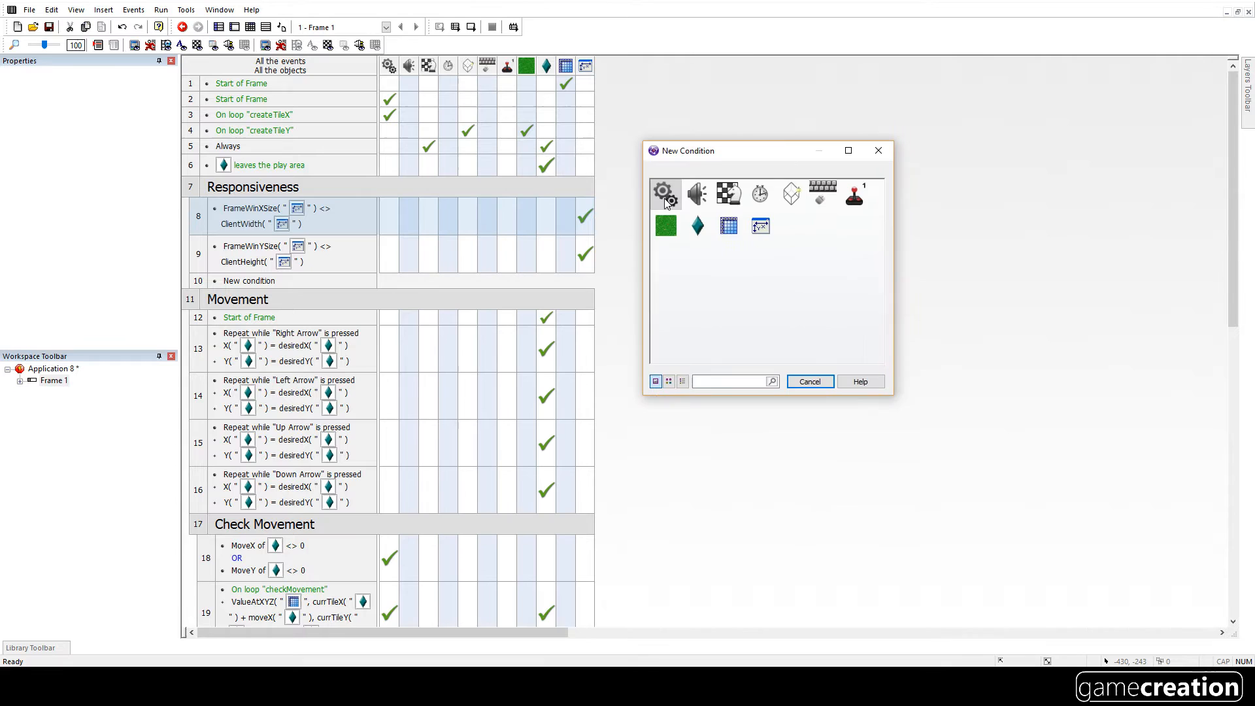
- Add a ClientWidth("Window Control") lower-or-equal comparison to event 8
click(808, 381)
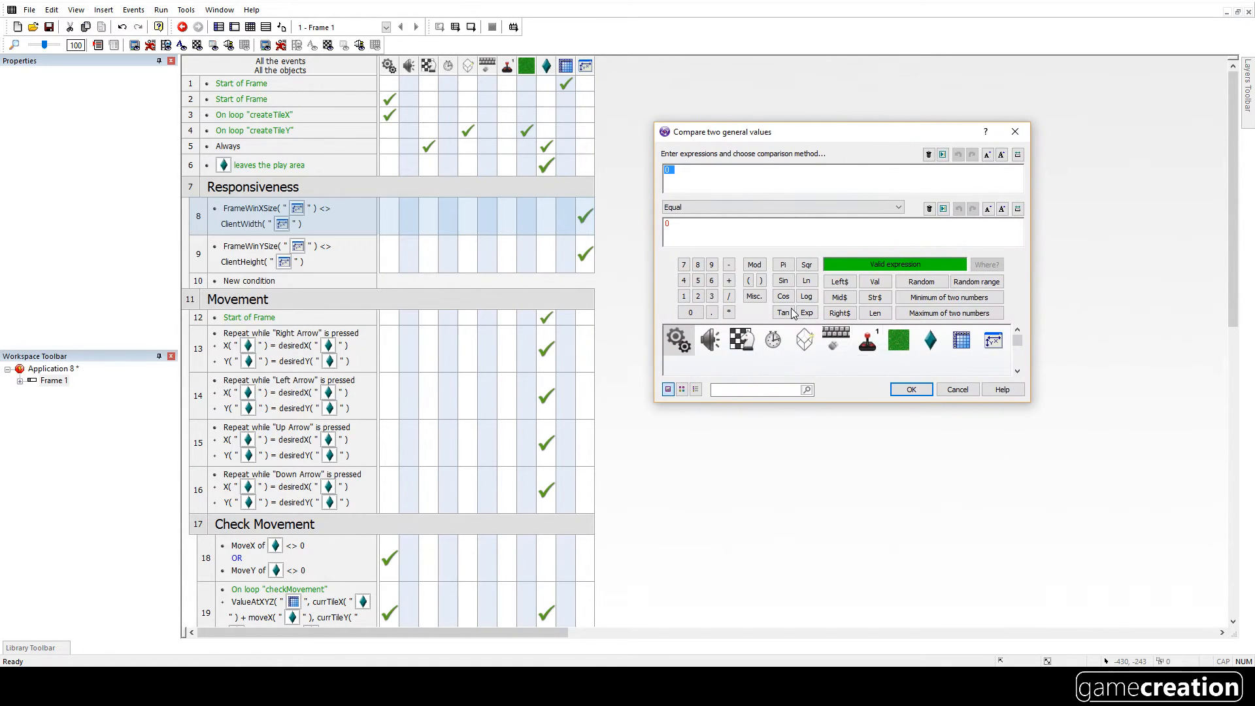
click(992, 339)
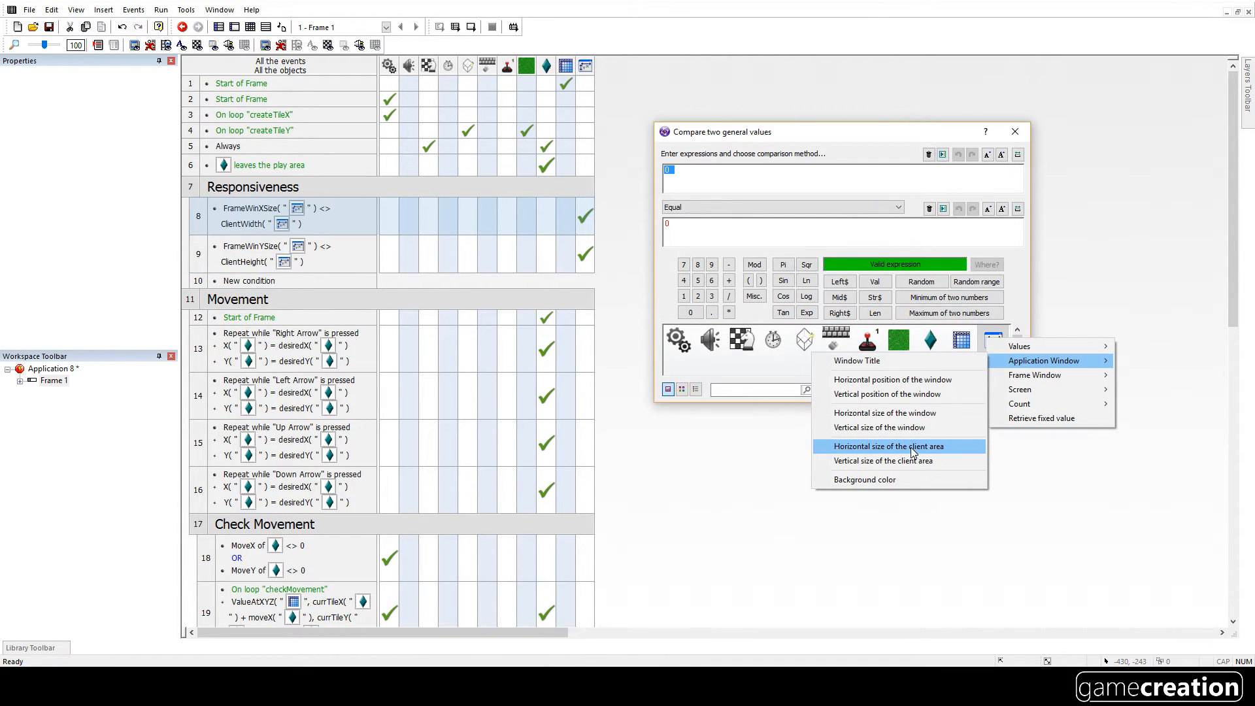
click(885, 446)
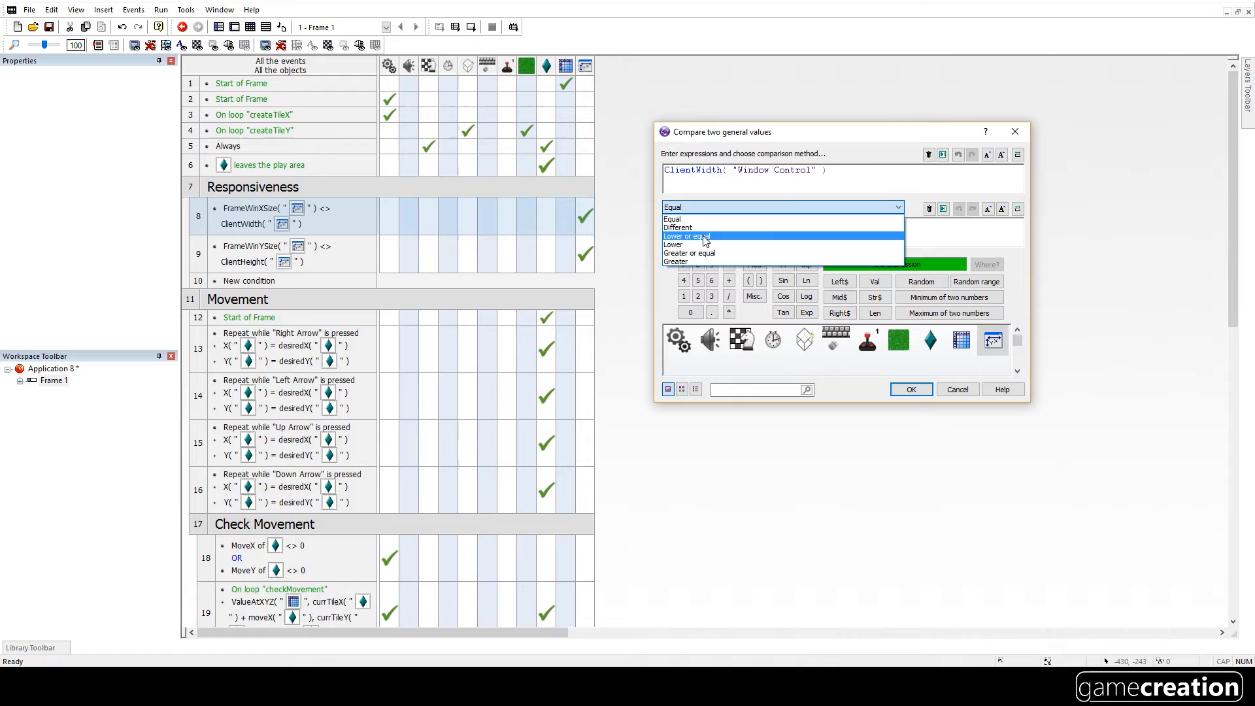
click(687, 235)
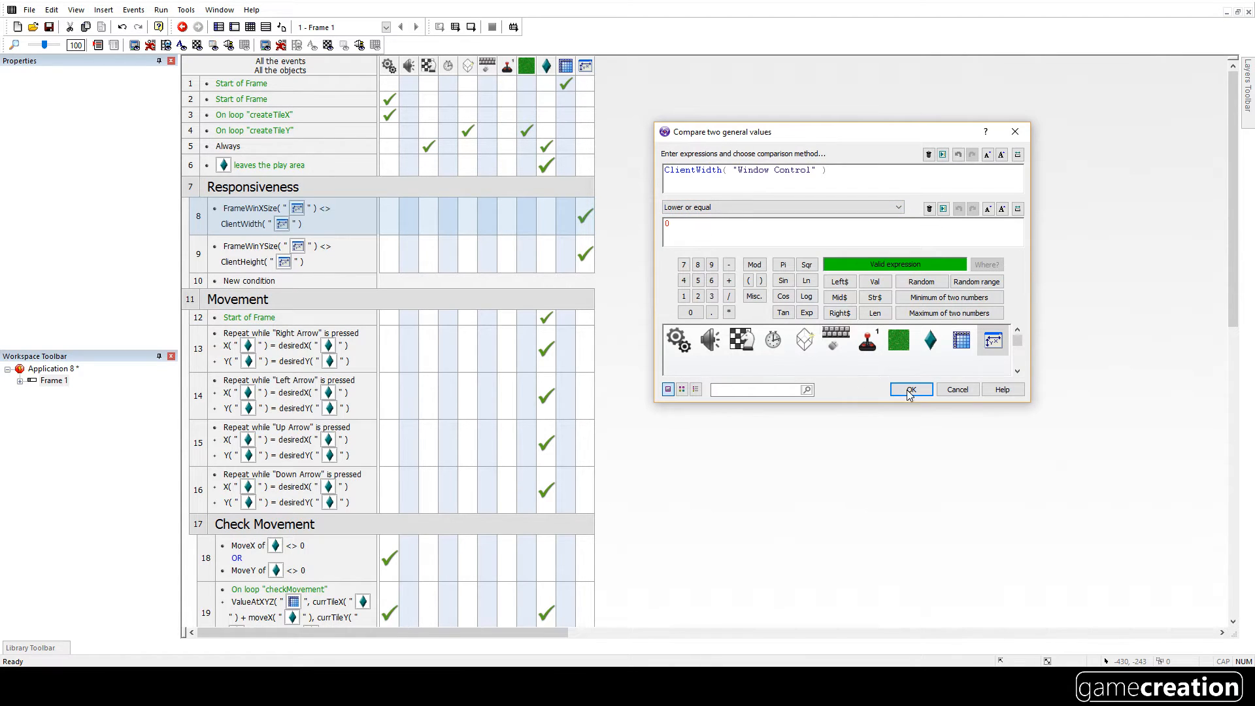
click(910, 391)
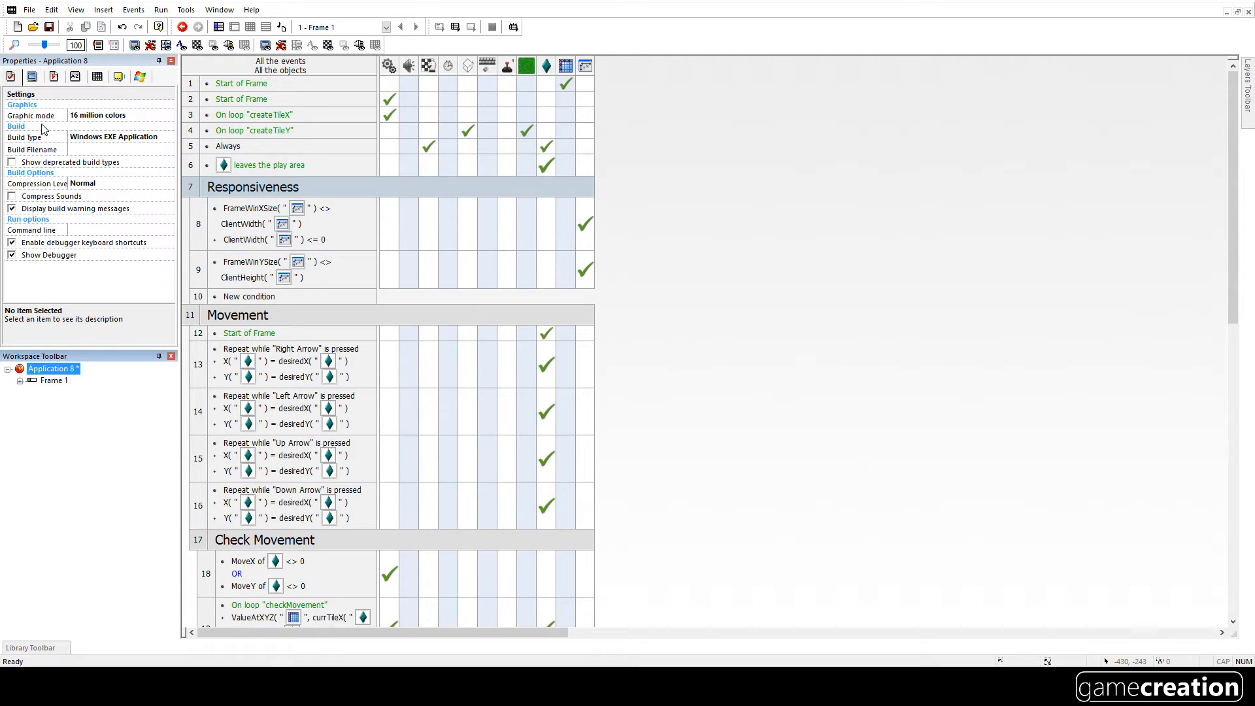
- Check the frame's virtual size and set the client width limit to 1279
click(56, 381)
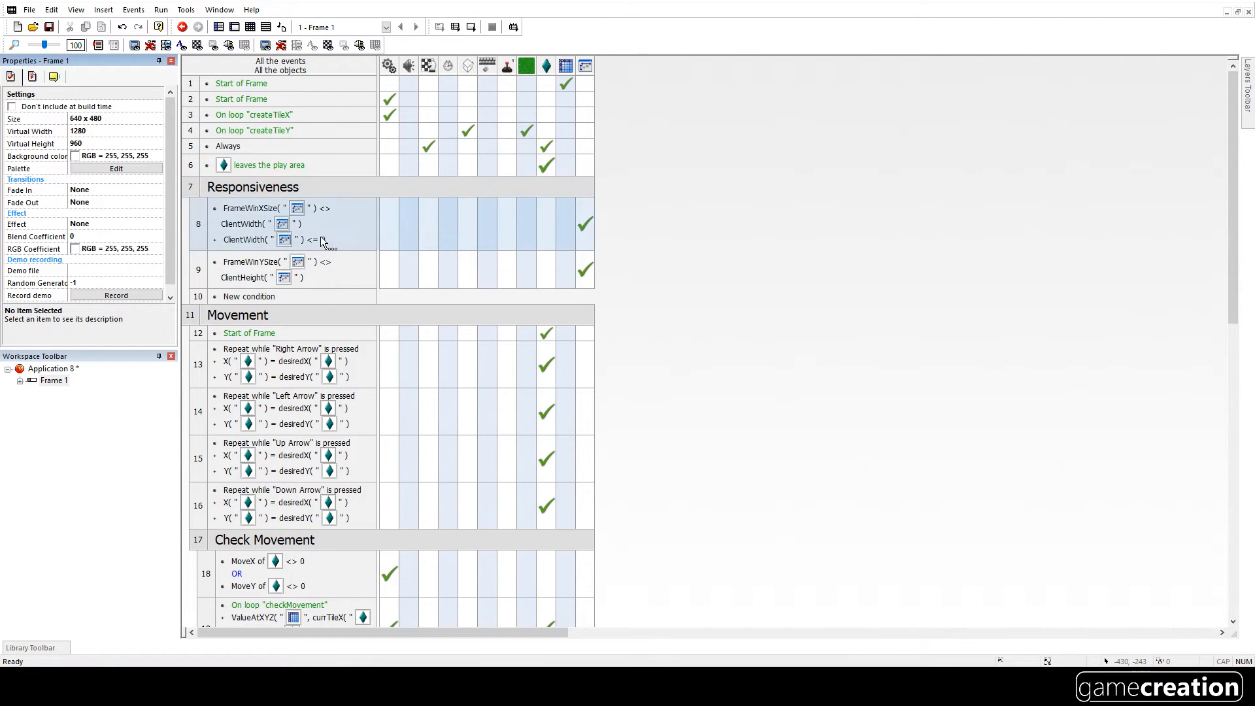
double_click(272, 239)
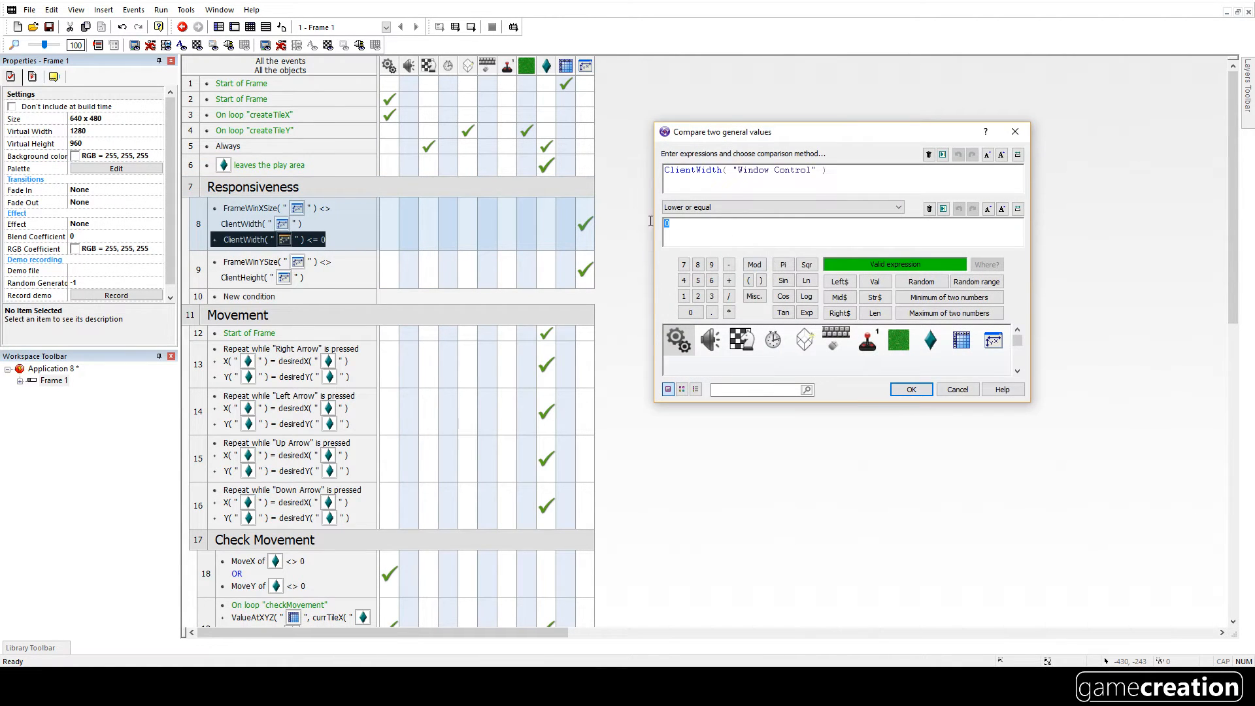
text(1279)
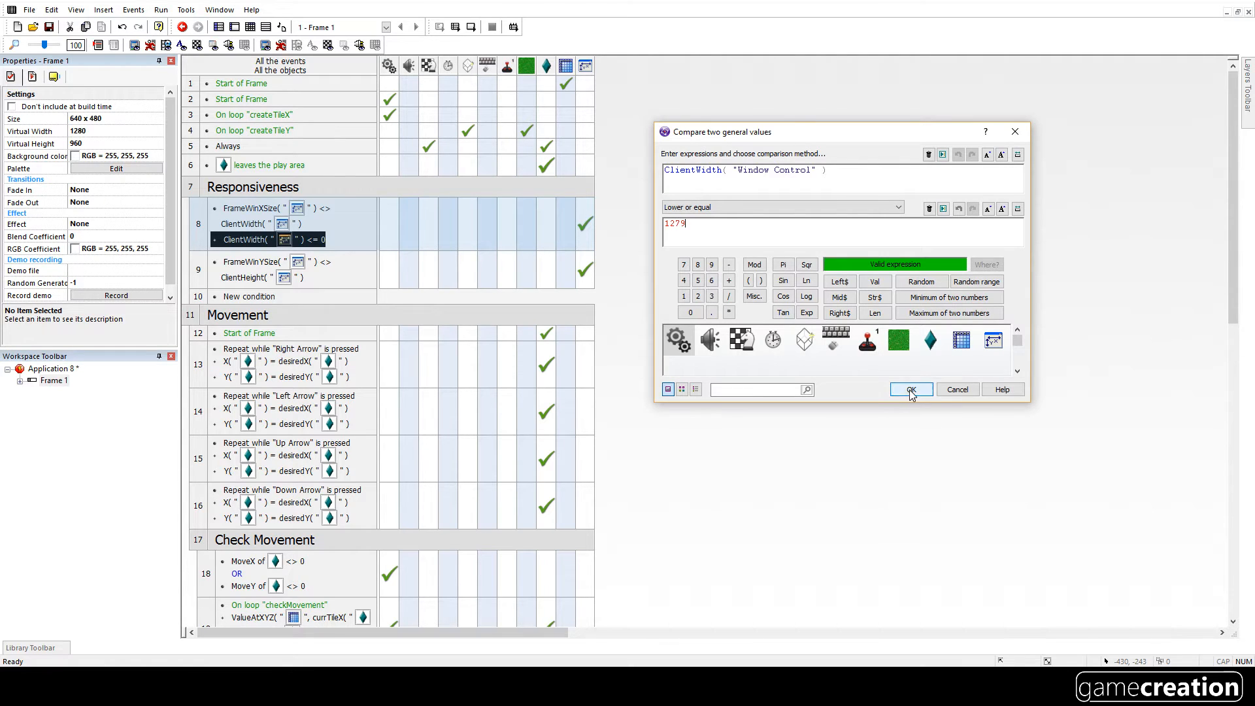
click(910, 391)
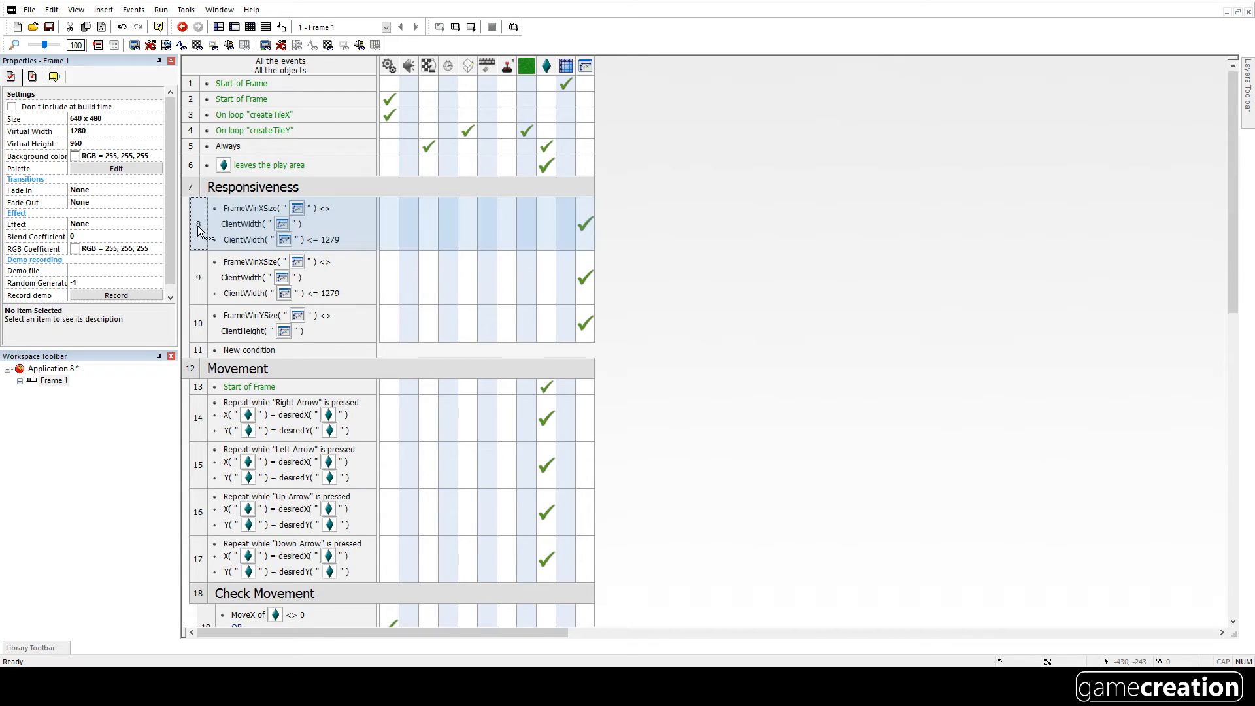
- Change event 9's ClientWidth comparison to greater than 1279 and copy it for event 10
click(328, 278)
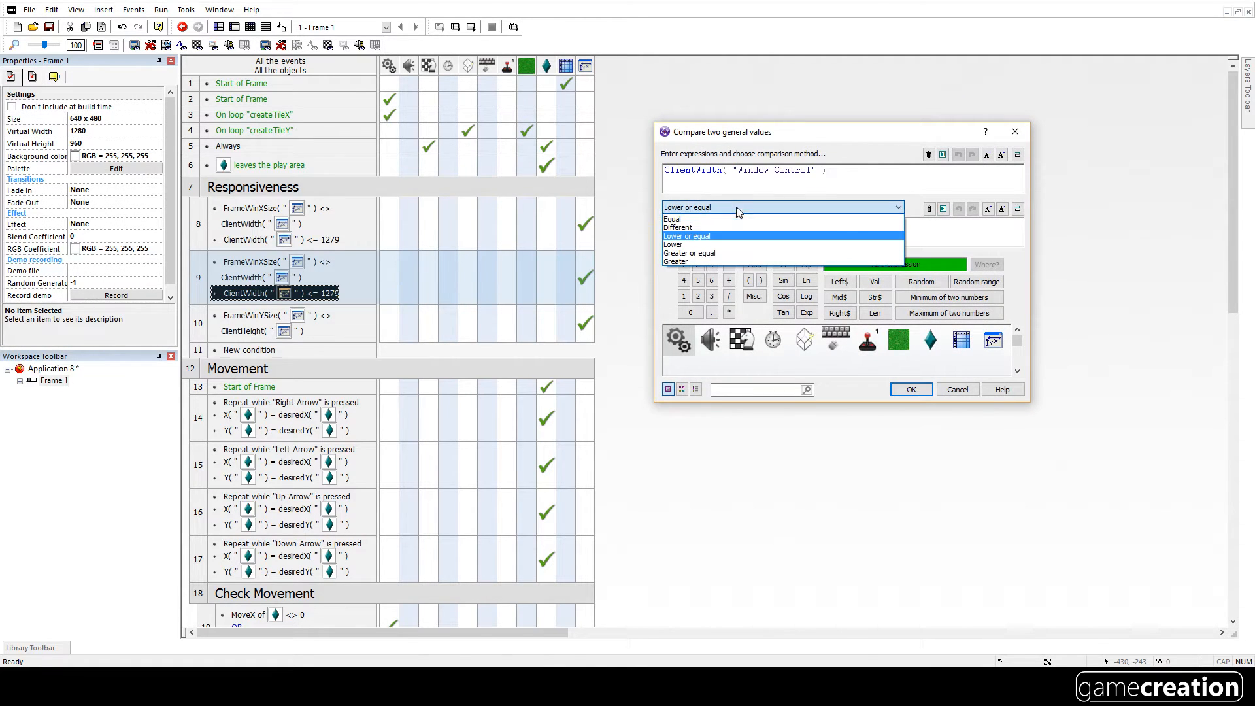
click(675, 260)
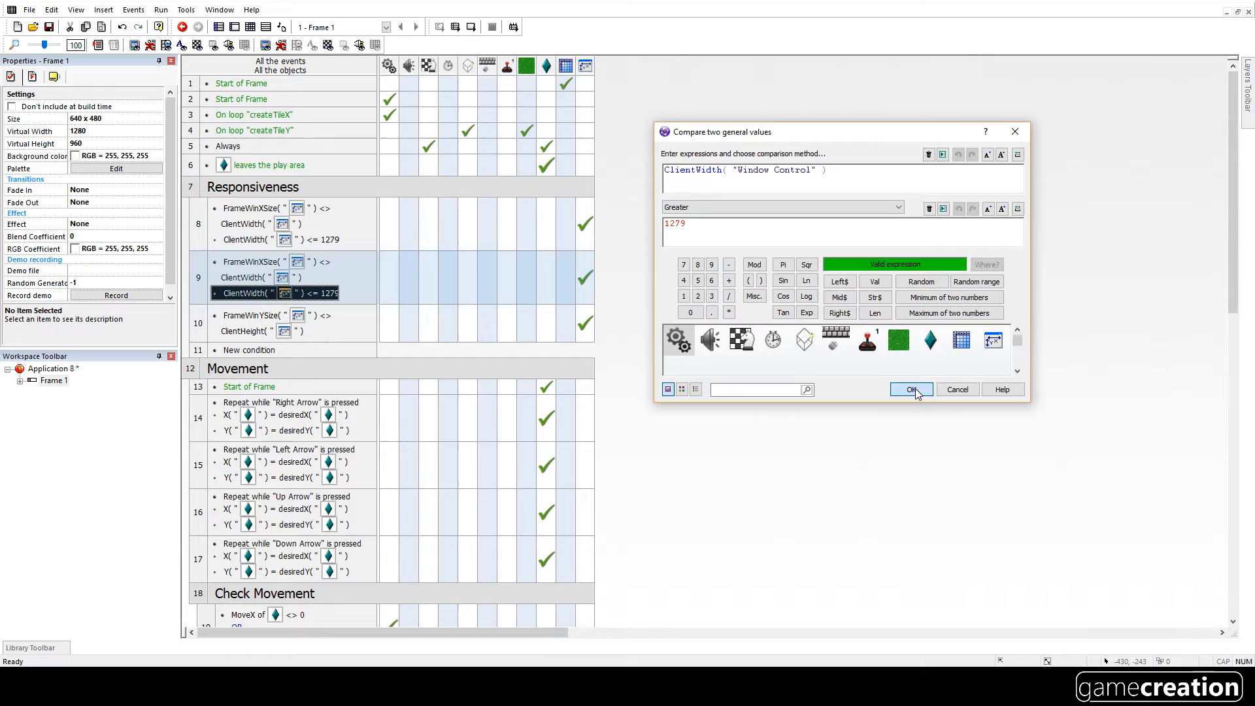
click(910, 389)
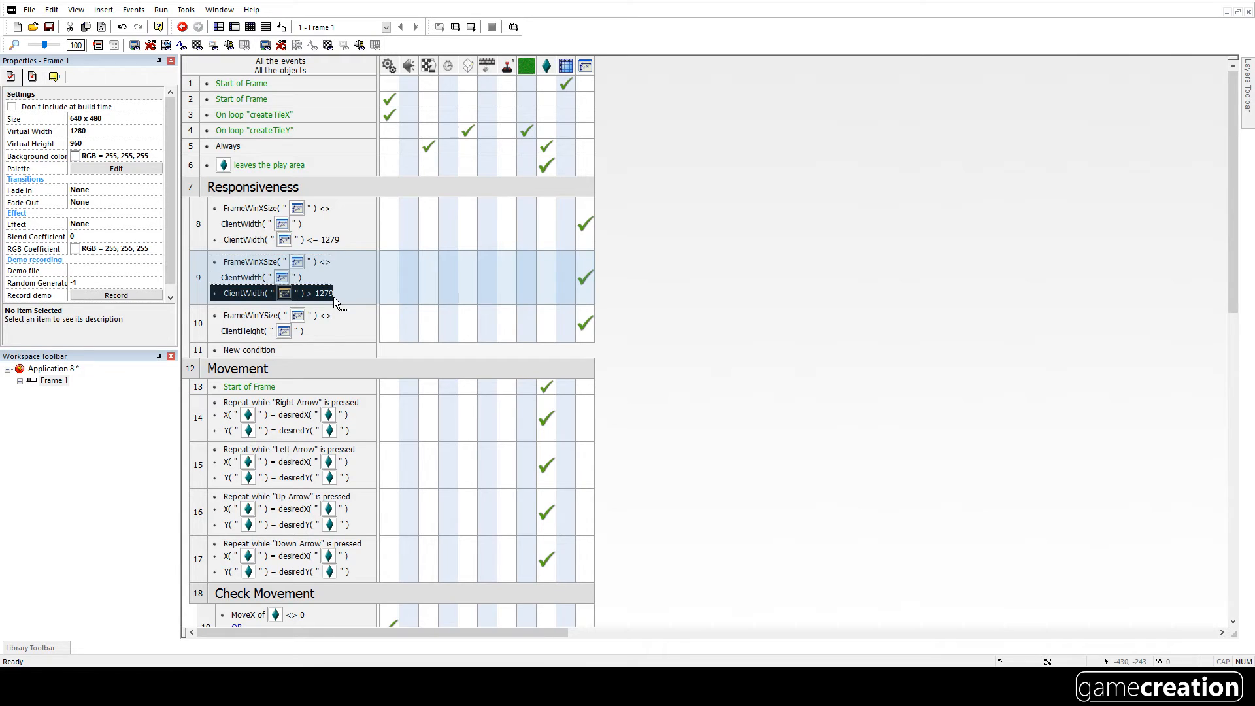
right_click(585, 277)
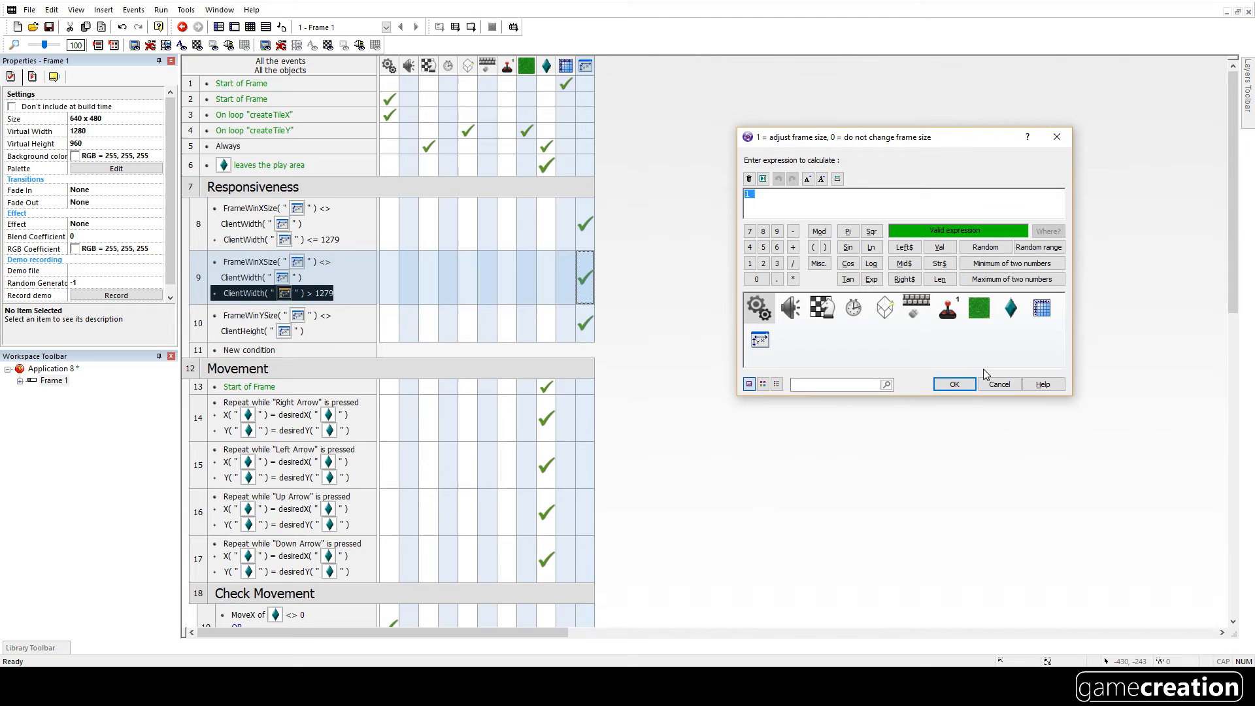
click(953, 384)
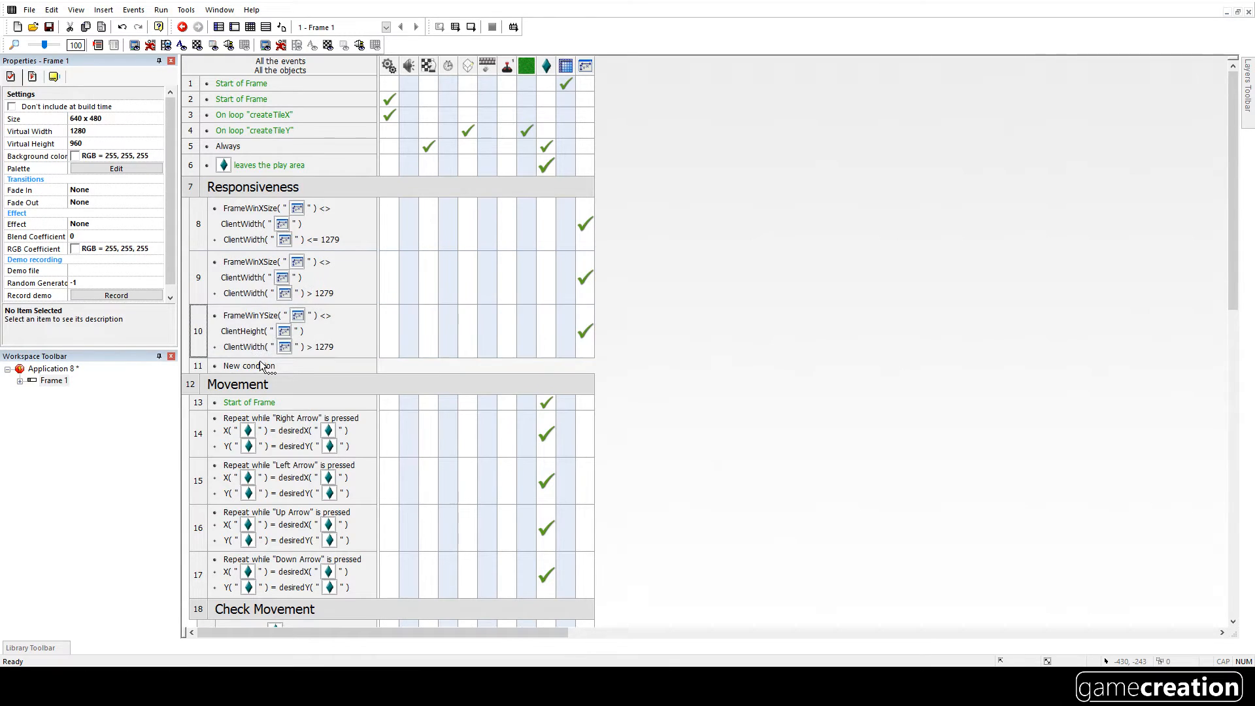
- Make event 10's condition a ClientHeight comparison with a 959 limit
double_click(248, 347)
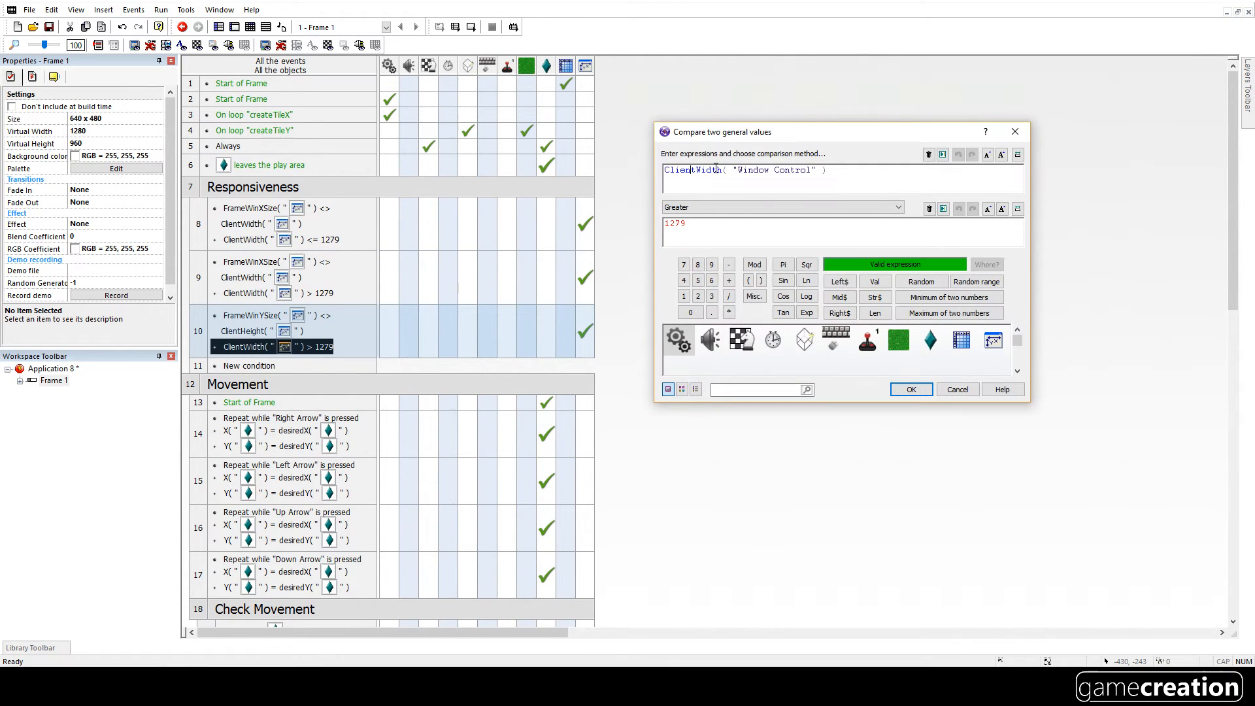
double_click(703, 170)
text(Heigh)
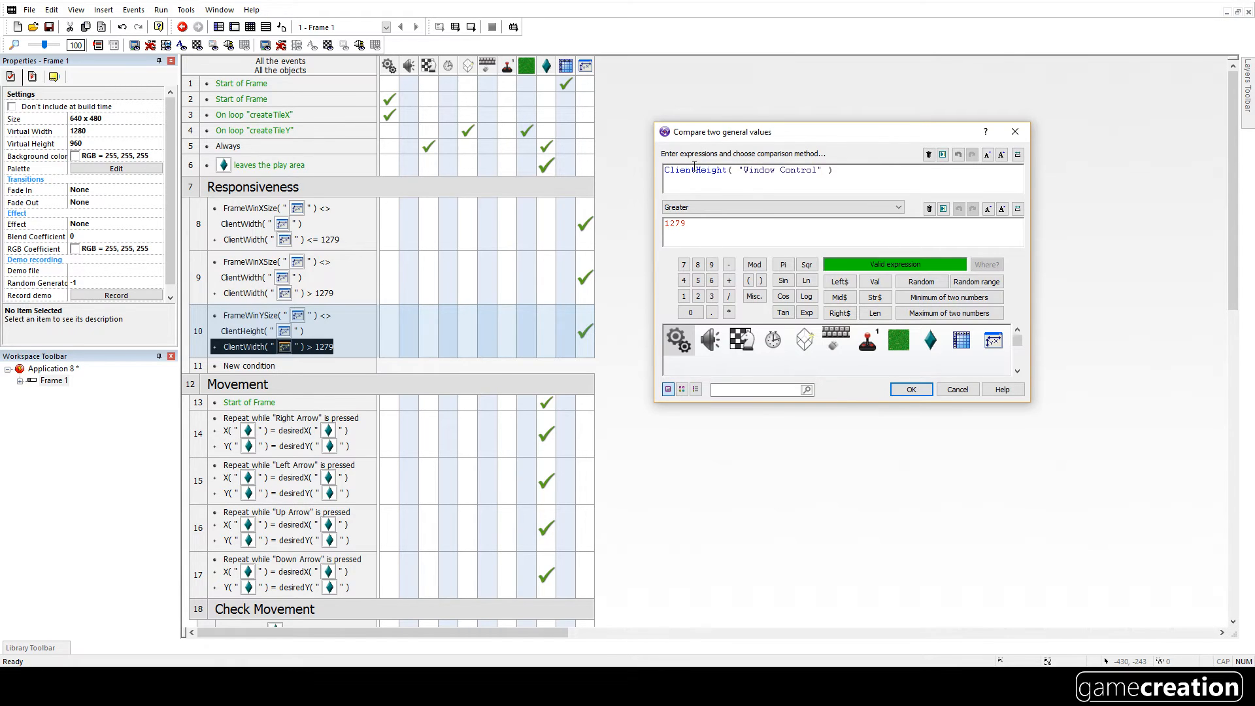
click(910, 389)
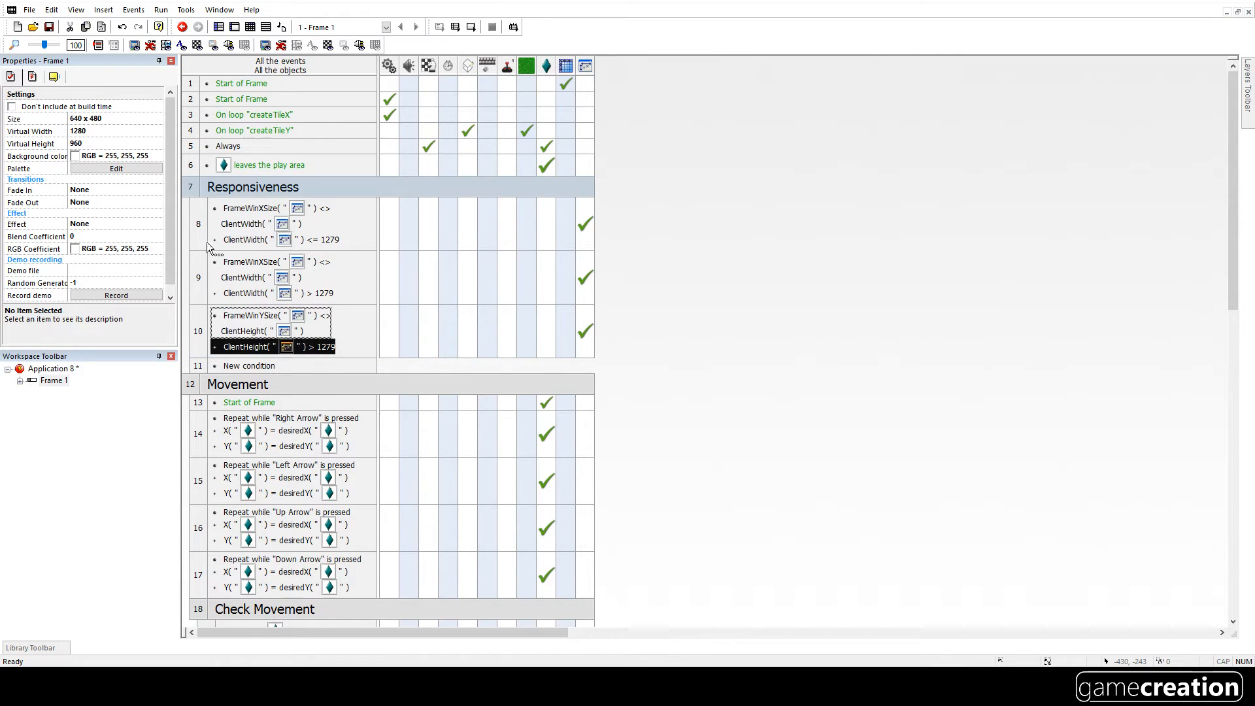
double_click(245, 346)
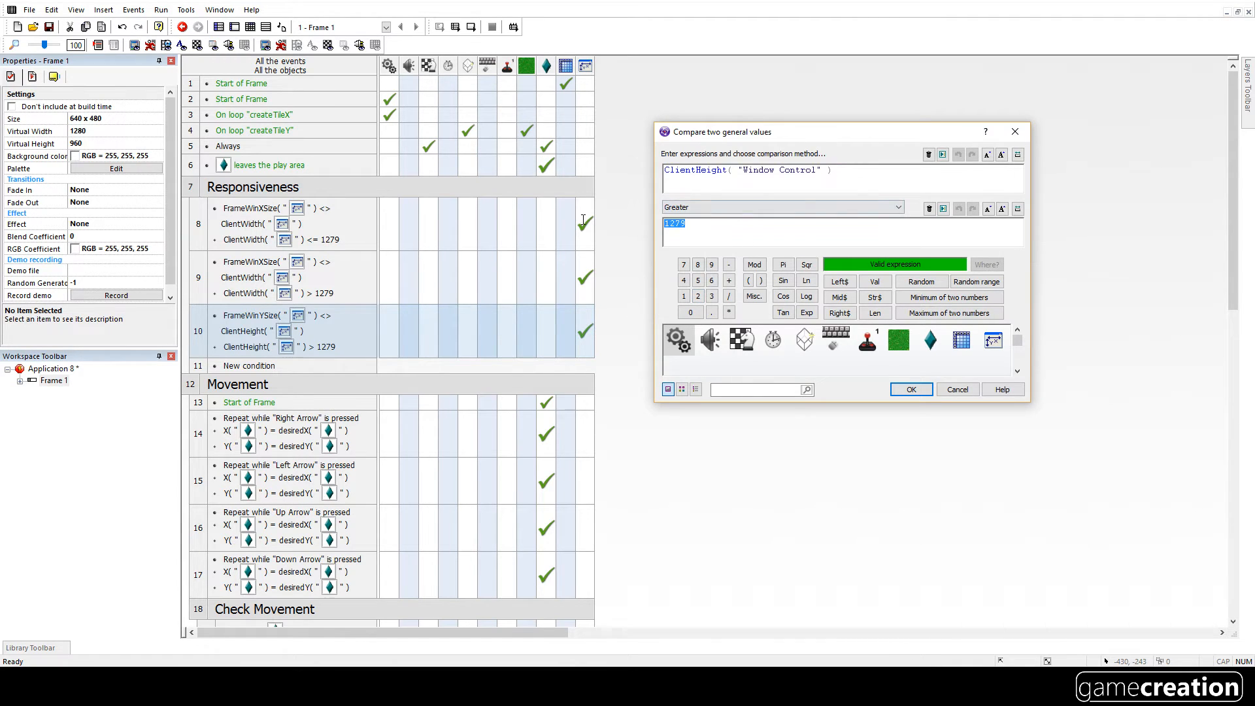
text(959)
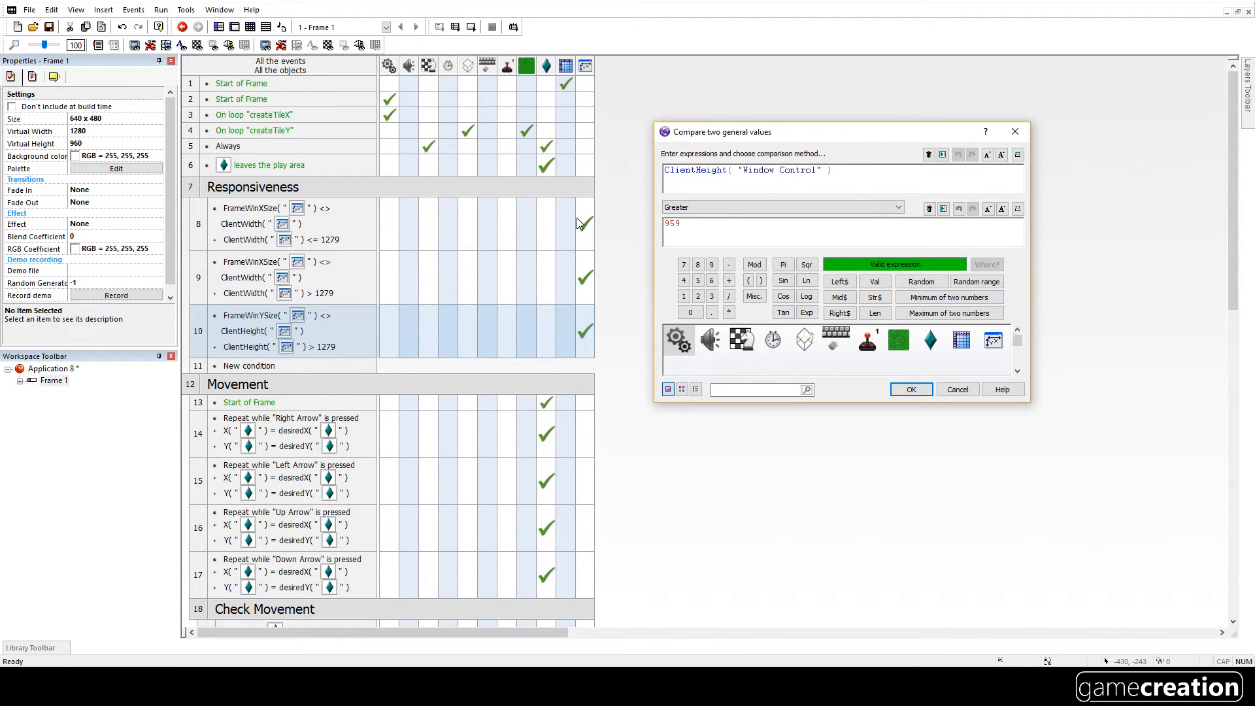
click(910, 389)
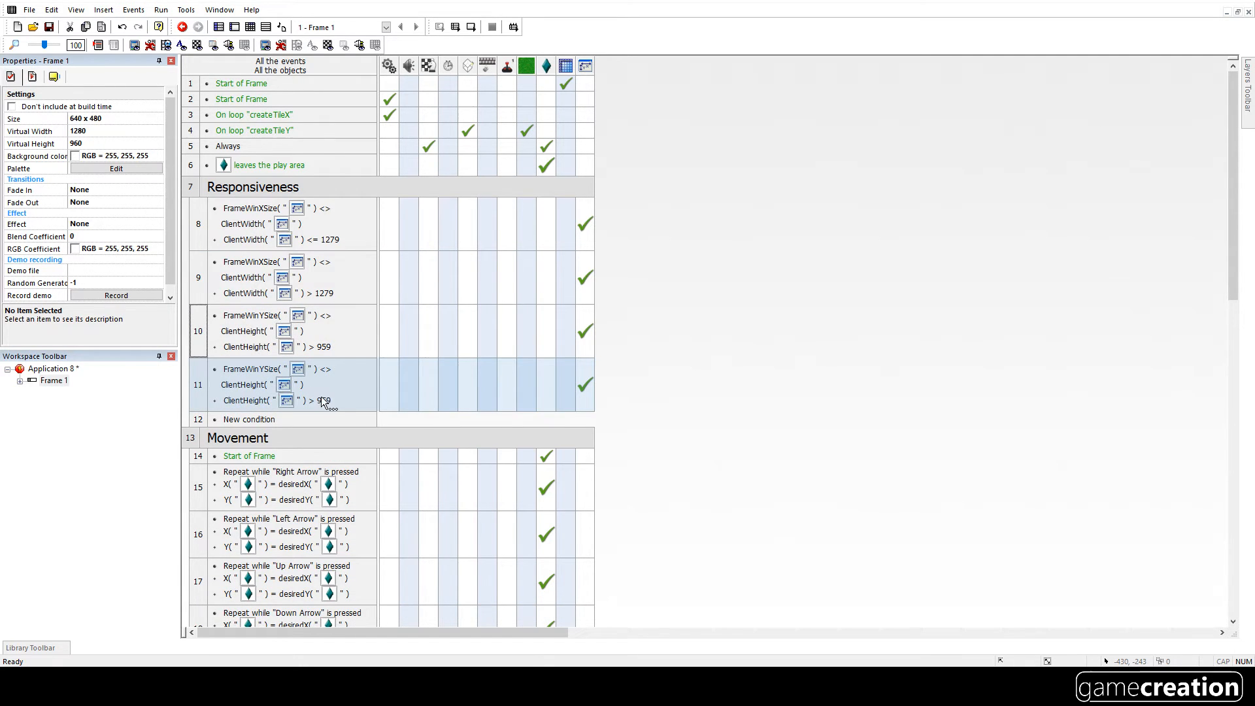
- Set event 10 to lower-or-equal and event 11's window height action to 959
double_click(281, 400)
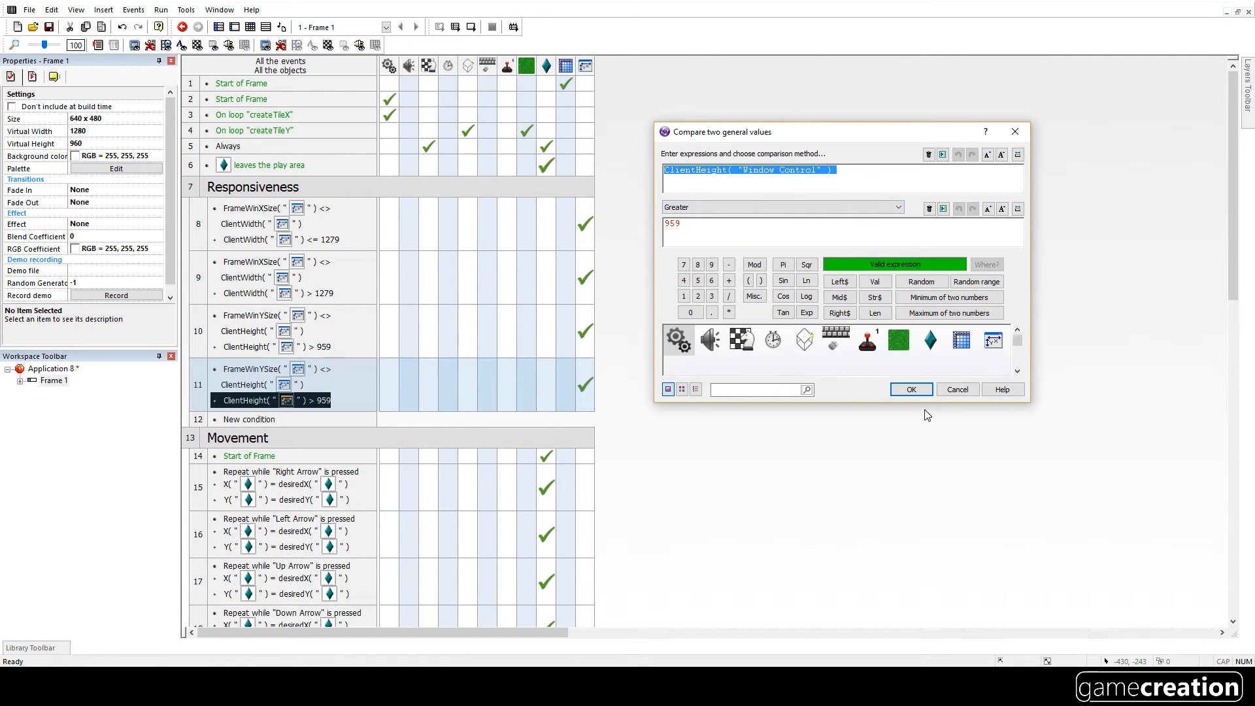
click(910, 389)
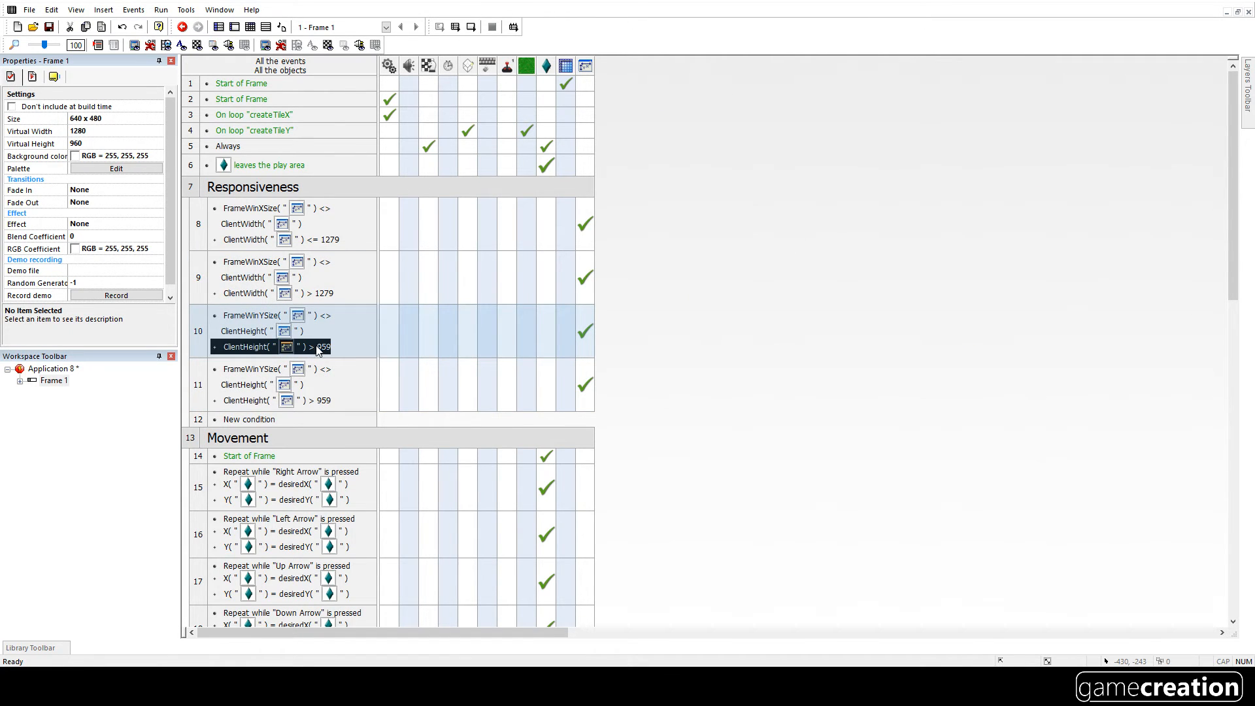
click(781, 207)
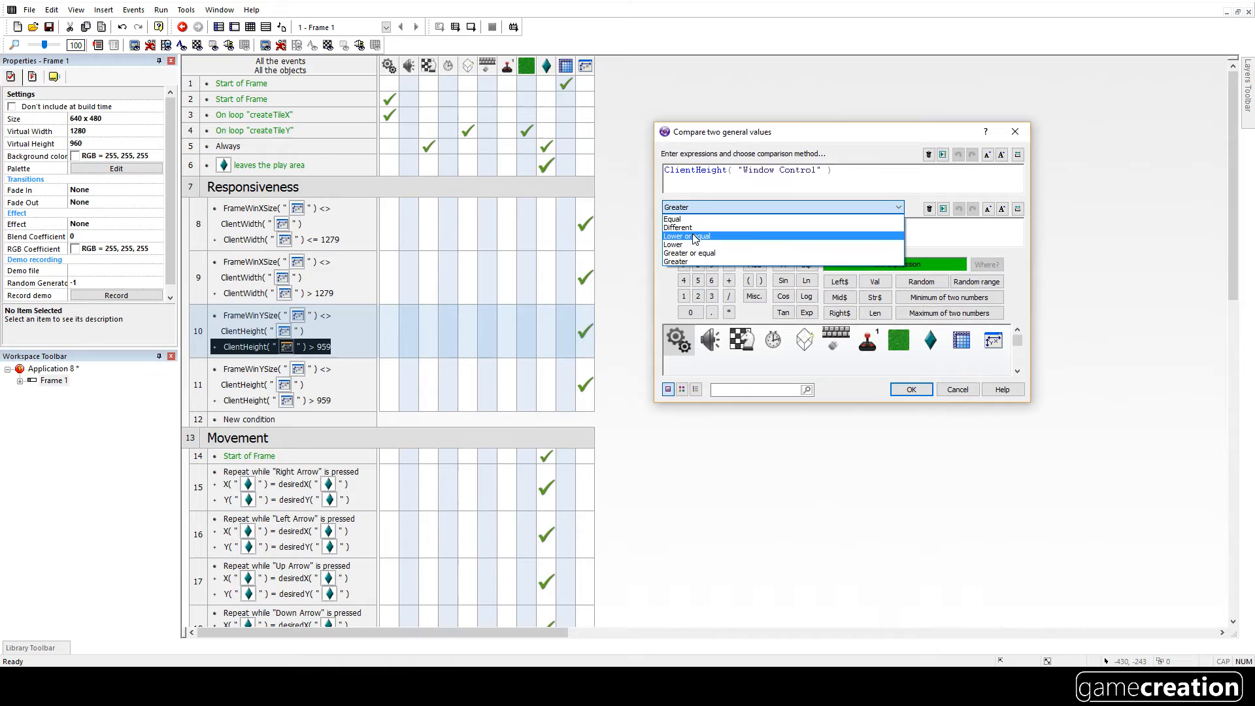
click(686, 236)
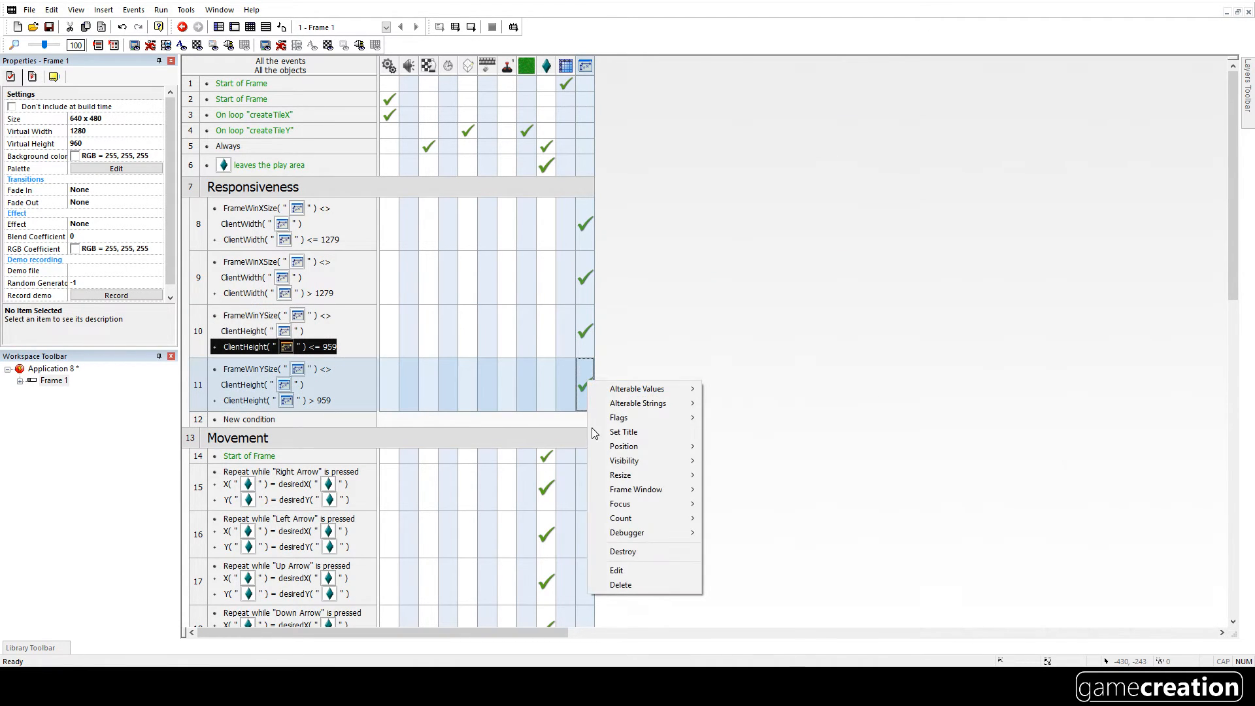
click(616, 570)
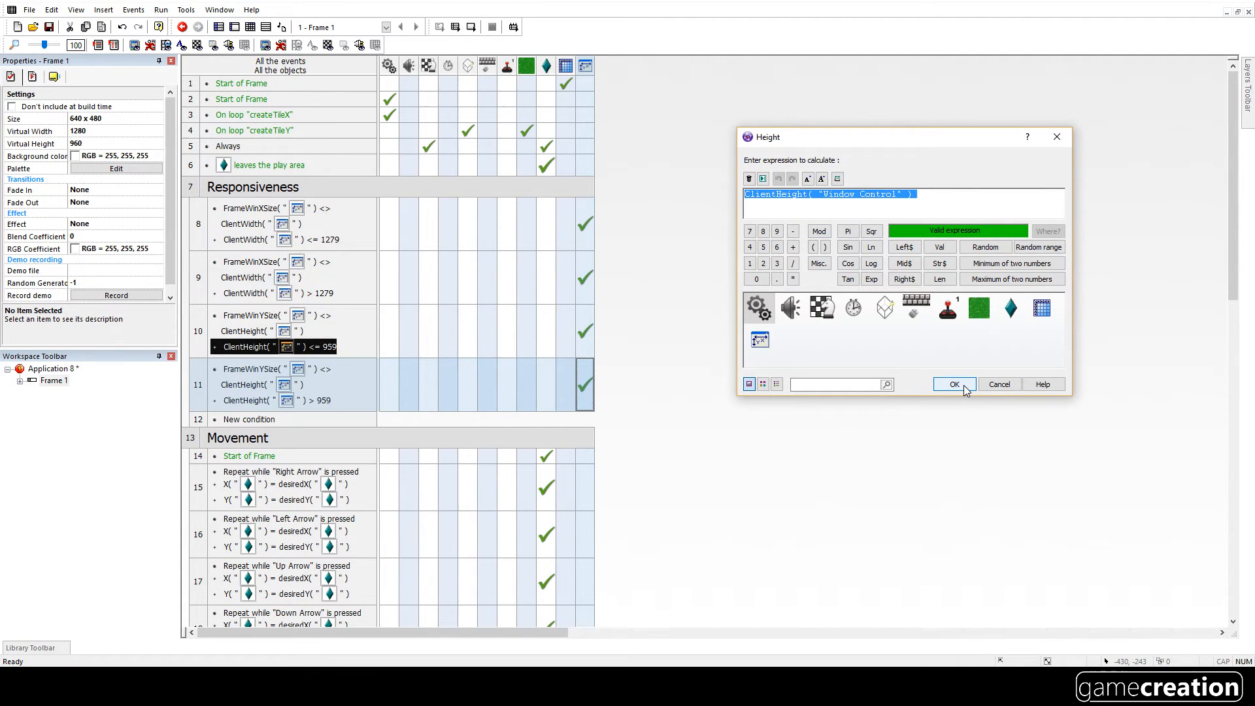
text(959)
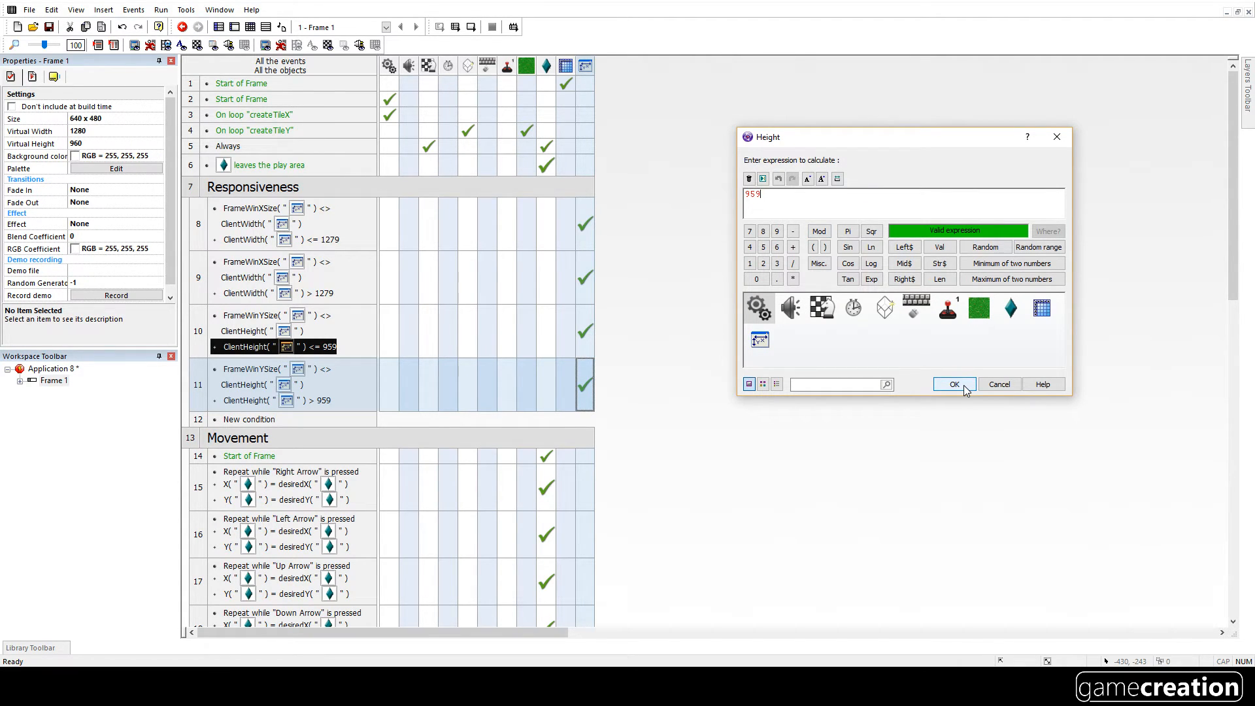
click(953, 385)
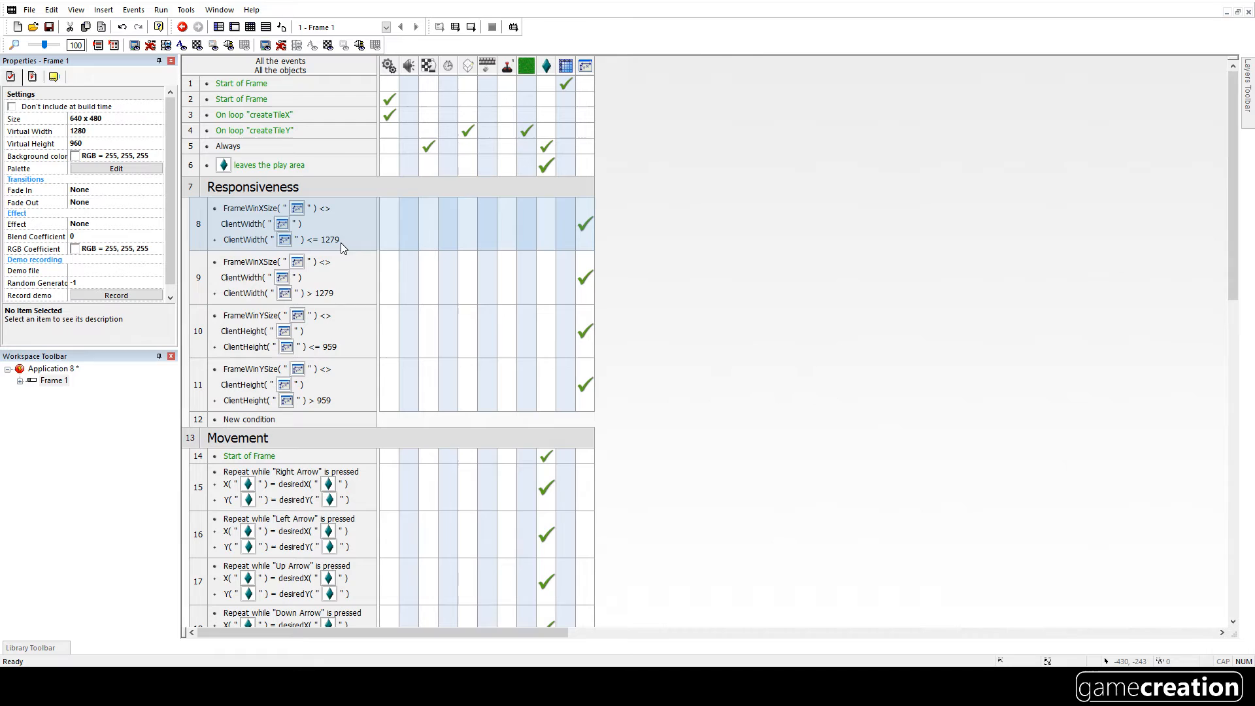
- Set the frame's Virtual Width property to 1281
click(281, 278)
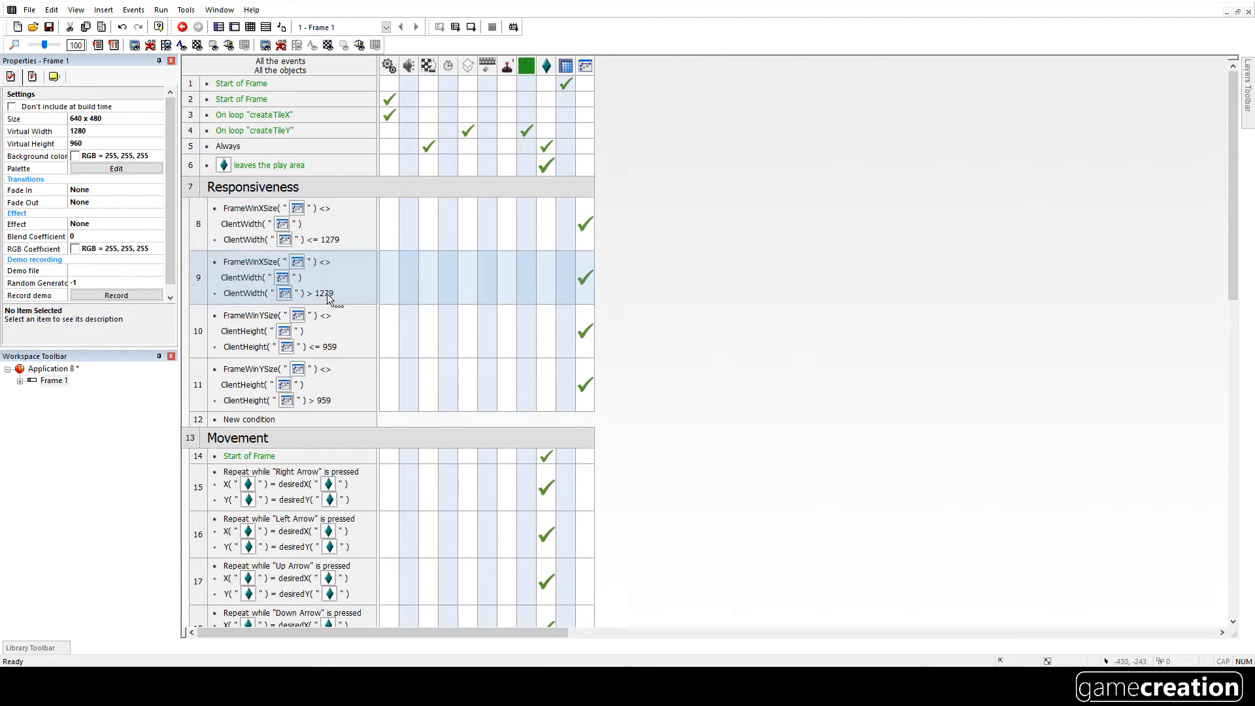
mouse_move(585, 288)
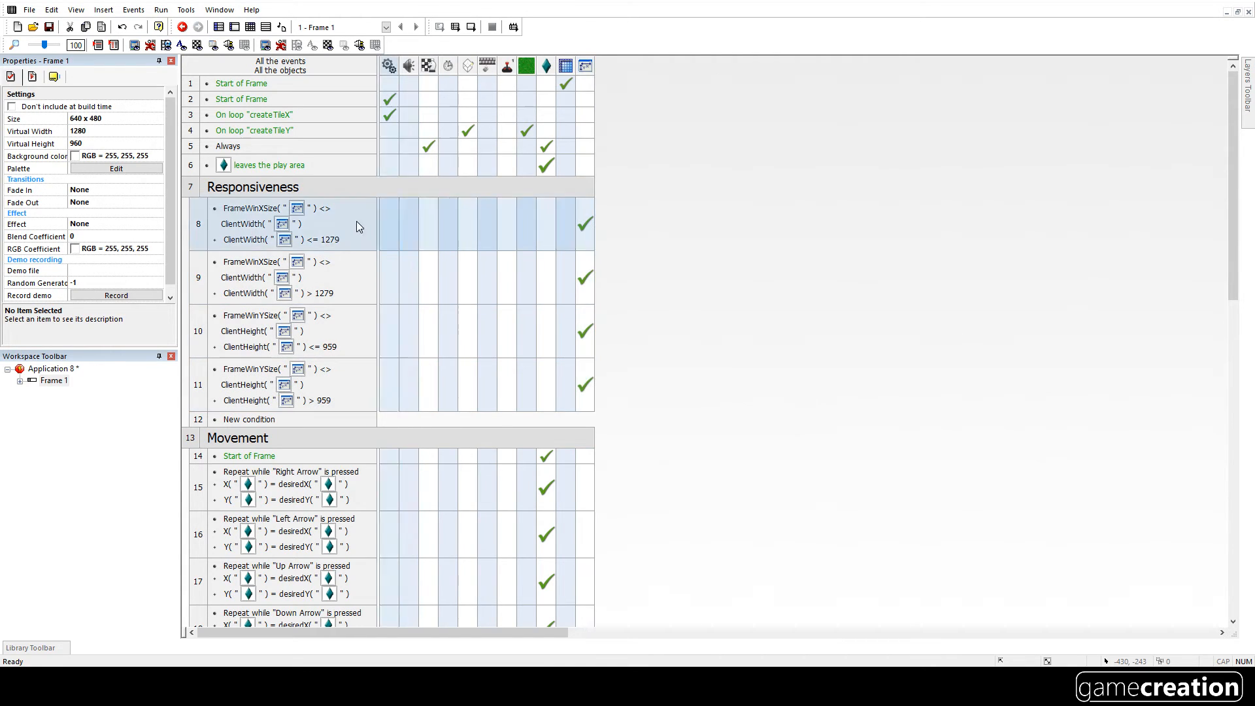
click(79, 130)
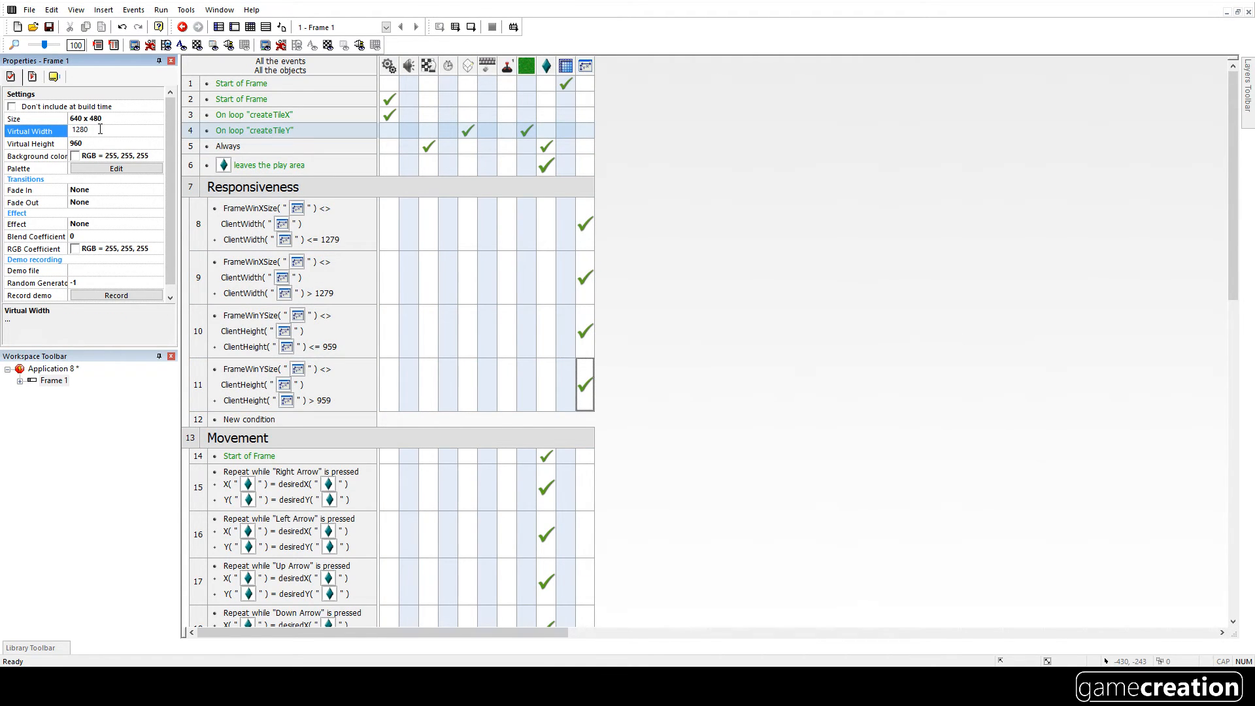
text(1281)
click(116, 144)
text(961)
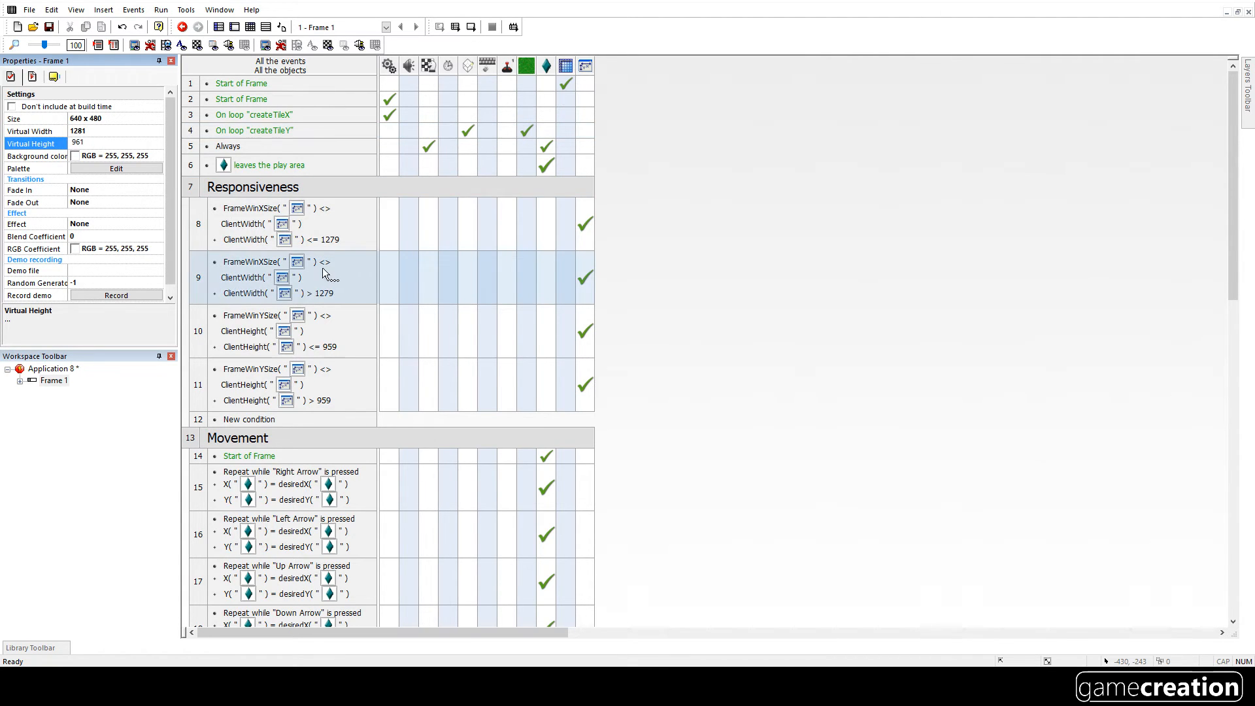
- Update event 9's client width comparison and event 10's height limit to the new thresholds
double_click(280, 239)
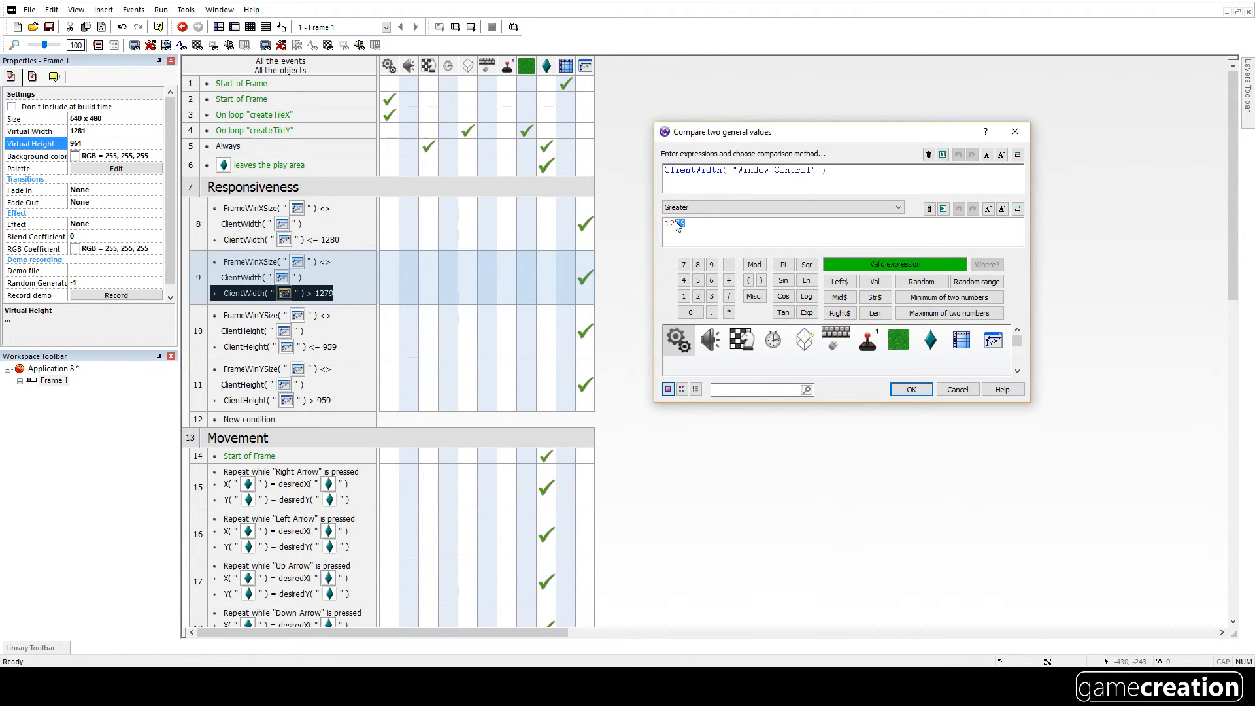
right_click(584, 276)
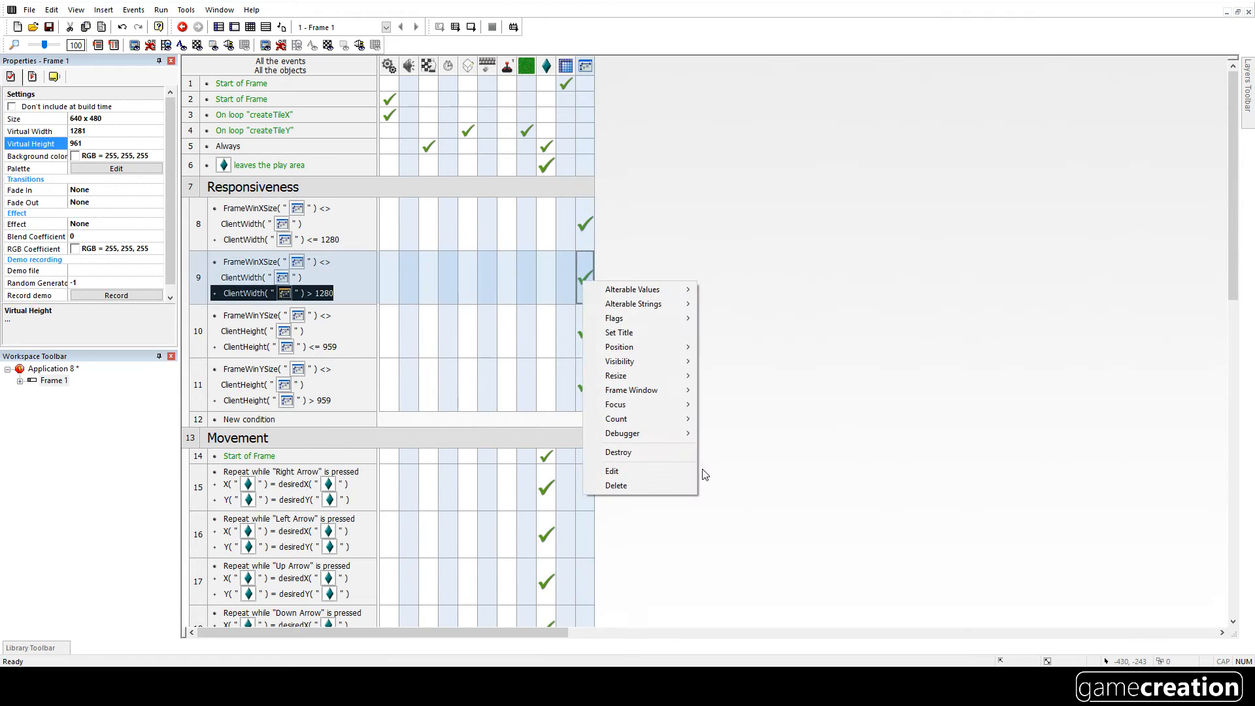
click(612, 471)
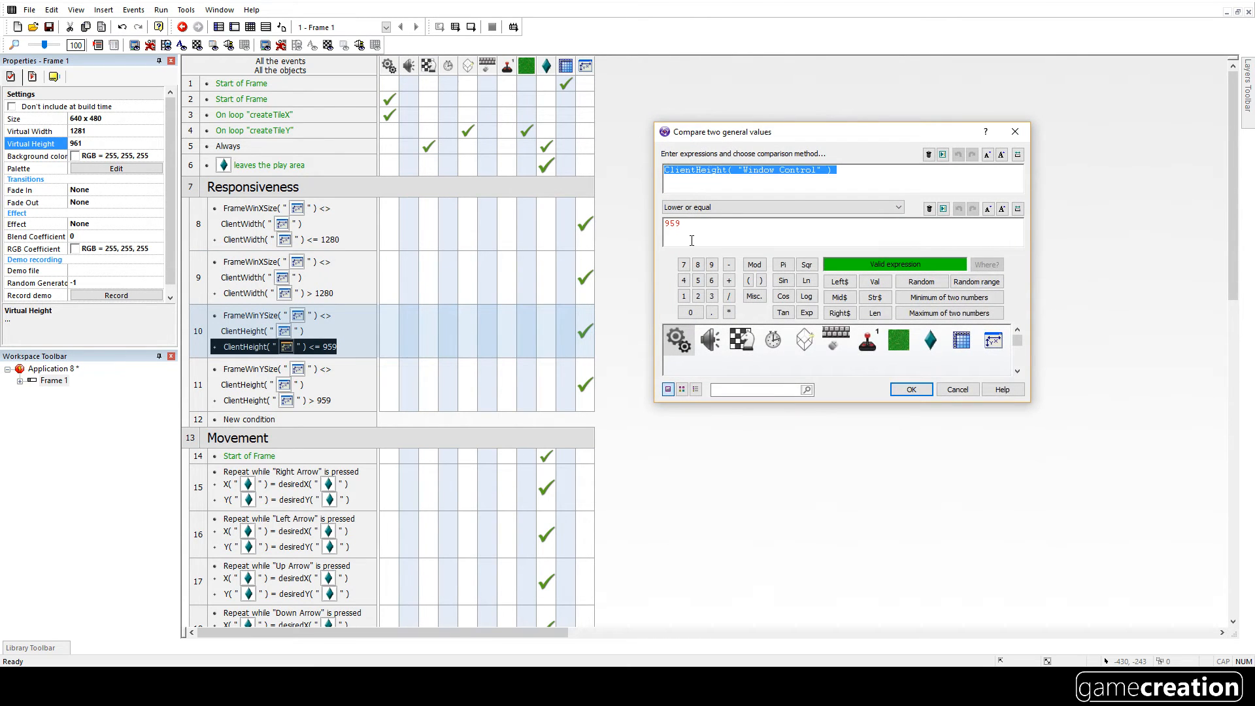
click(910, 389)
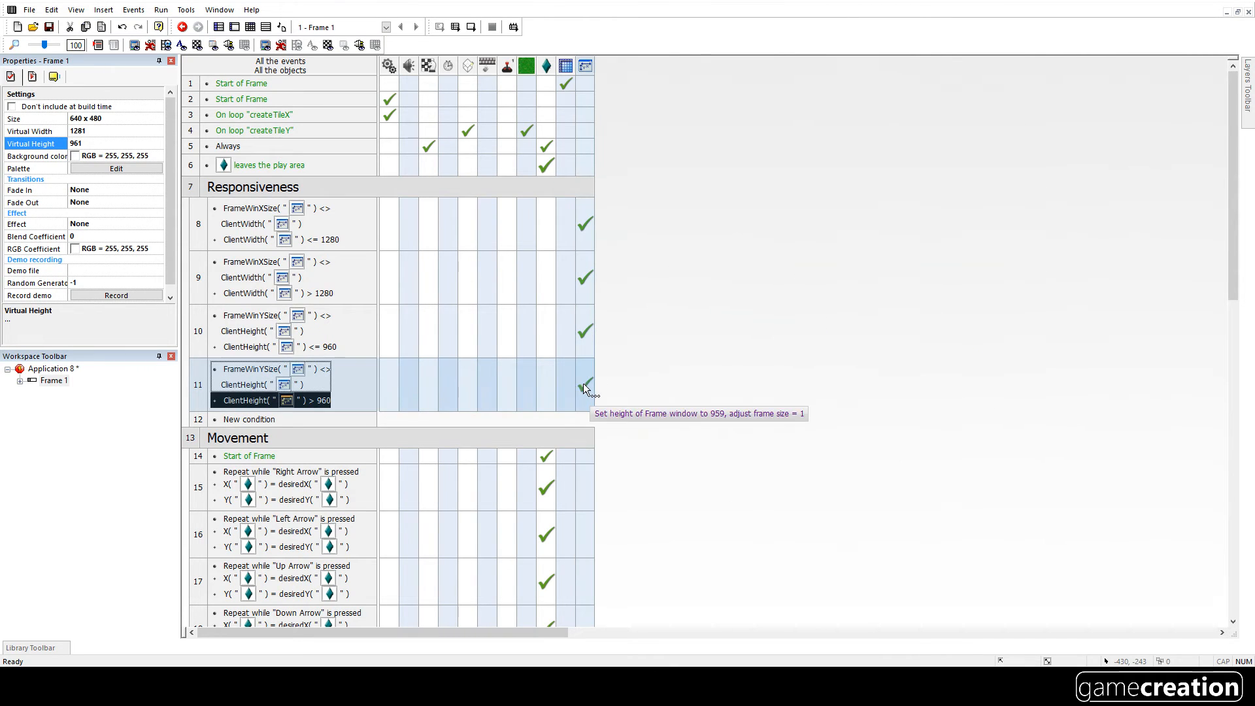
double_click(585, 384)
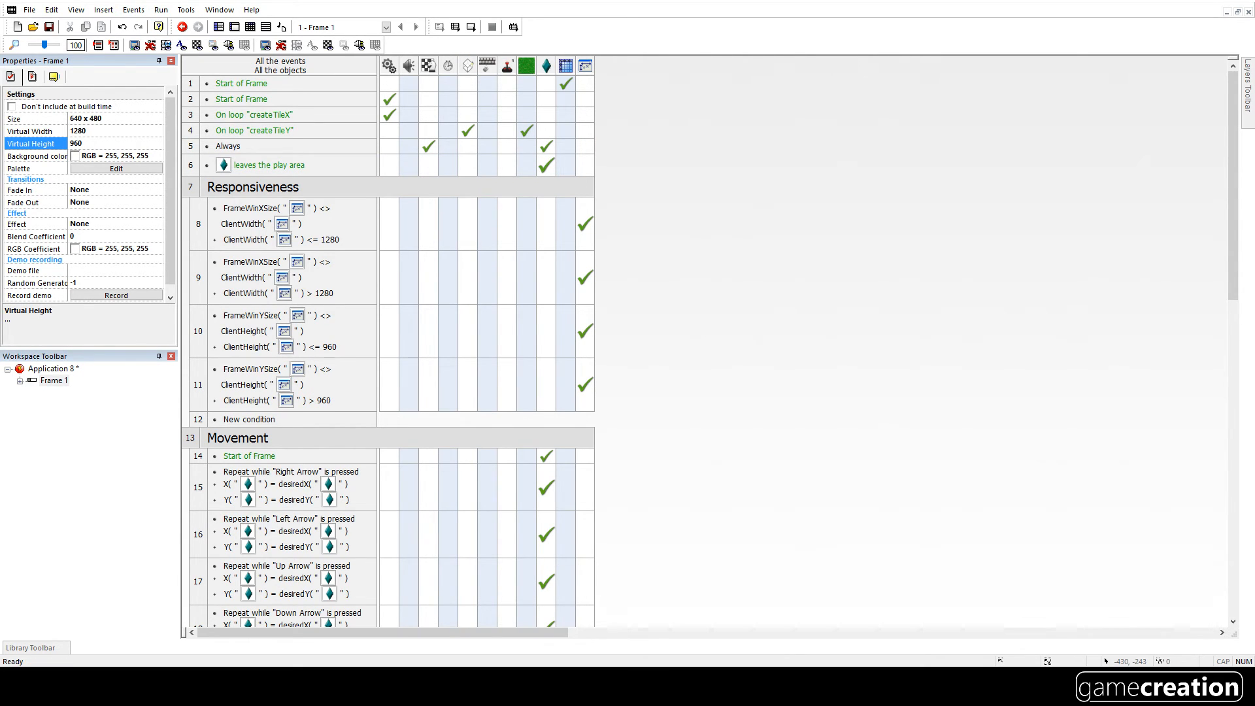
click(585, 382)
text(1281)
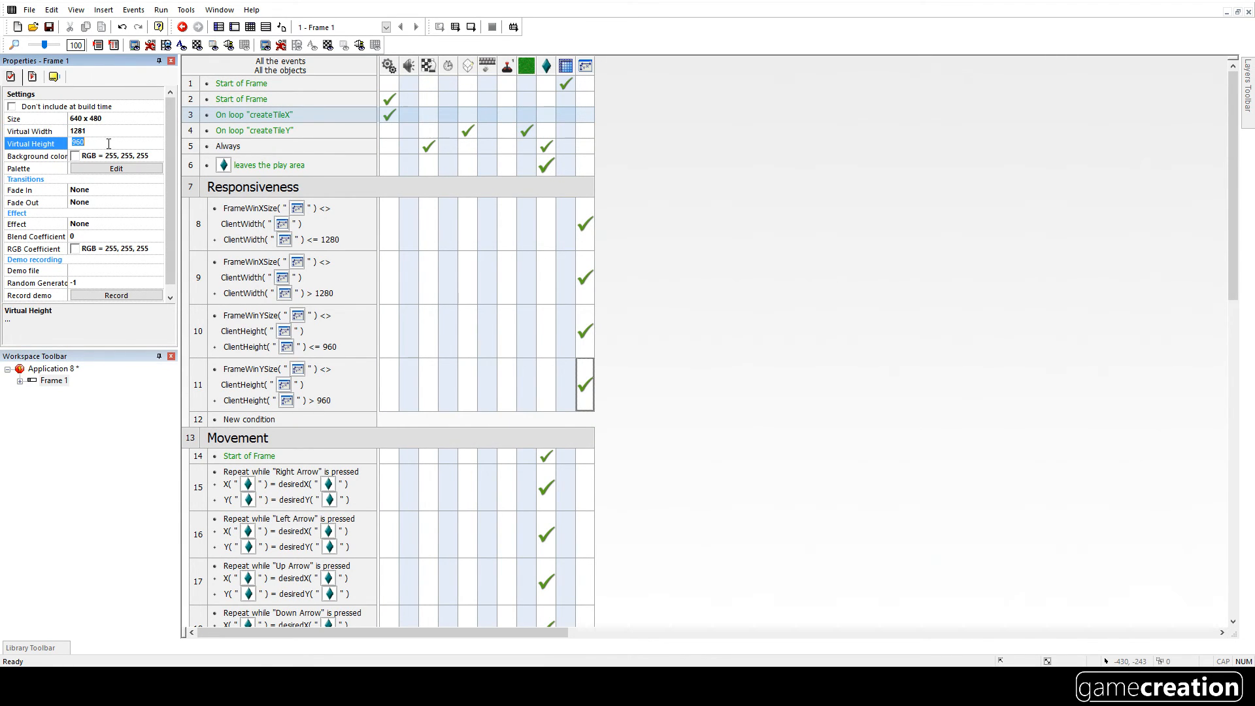
text(961)
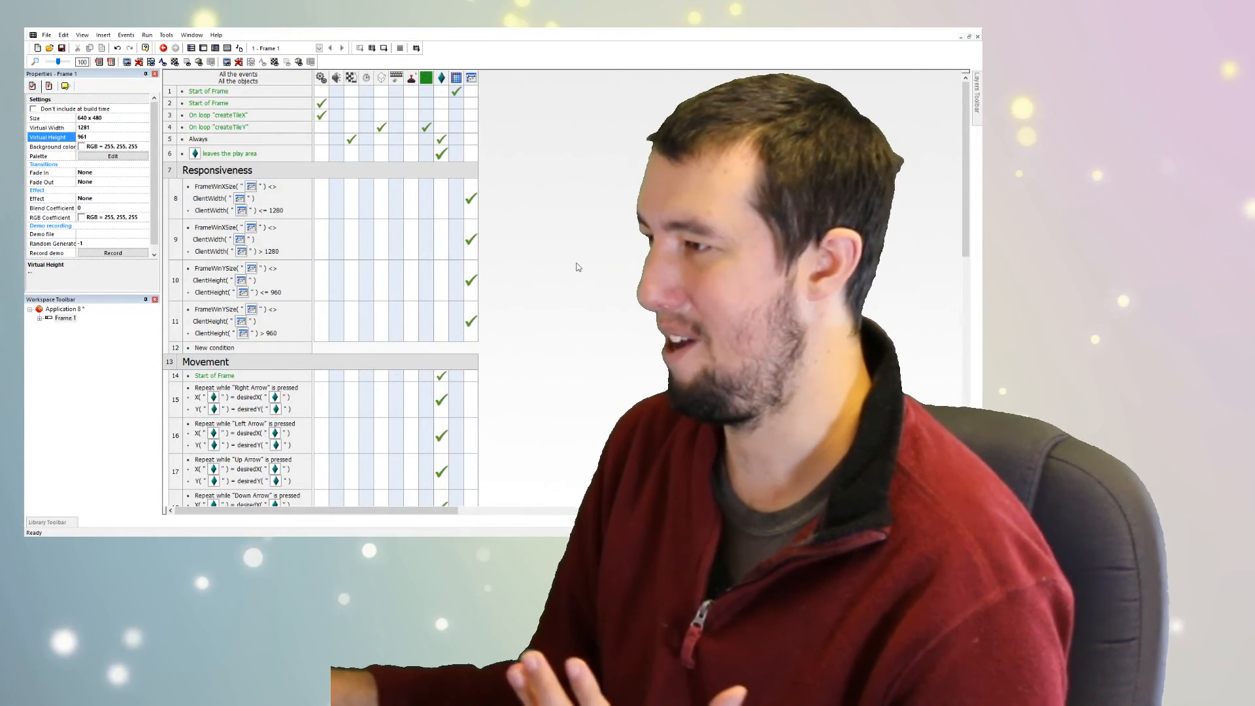
- Run the whole application from the Run menu to test size limits and scrolling
click(147, 34)
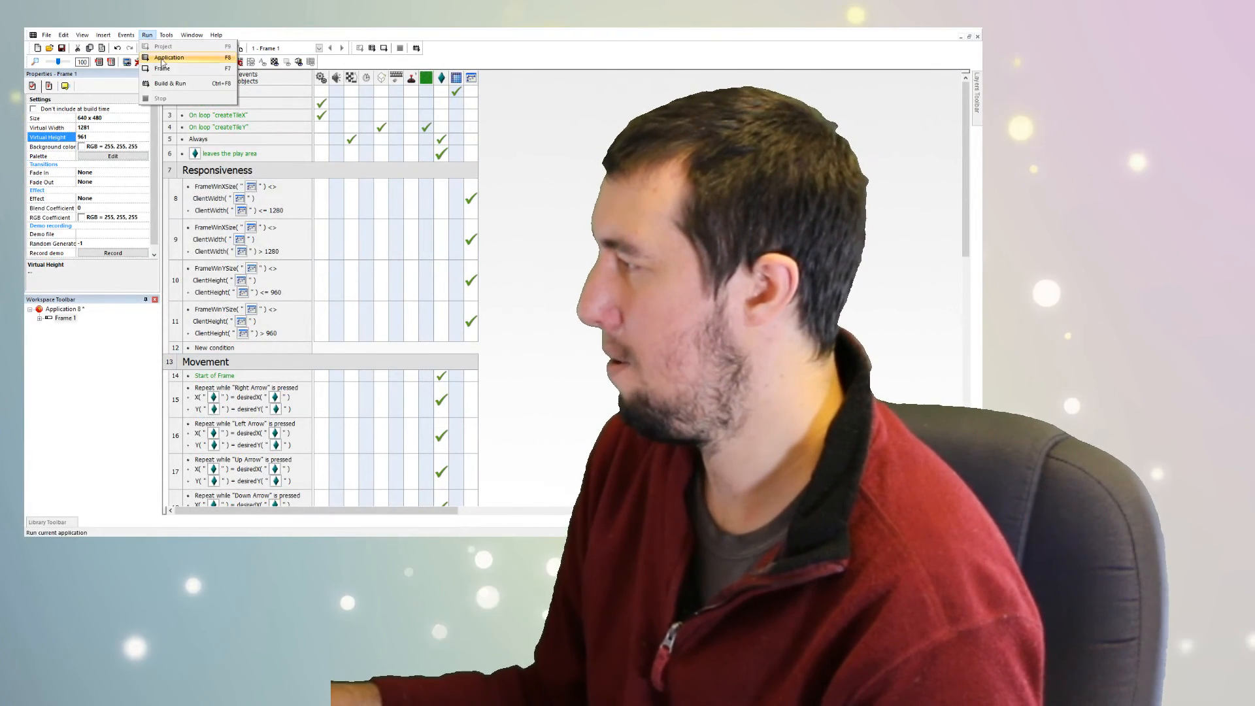
click(168, 57)
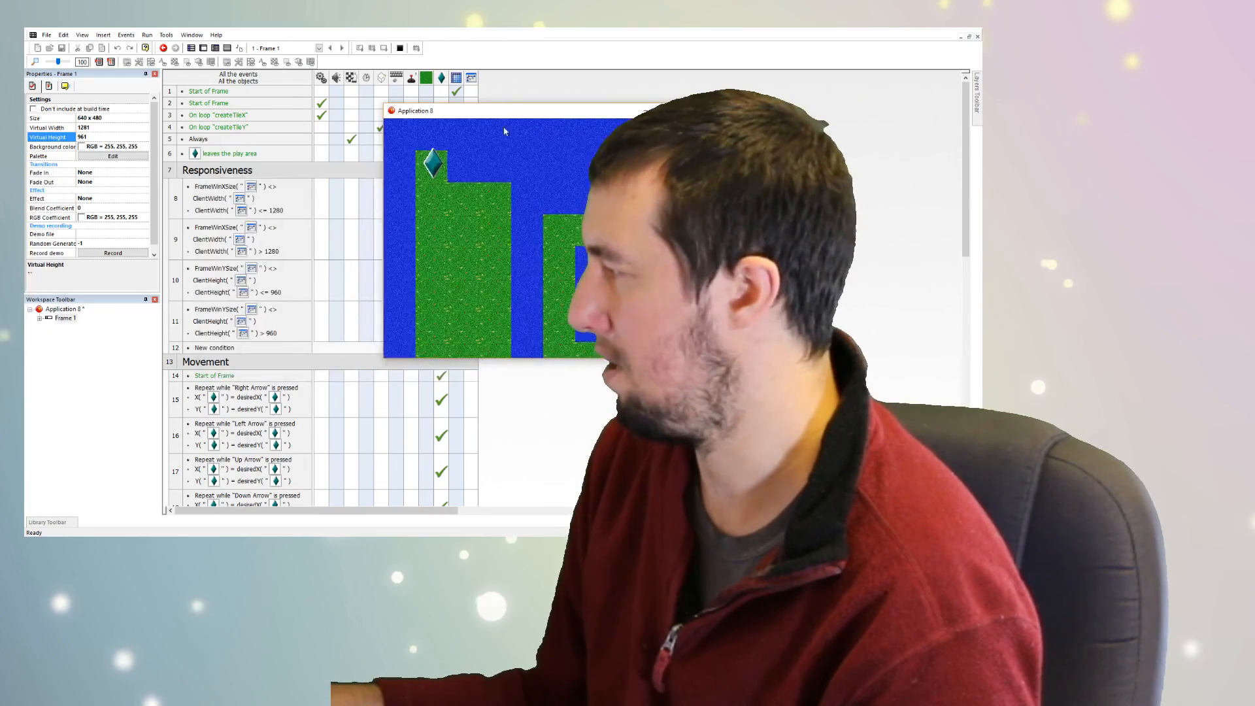